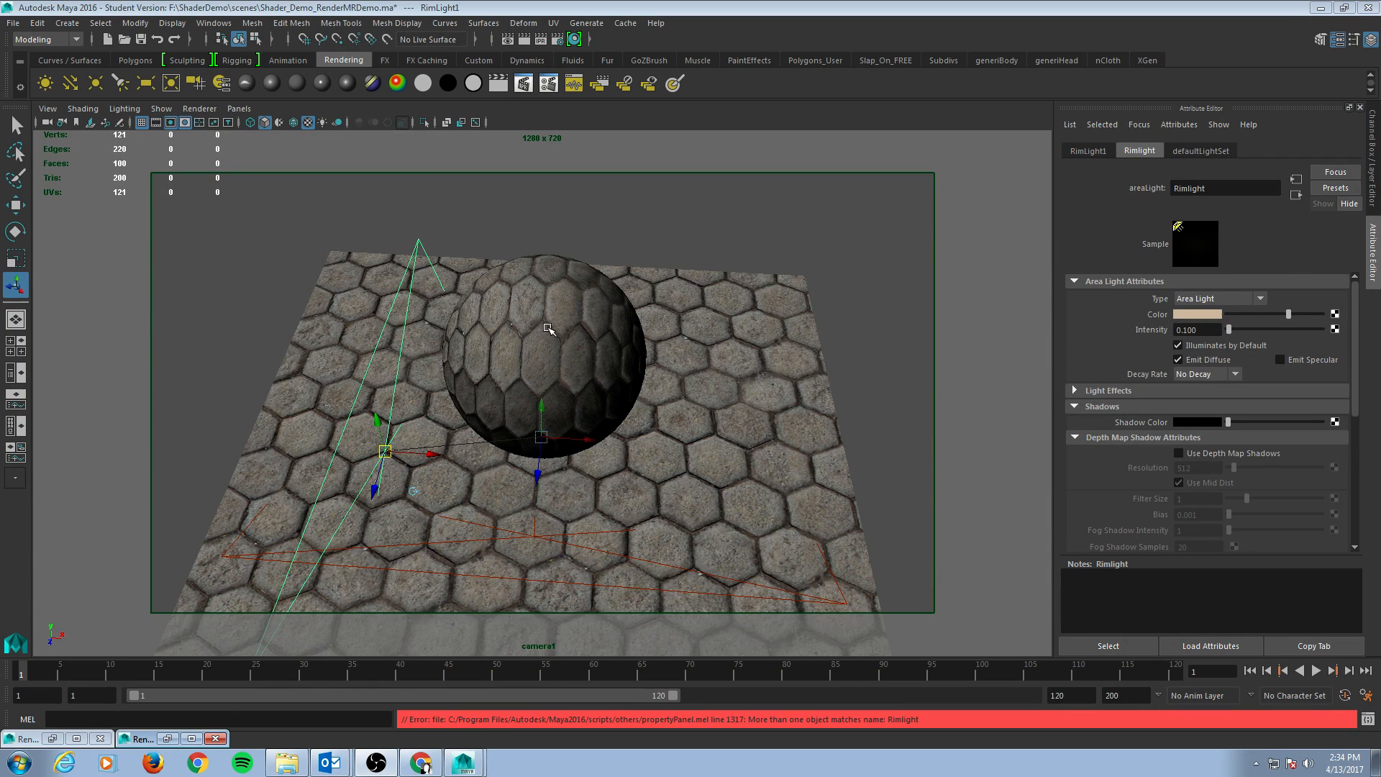
Step: Switch the viewport from camera1 to the persp perspective view
{"action": "left_click", "coordinate": [239, 109]}
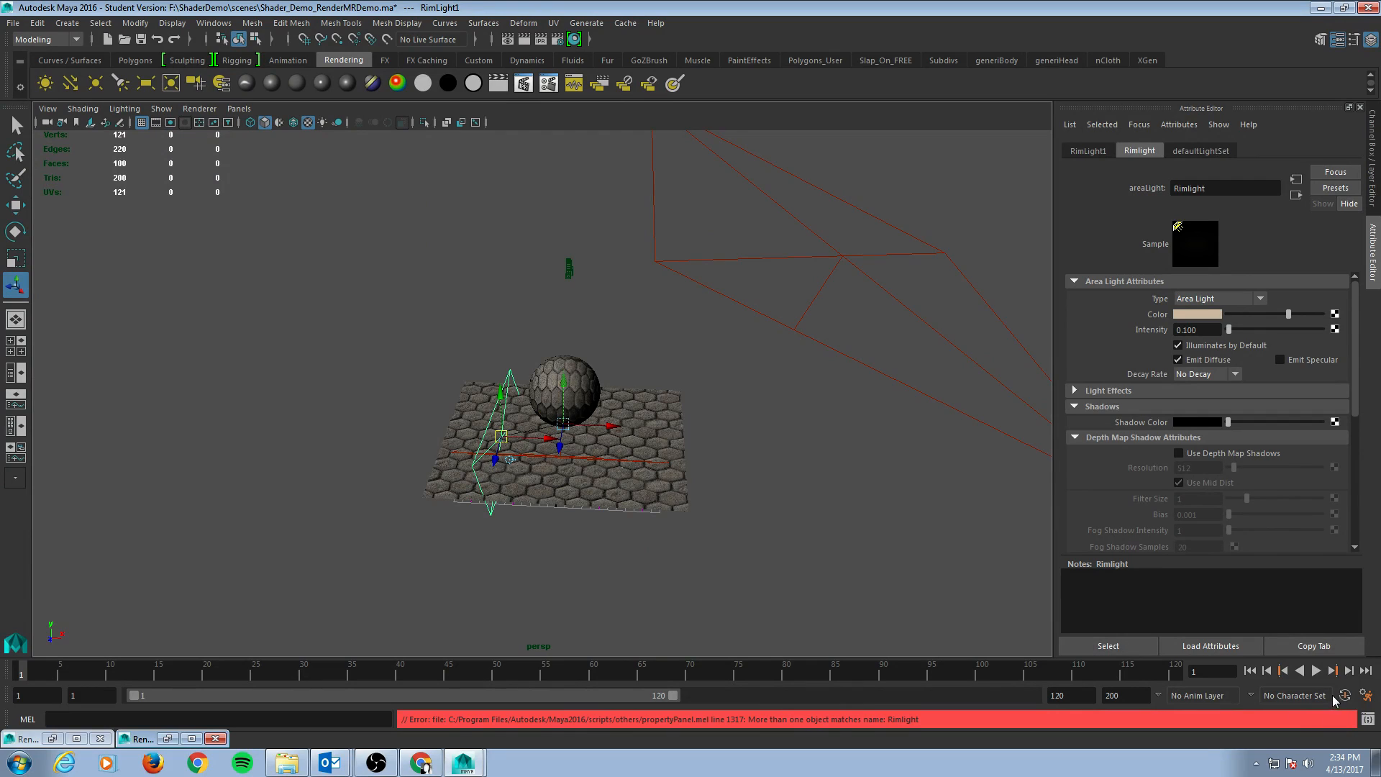
{"action": "mouse_move", "coordinate": [795, 727]}
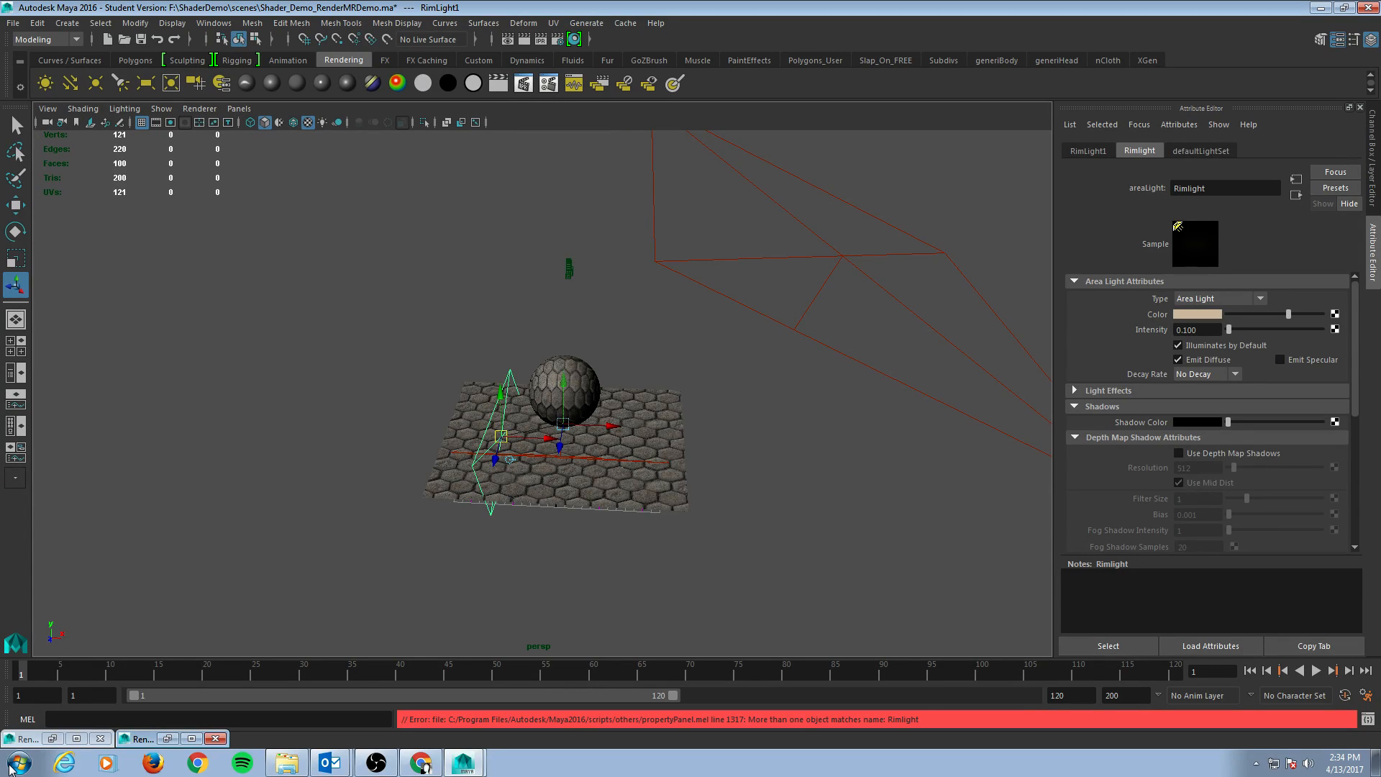
Step: Search the Start menu for Calculator to compute the 480-frame total
{"action": "left_click", "coordinate": [15, 763]}
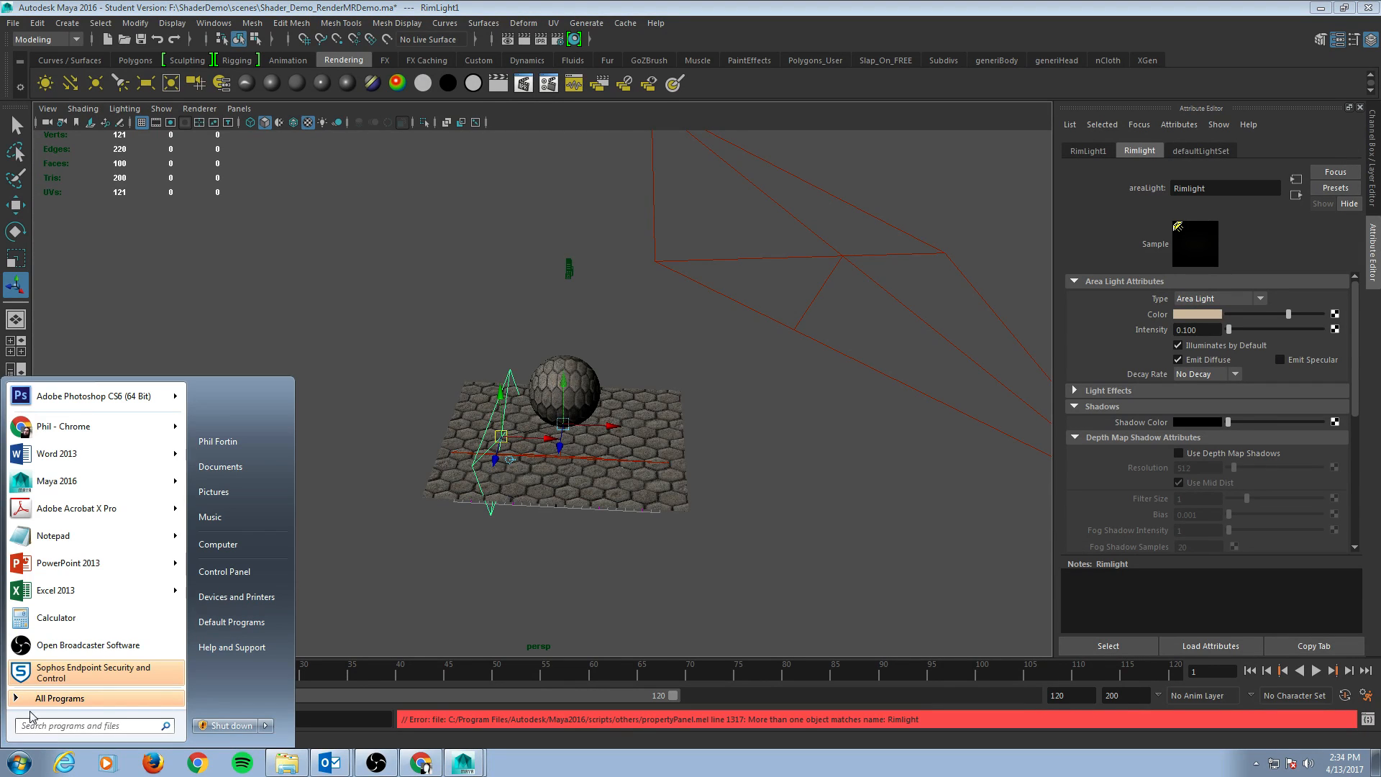
{"action": "left_click", "coordinate": [83, 726]}
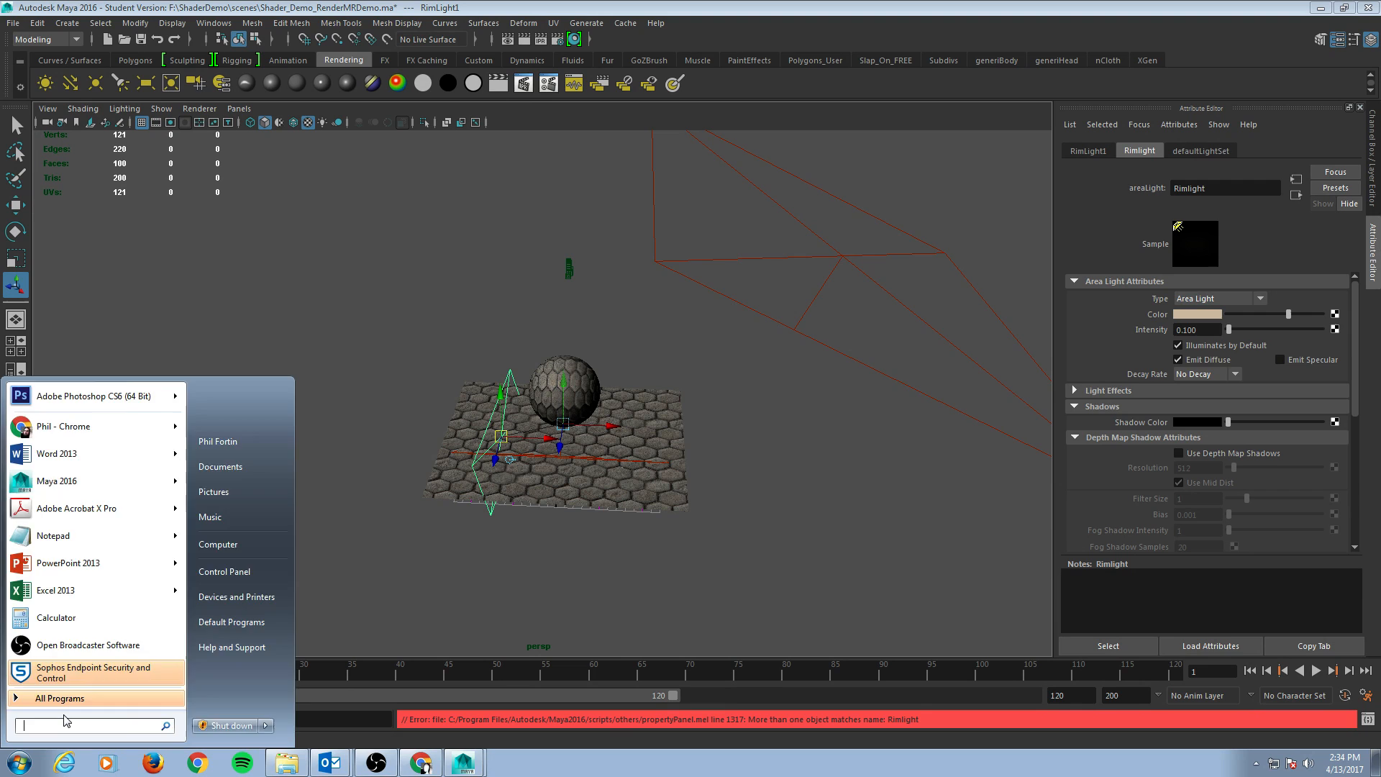
{"action": "type", "text": "calcu"}
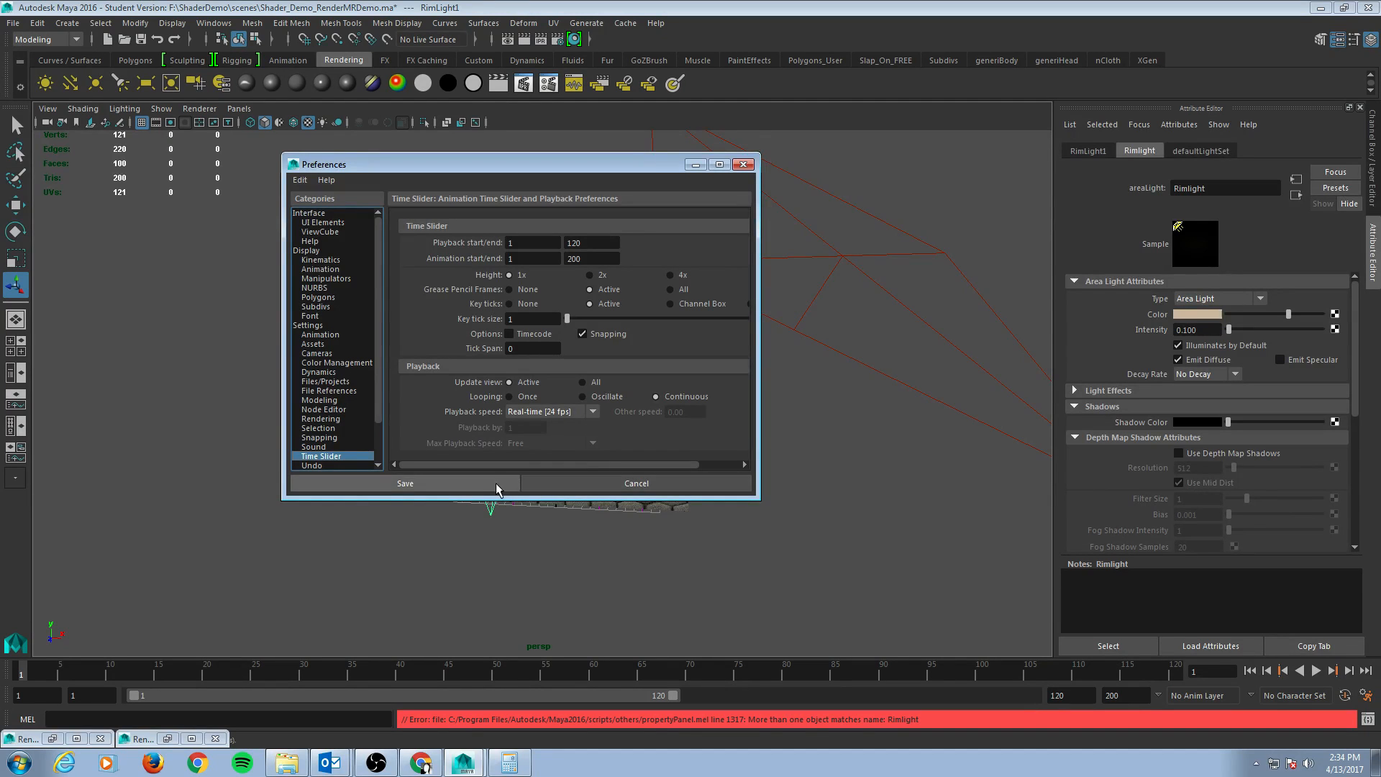
{"action": "mouse_move", "coordinate": [553, 486]}
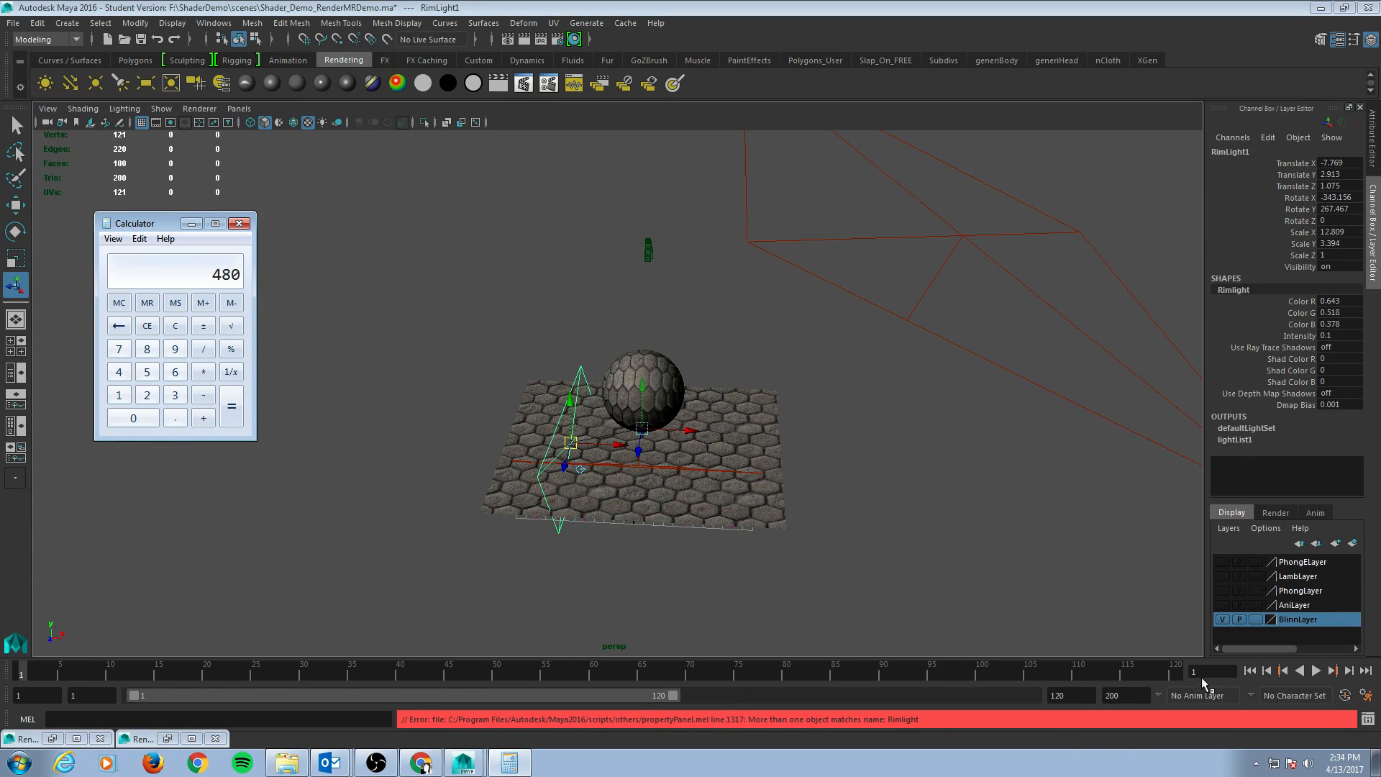
Step: Set the playback and animation end frame to 480
{"action": "left_click", "coordinate": [239, 223]}
{"action": "type", "text": "480"}
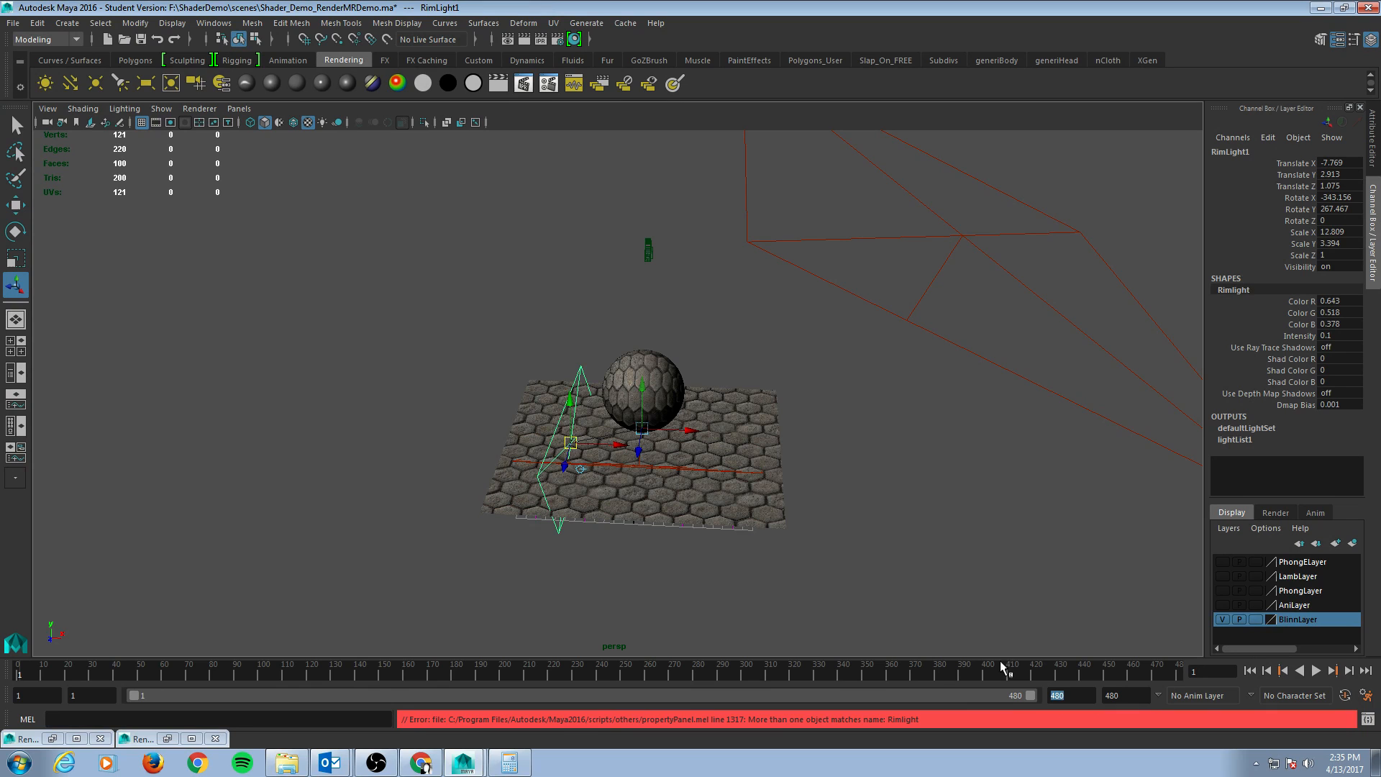
{"action": "mouse_move", "coordinate": [713, 438]}
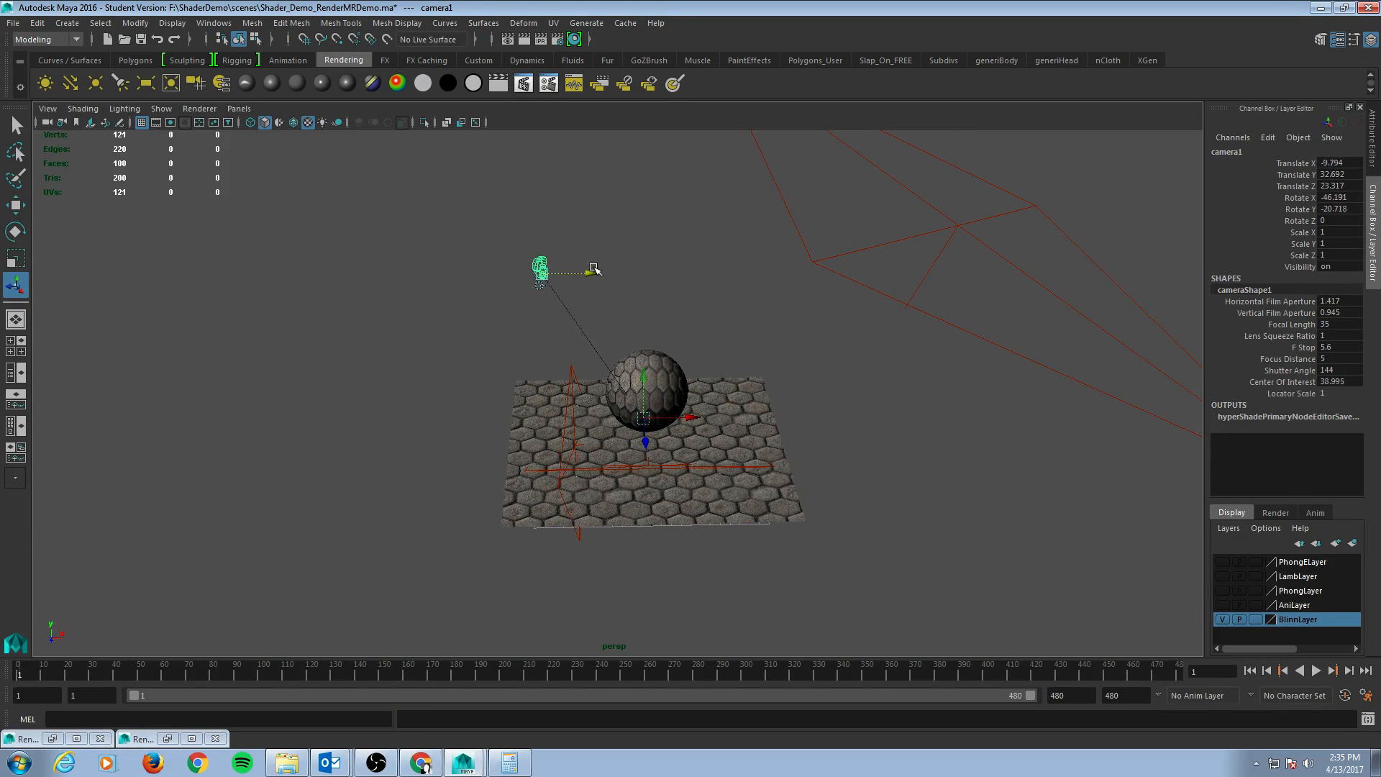
Step: Move camera1 from the sphere's left to its right side and key its transform channels
{"action": "left_click_drag", "start_coordinate": [540, 268], "coordinate": [502, 366]}
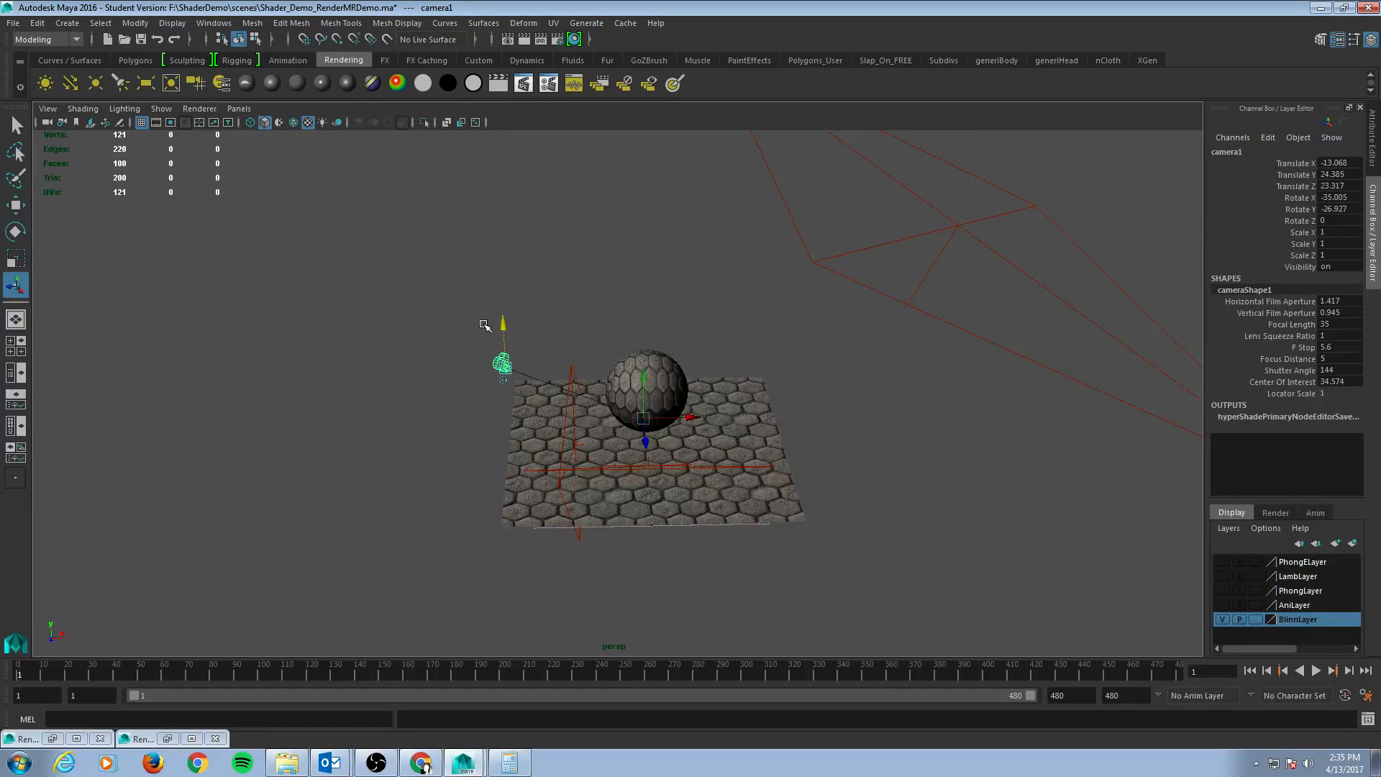
{"action": "left_click_drag", "start_coordinate": [528, 353], "coordinate": [538, 364]}
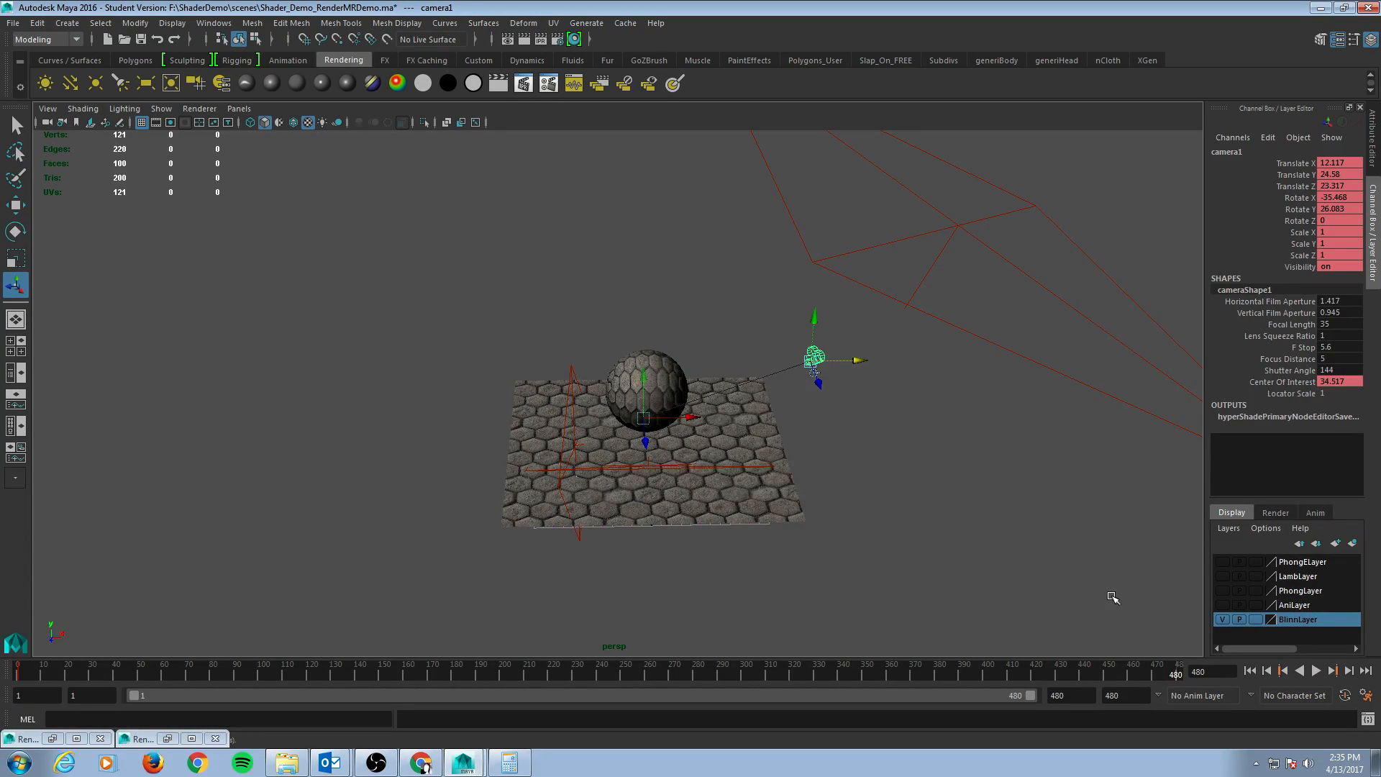
{"action": "mouse_move", "coordinate": [855, 333]}
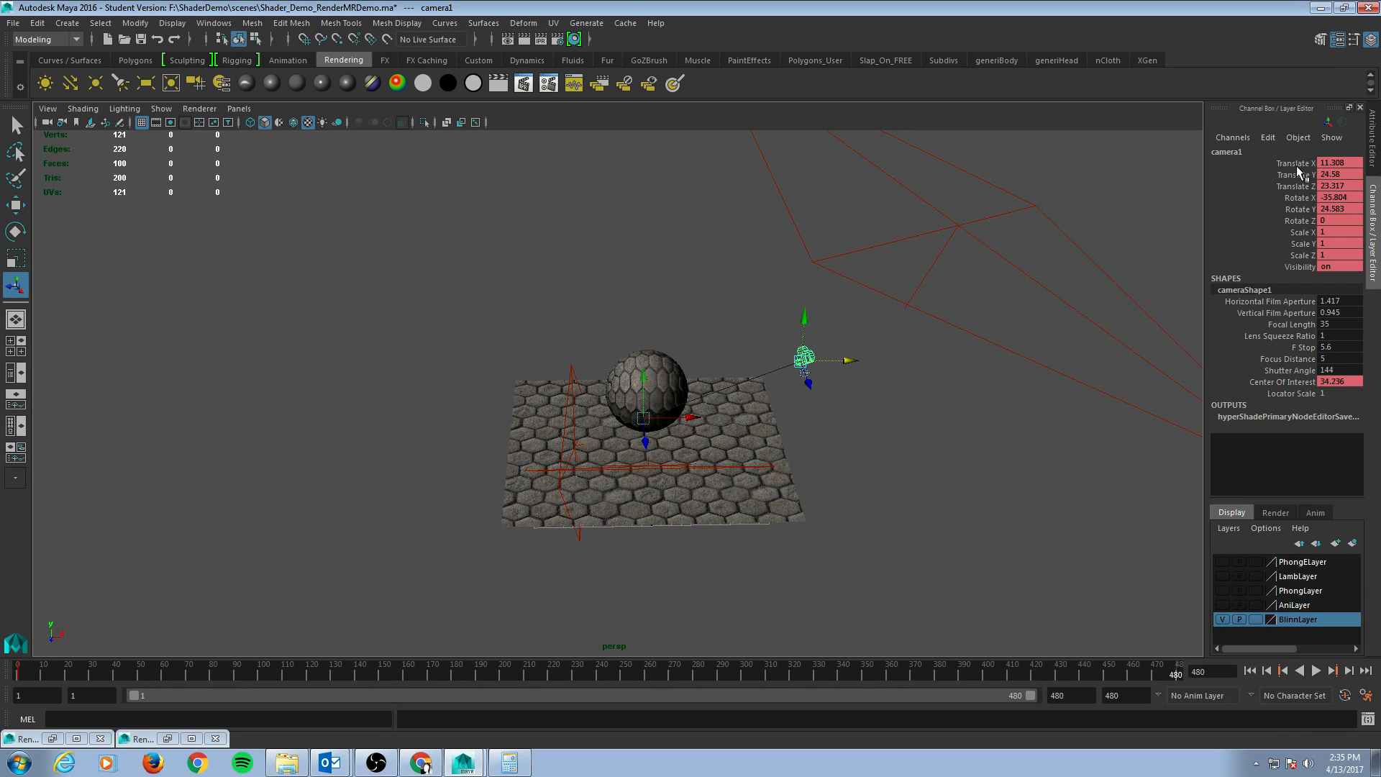
{"action": "right_click", "coordinate": [1313, 176]}
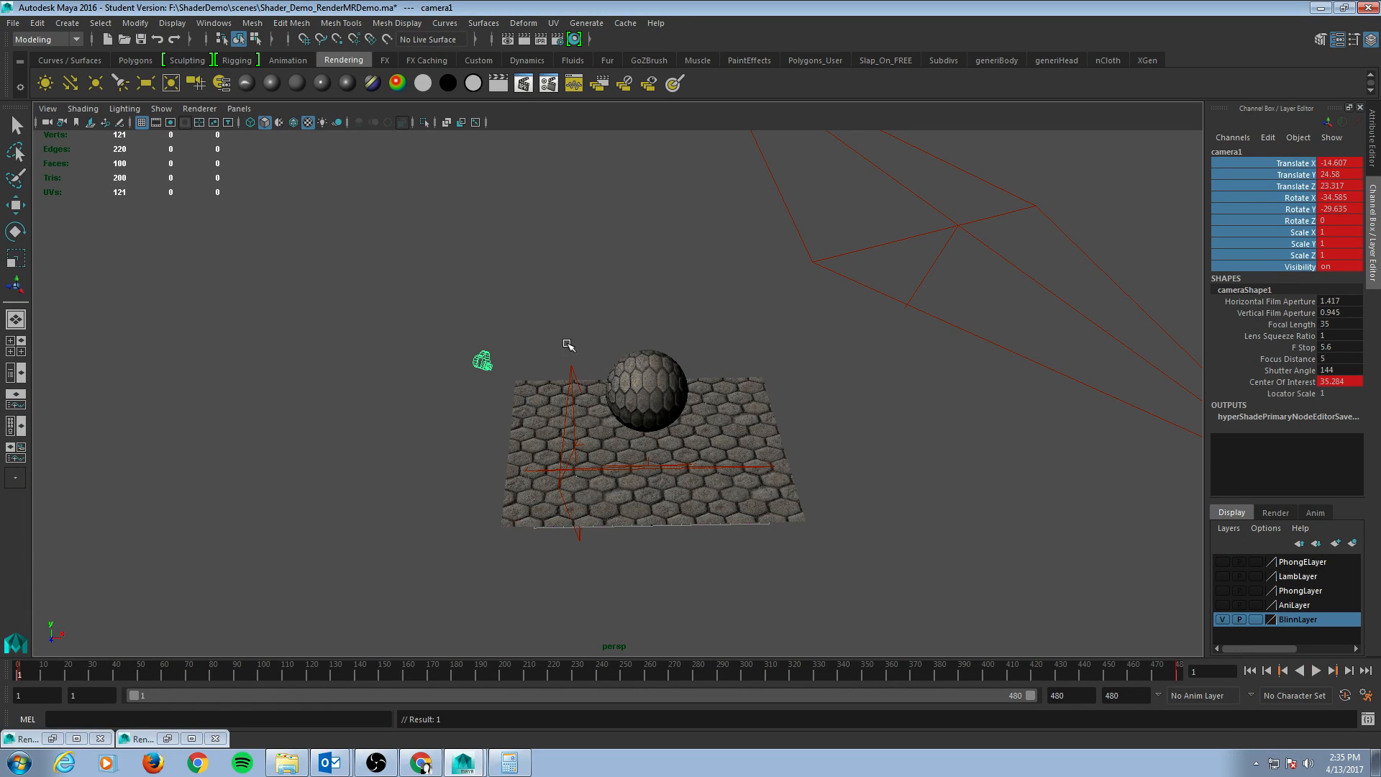
{"action": "mouse_move", "coordinate": [229, 123]}
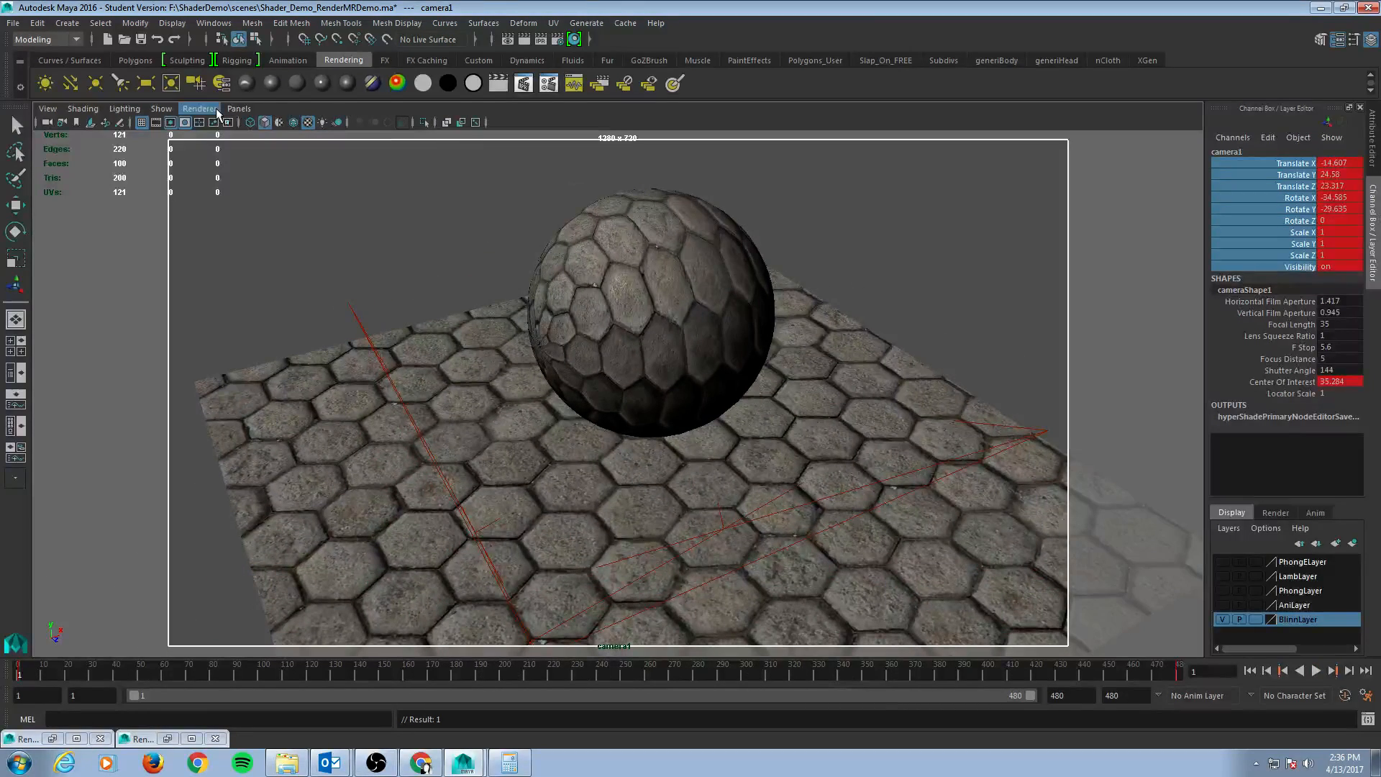
{"action": "left_click", "coordinate": [239, 109]}
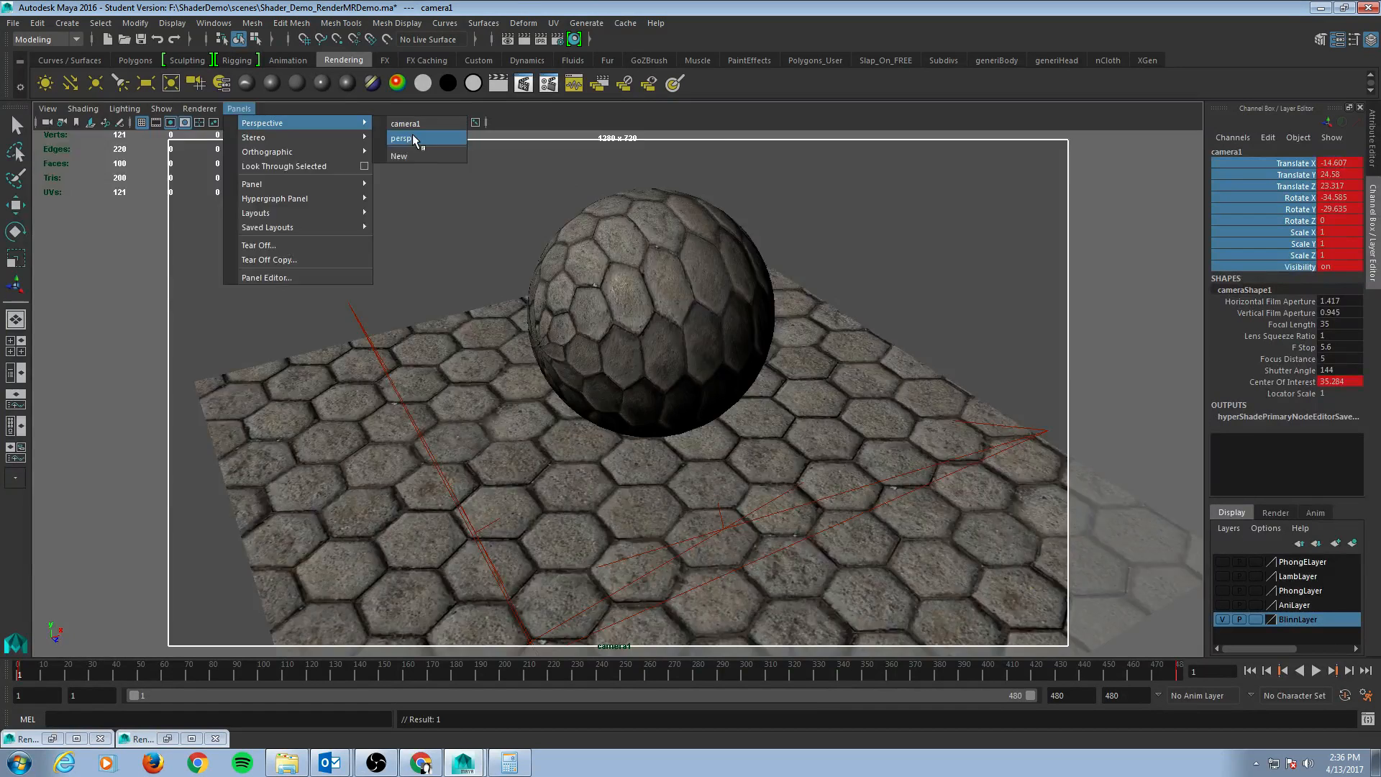
{"action": "left_click", "coordinate": [403, 138]}
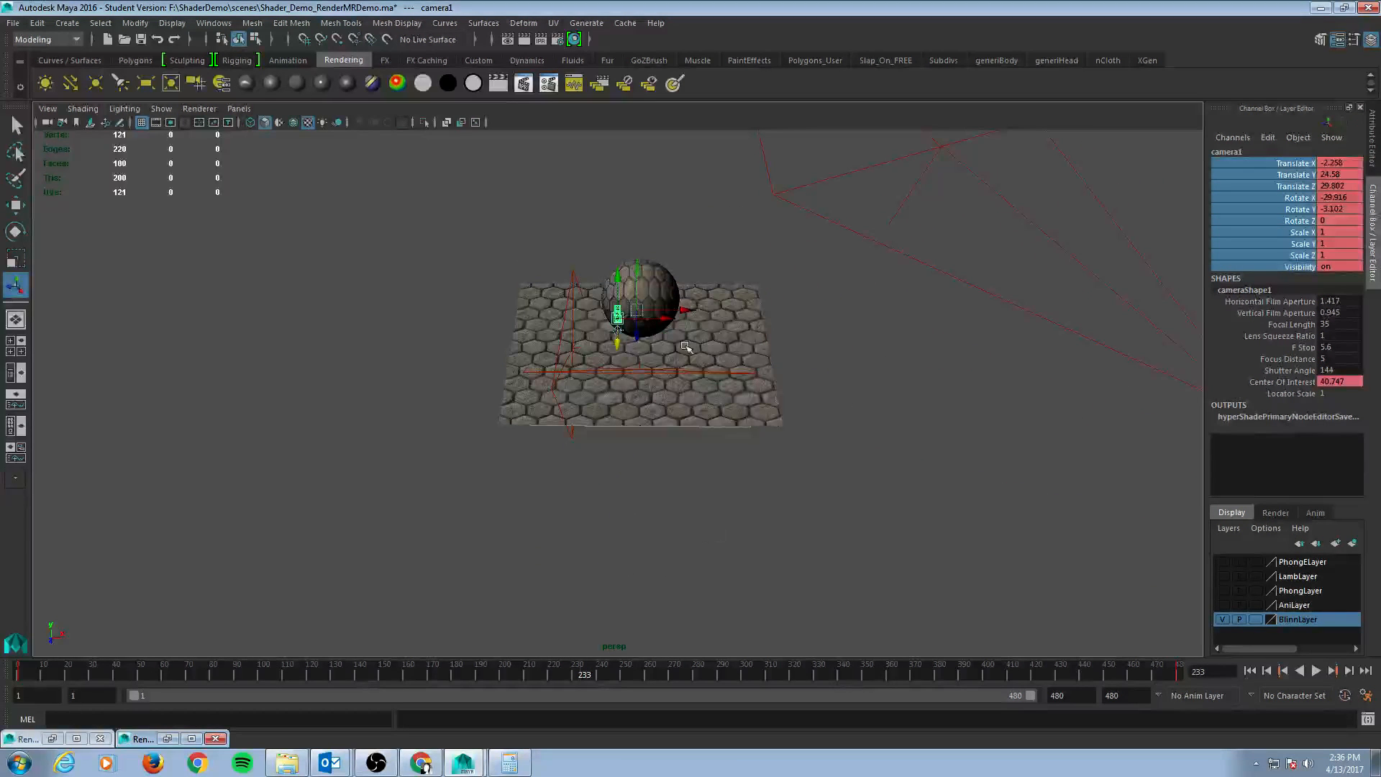
{"action": "left_click_drag", "start_coordinate": [687, 344], "coordinate": [674, 396]}
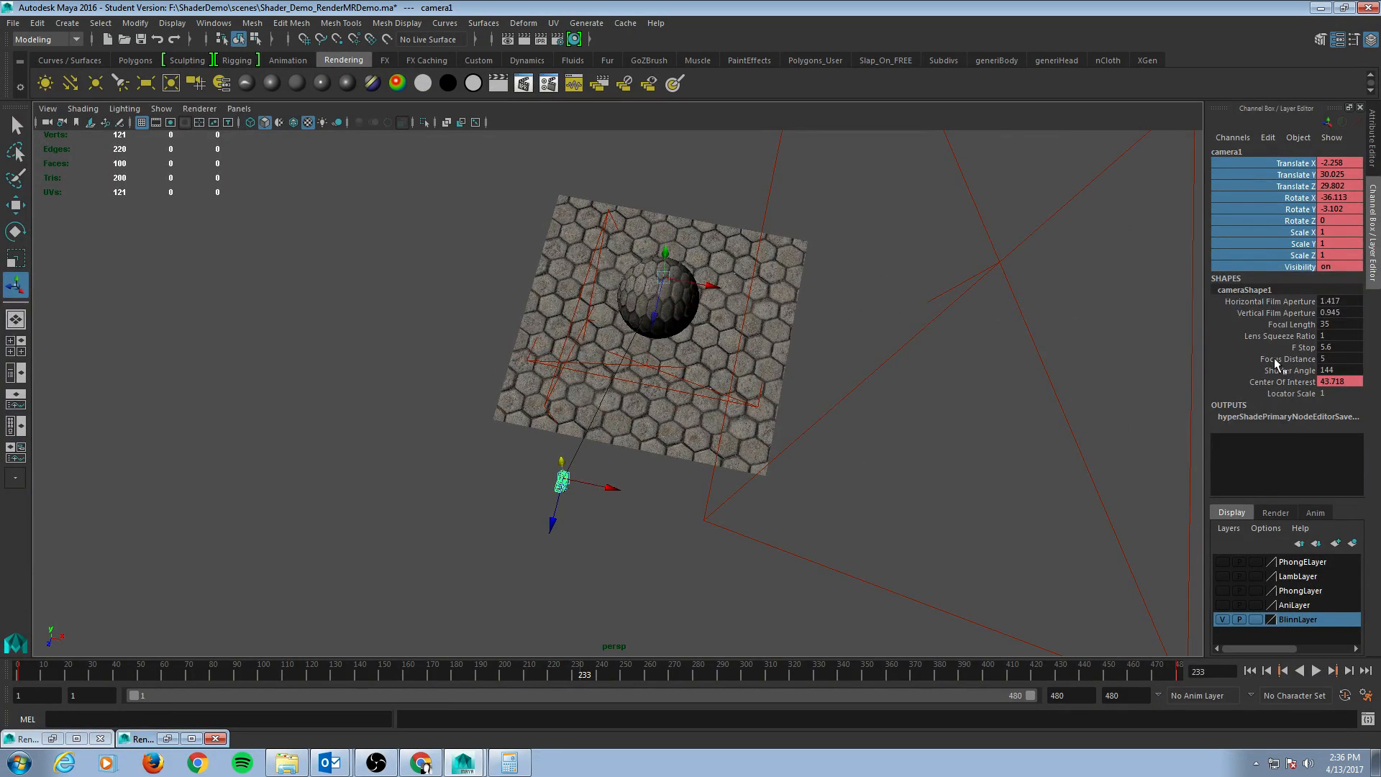
{"action": "right_click", "coordinate": [1291, 163]}
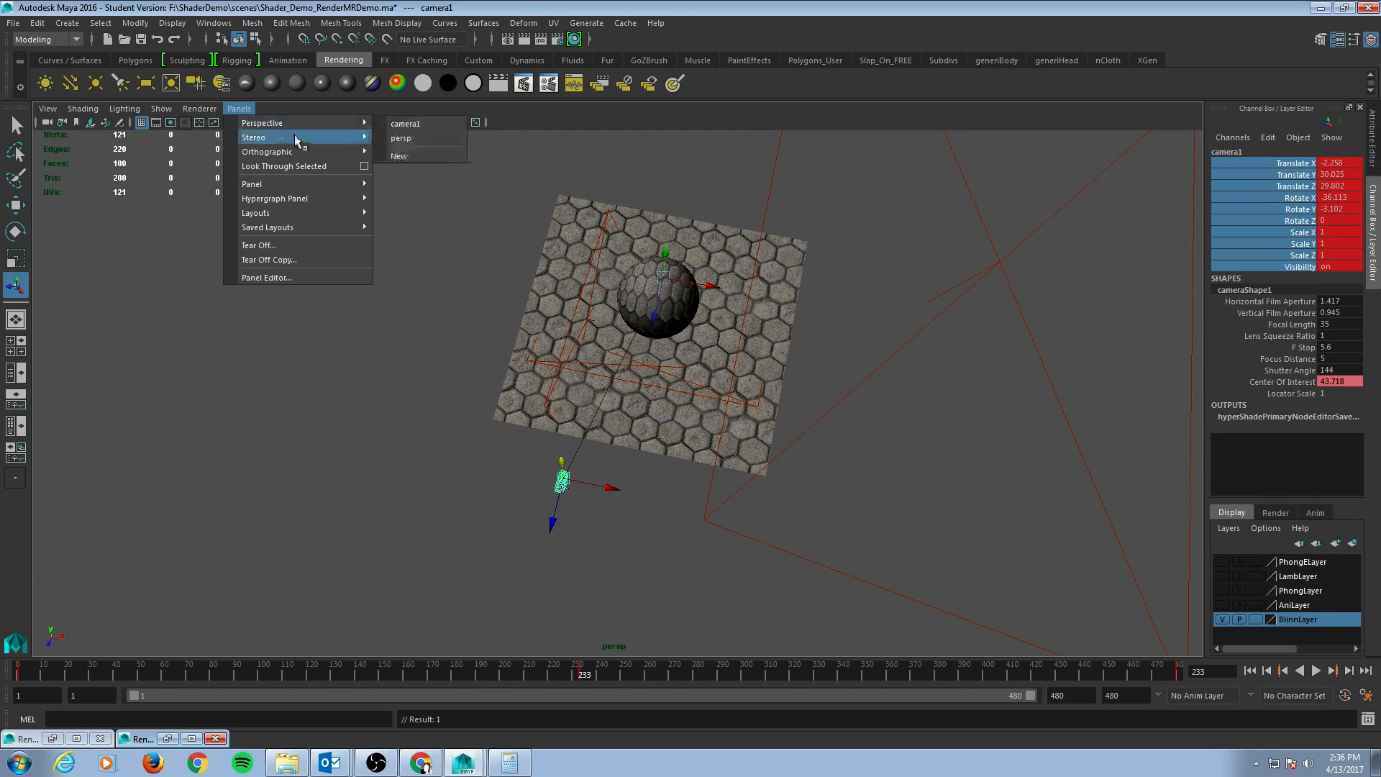
{"action": "mouse_move", "coordinate": [262, 123]}
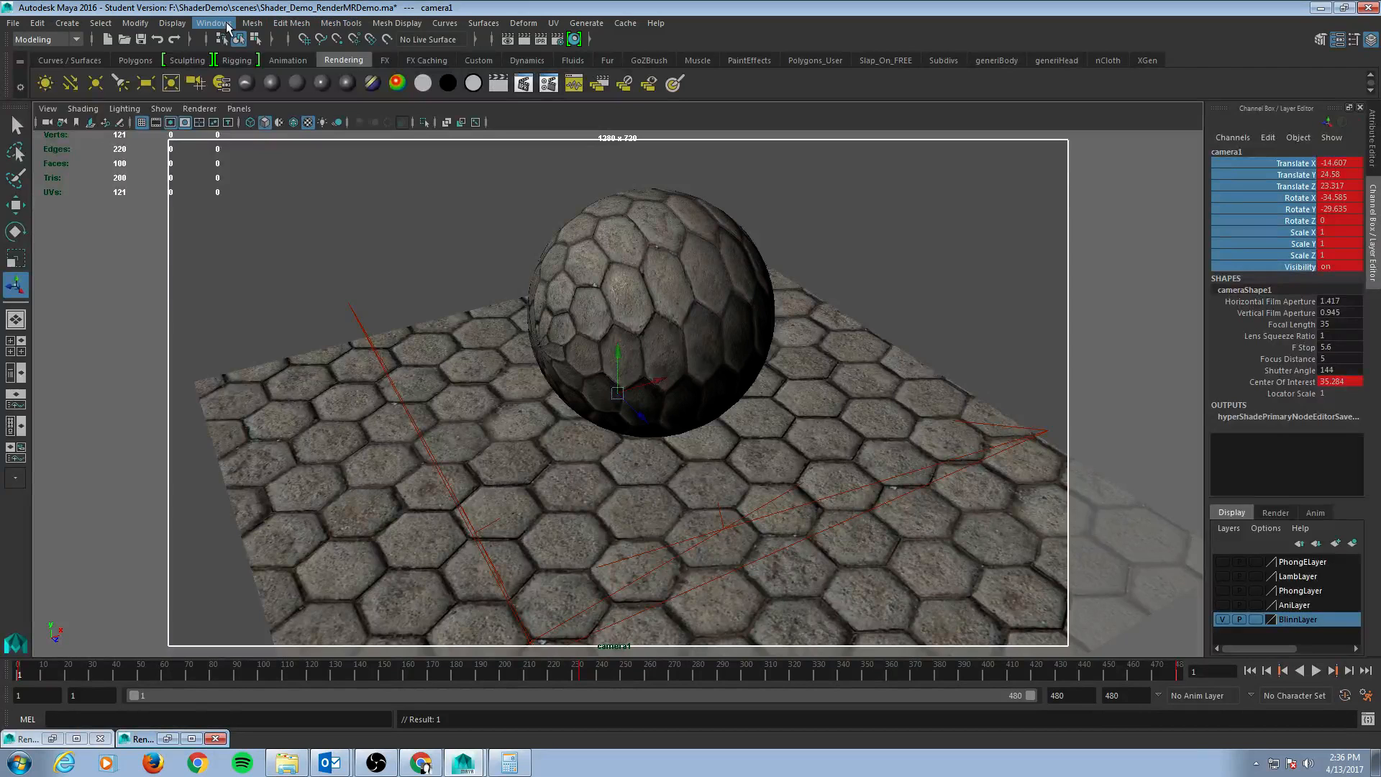
{"action": "left_click", "coordinate": [213, 23]}
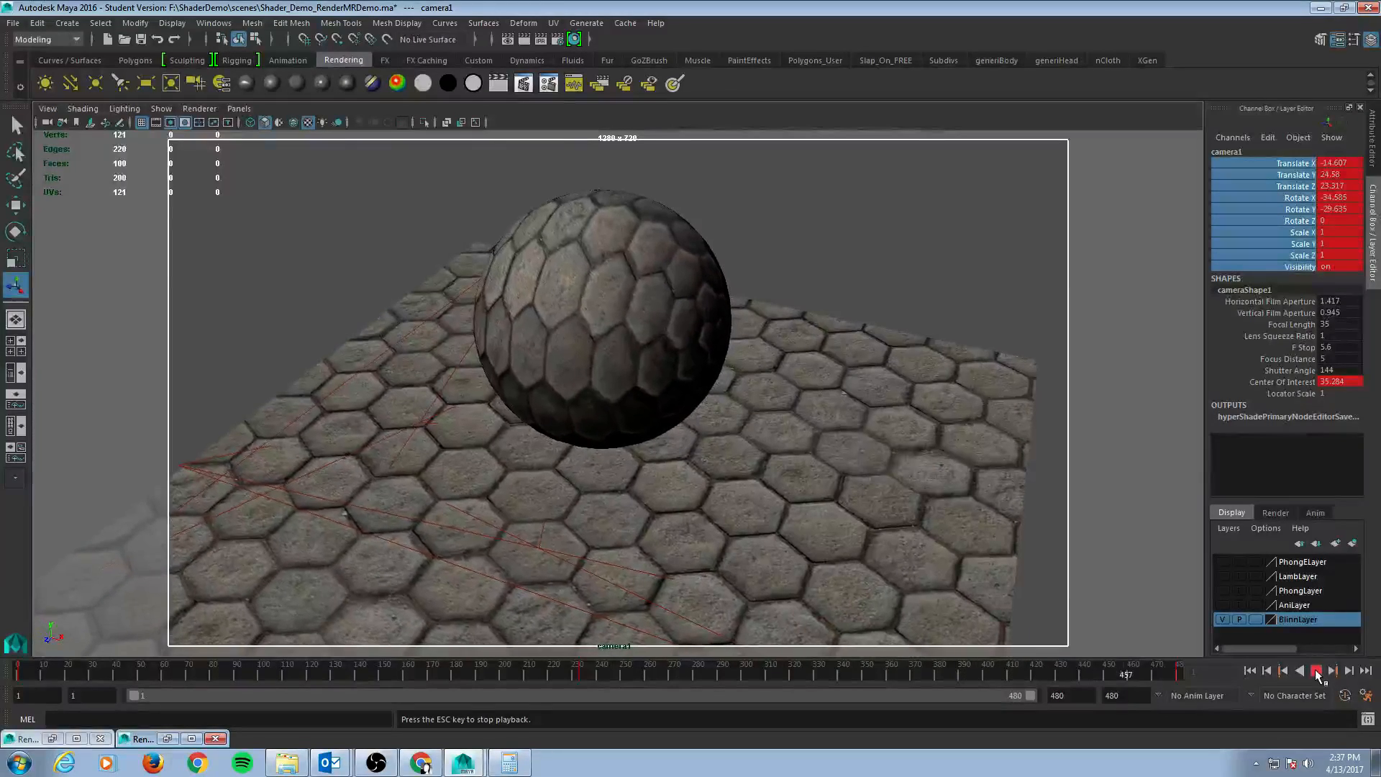
{"action": "left_click", "coordinate": [1319, 670]}
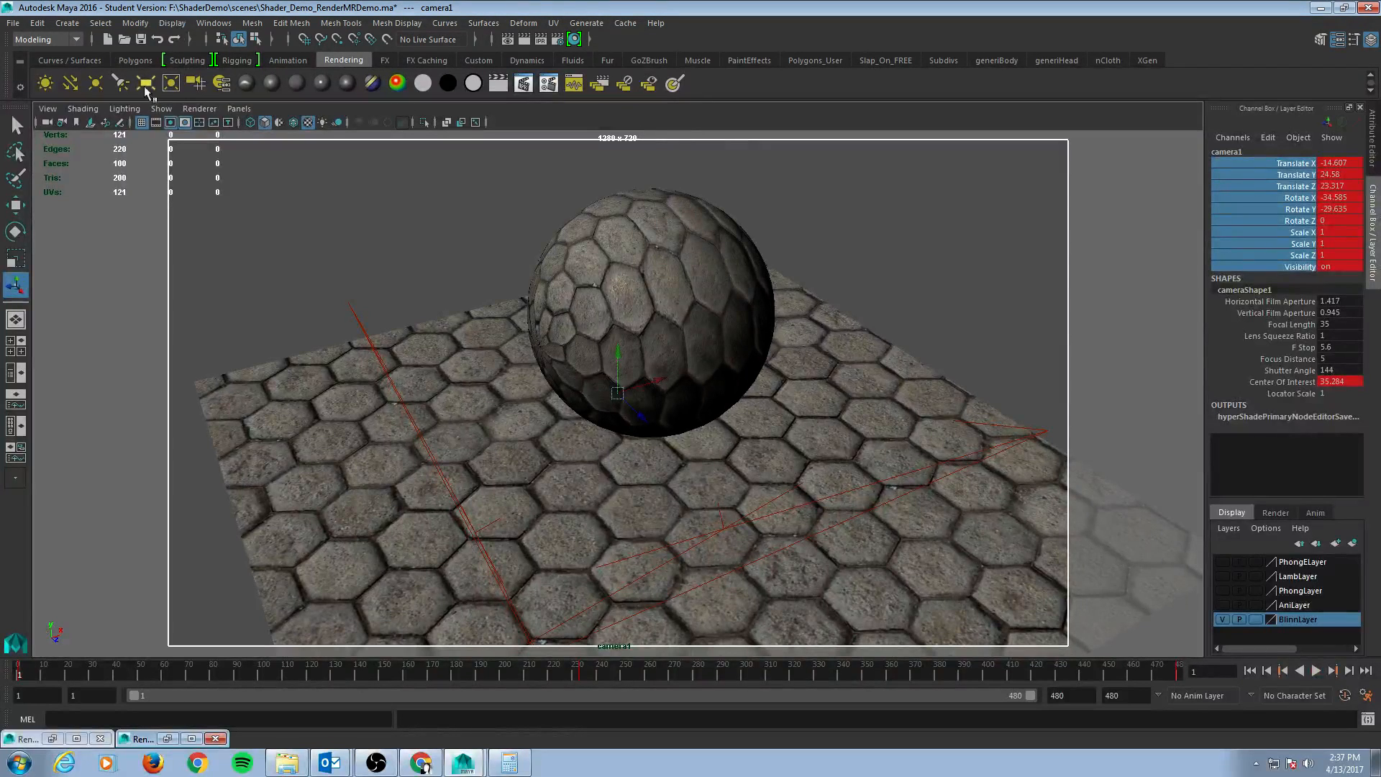
{"action": "left_click", "coordinate": [213, 23]}
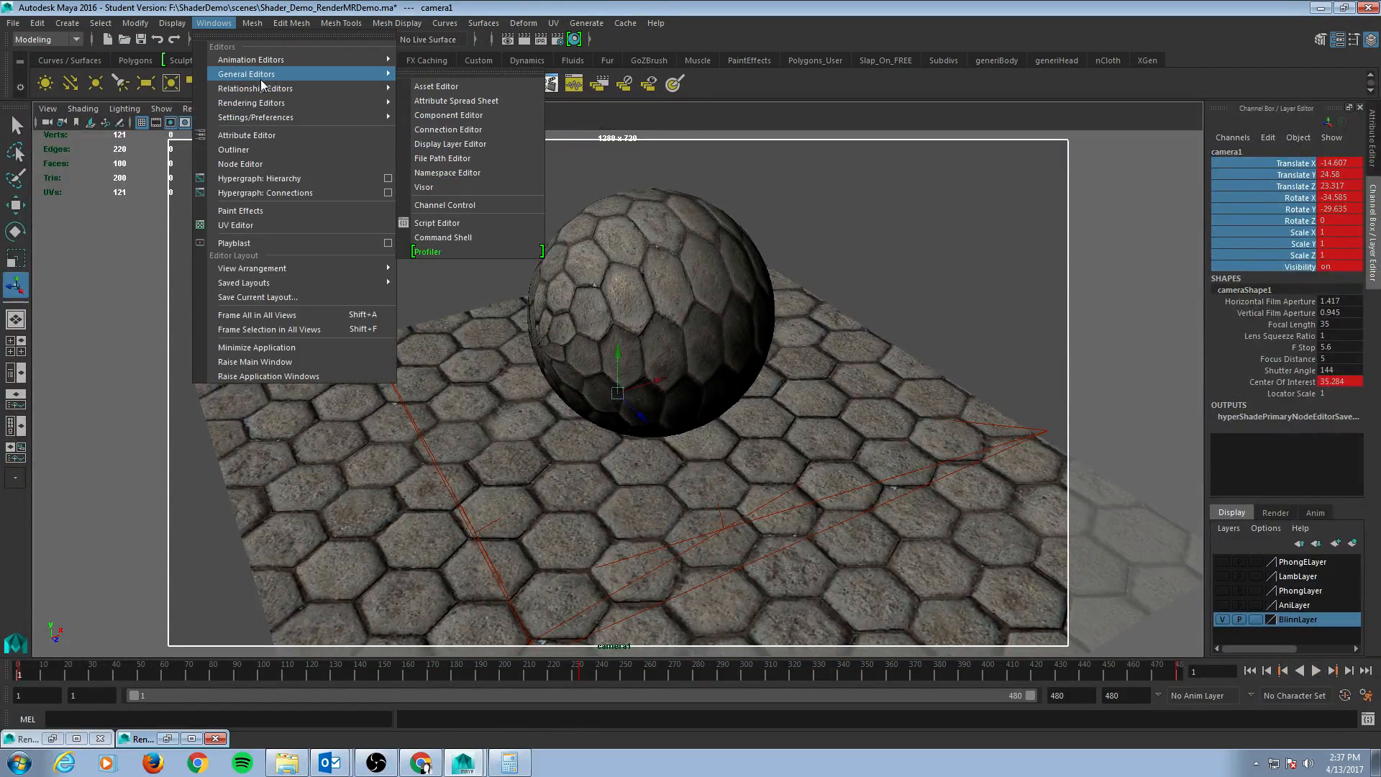
{"action": "mouse_move", "coordinate": [250, 58]}
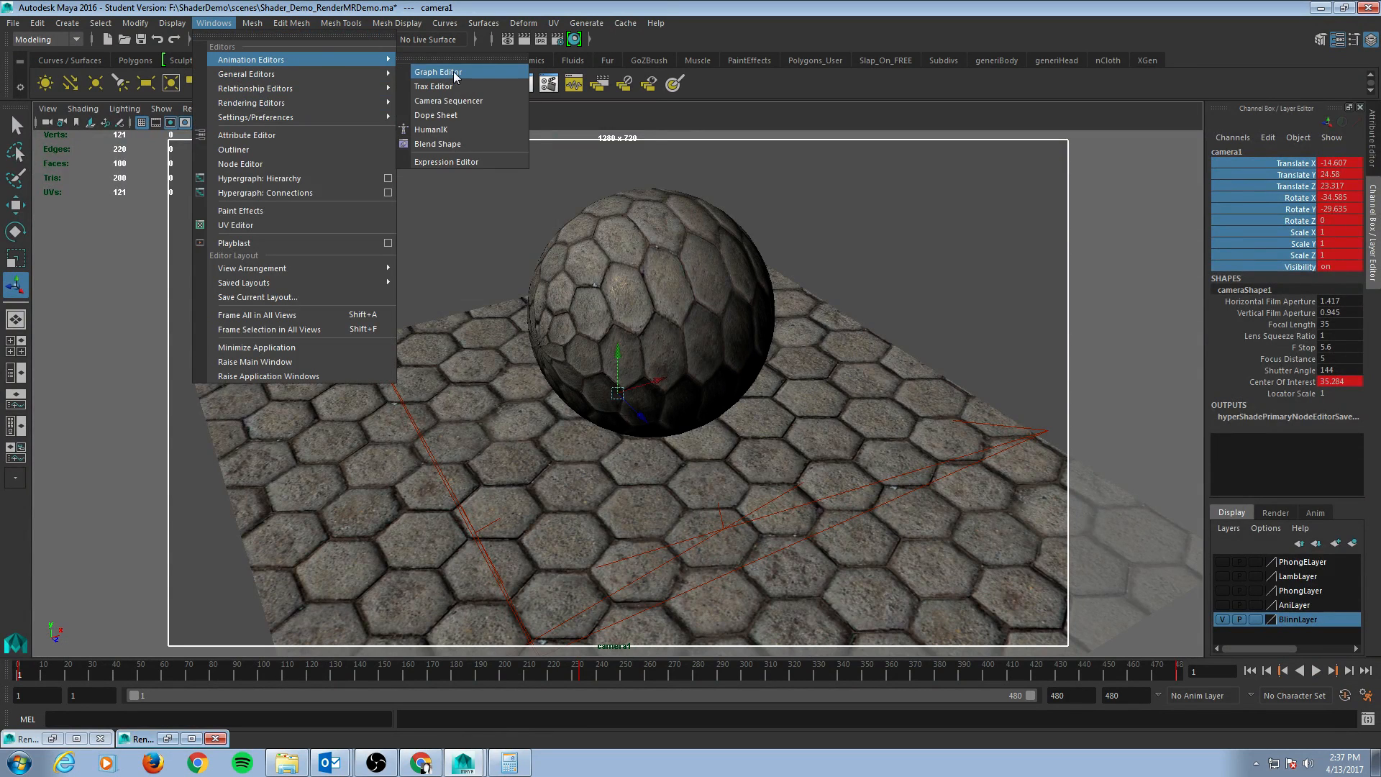
{"action": "left_click", "coordinate": [438, 72]}
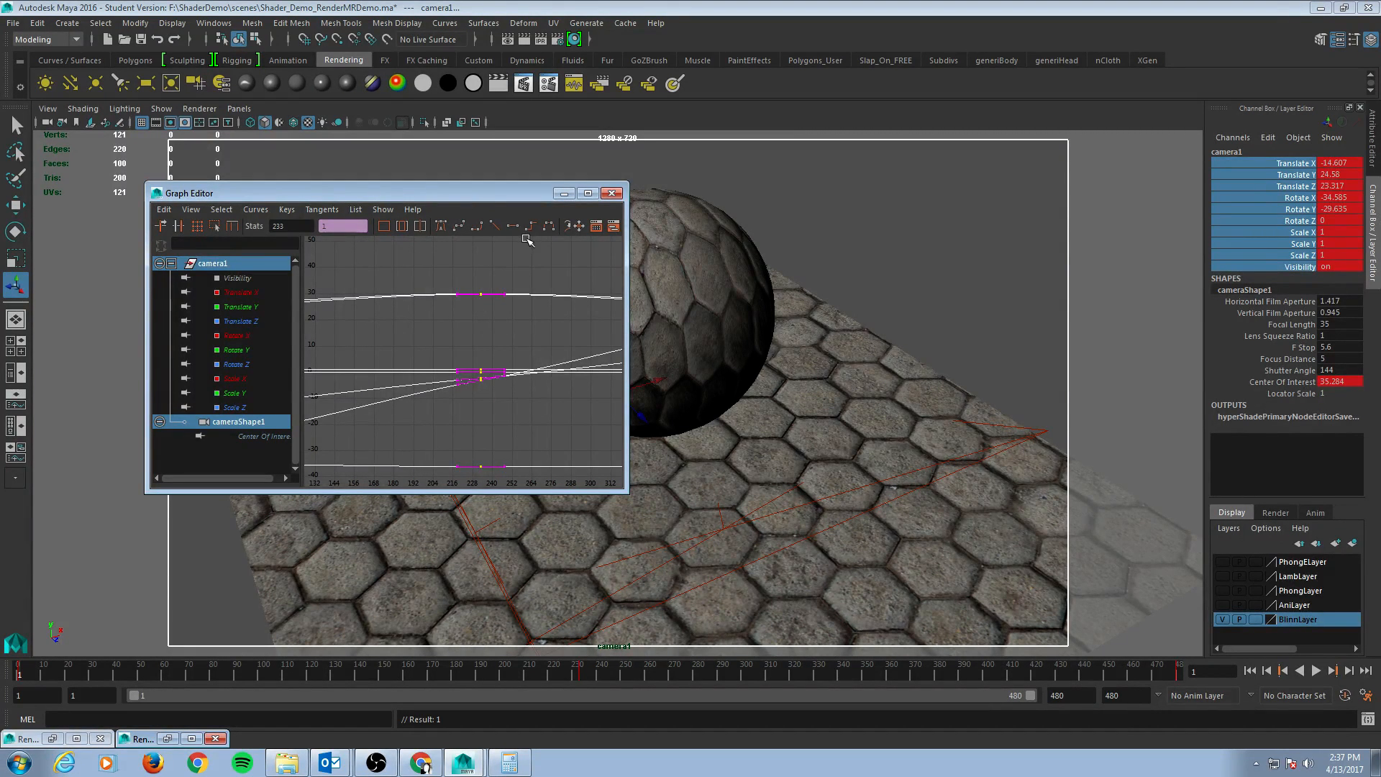
{"action": "mouse_move", "coordinate": [475, 312]}
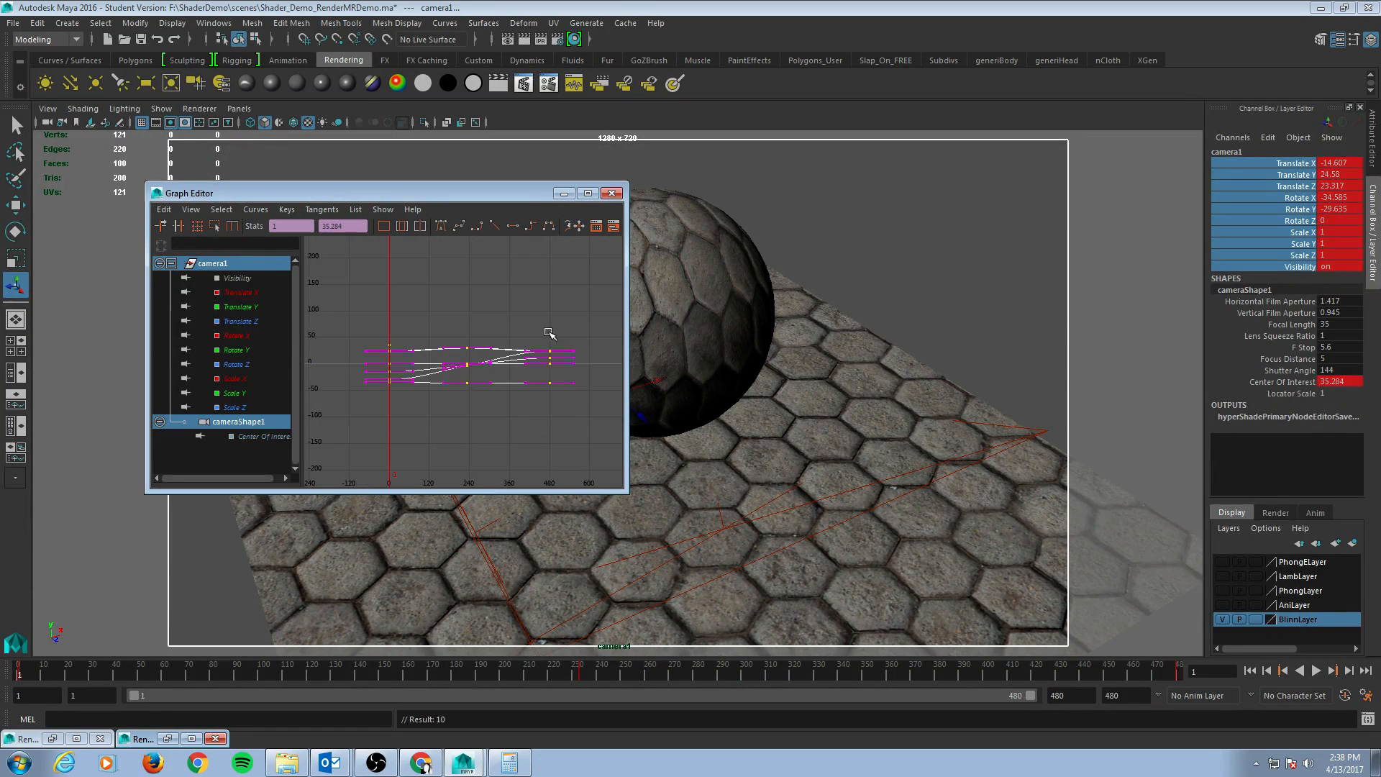
{"action": "mouse_move", "coordinate": [475, 227]}
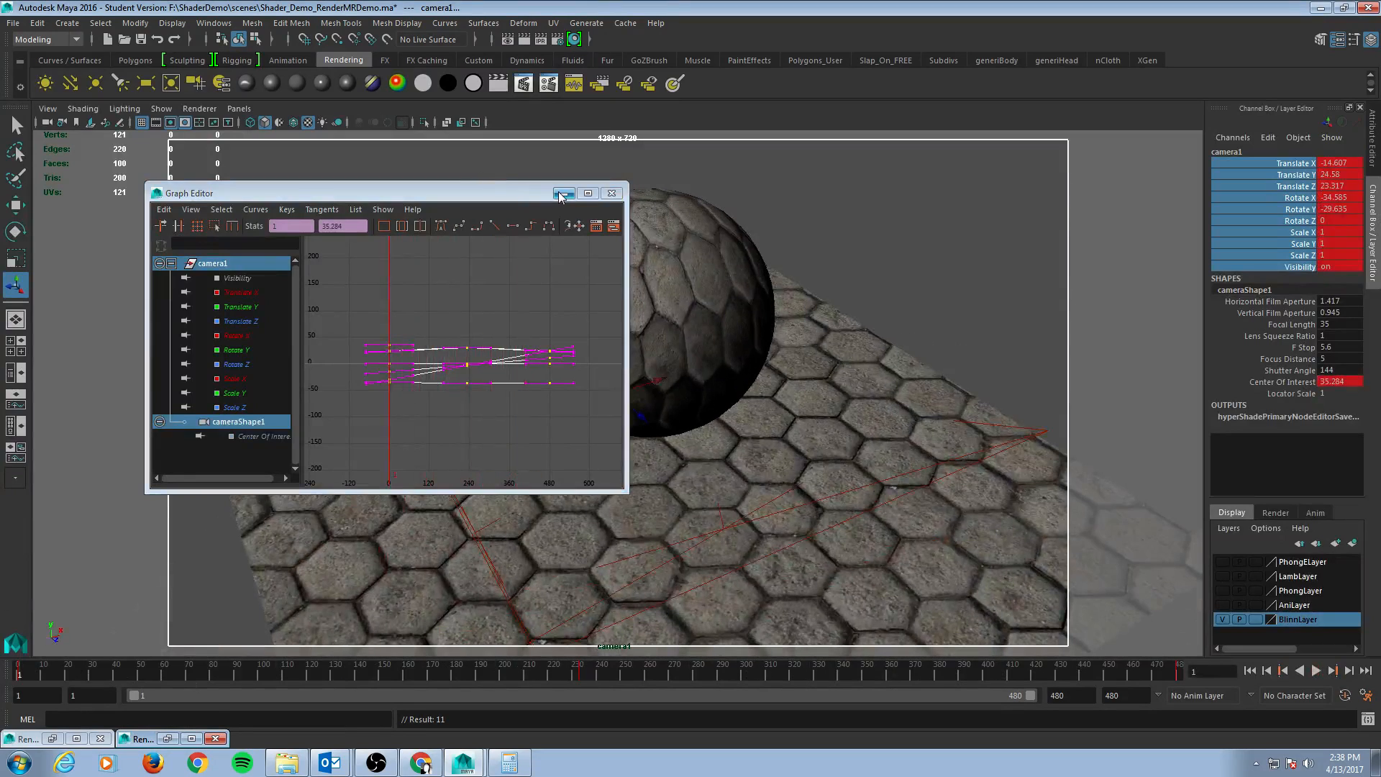
{"action": "left_click", "coordinate": [1298, 671]}
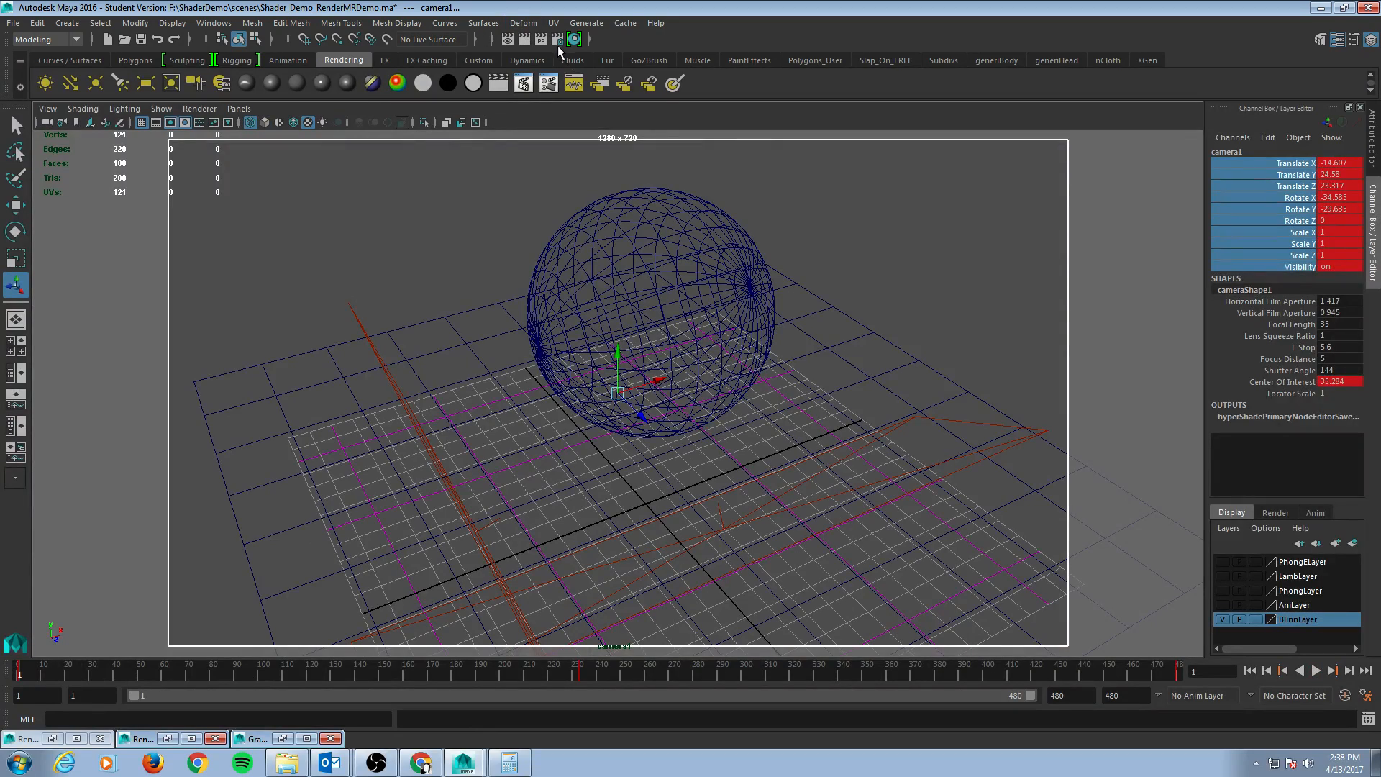
Step: Scrub to frame 152 and render camera1's view with mental ray
{"action": "left_click", "coordinate": [1315, 670]}
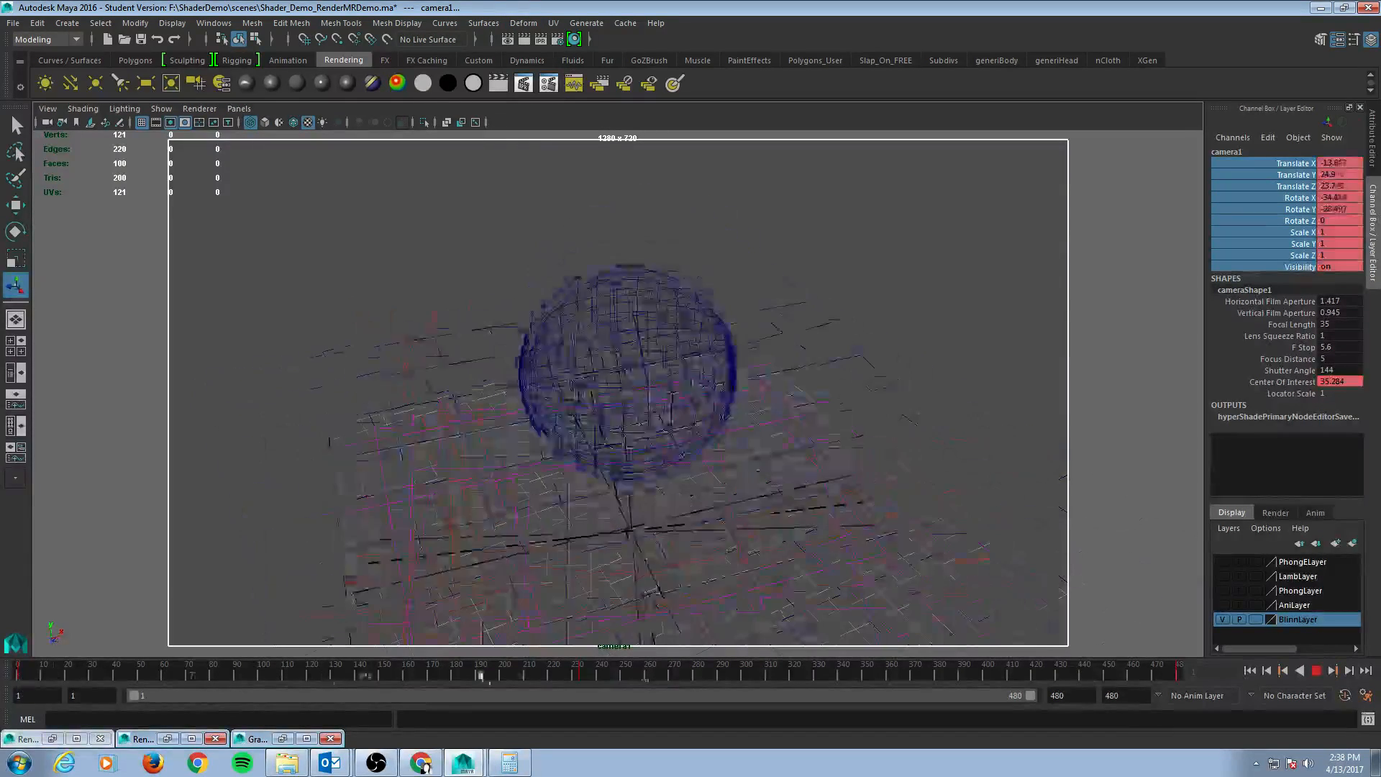
{"action": "left_click_drag", "start_coordinate": [483, 675], "coordinate": [392, 676]}
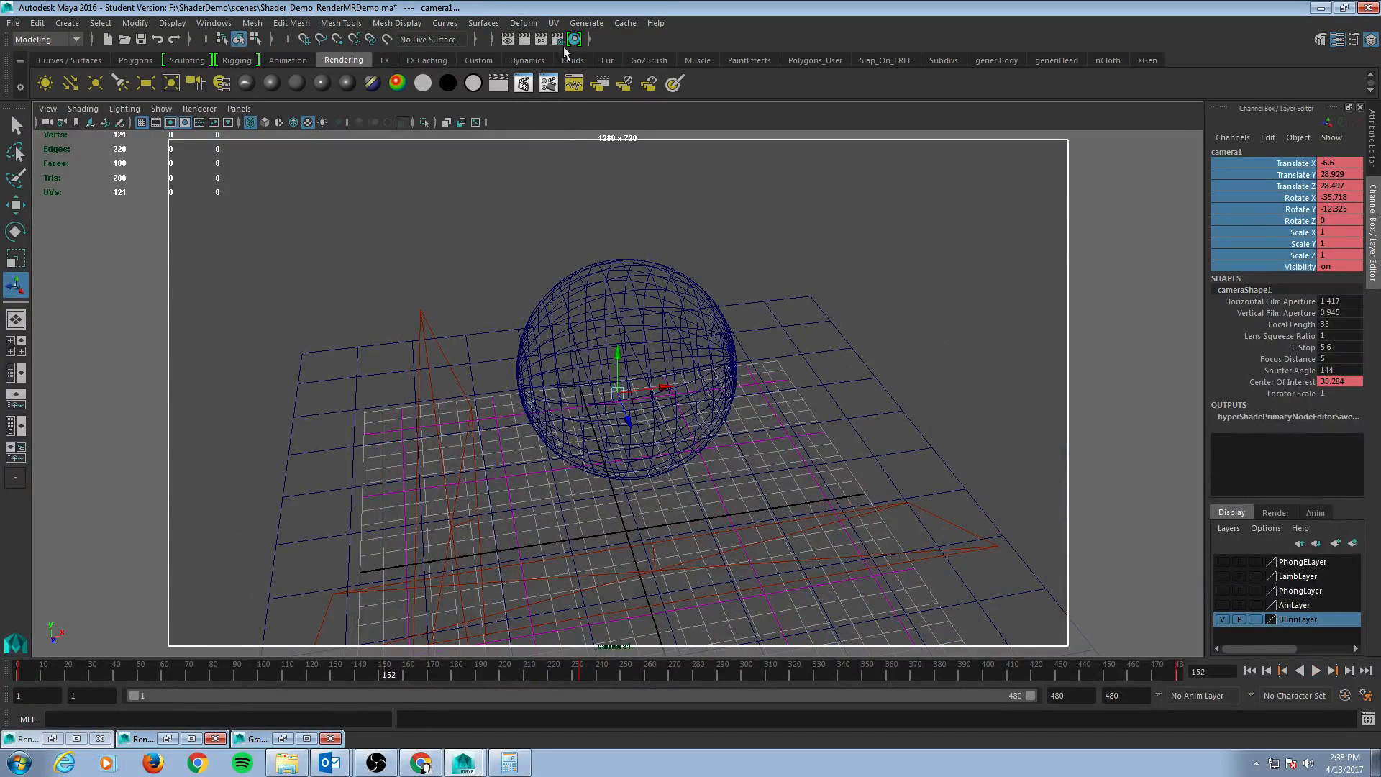
{"action": "left_click", "coordinate": [572, 39]}
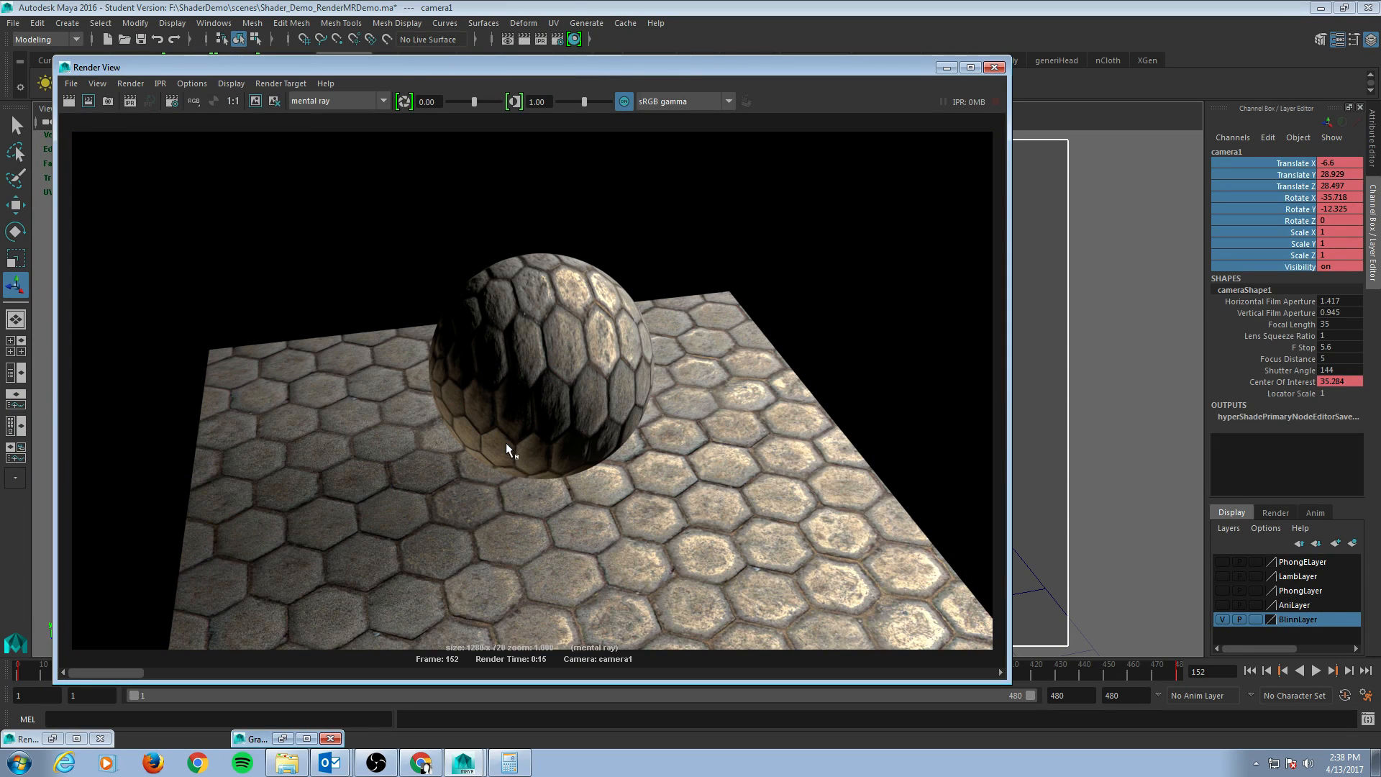
{"action": "mouse_move", "coordinate": [418, 379]}
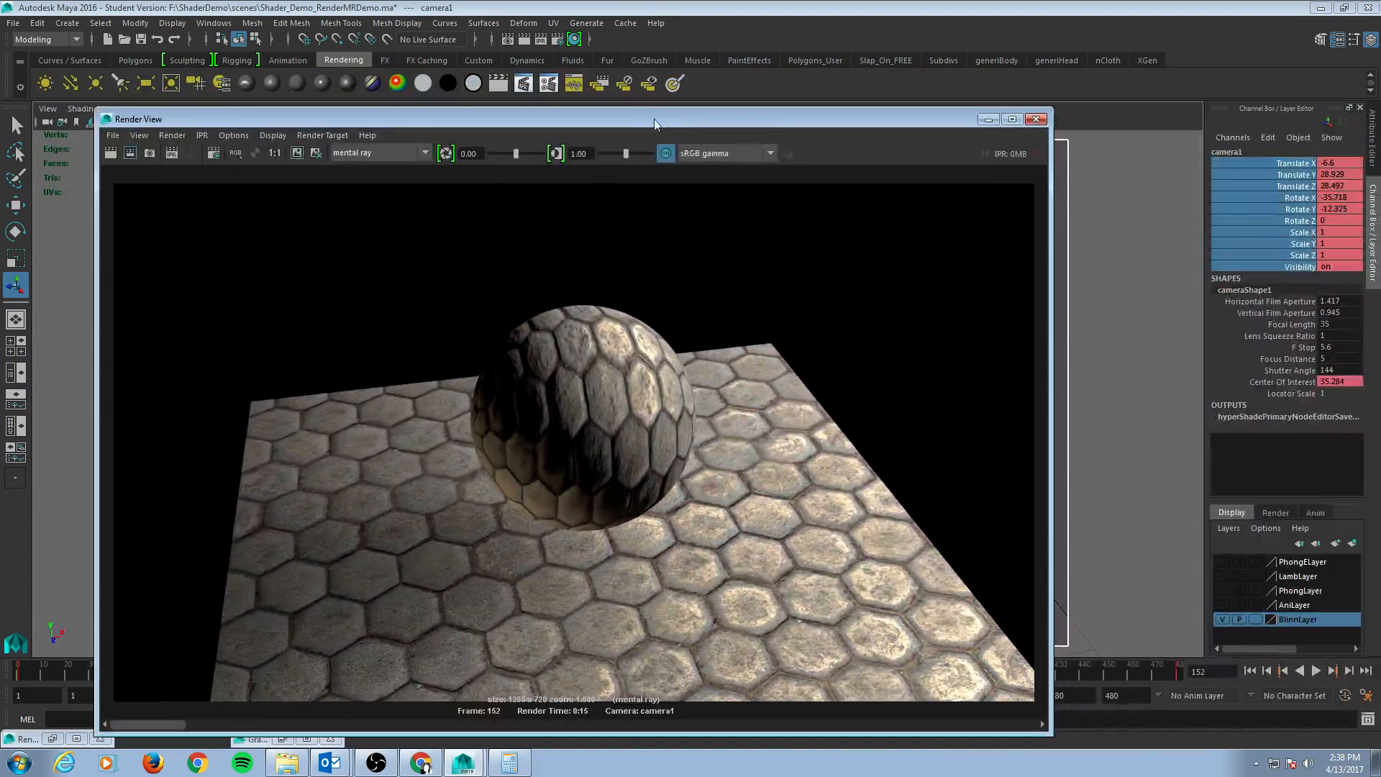
{"action": "left_click", "coordinate": [213, 22]}
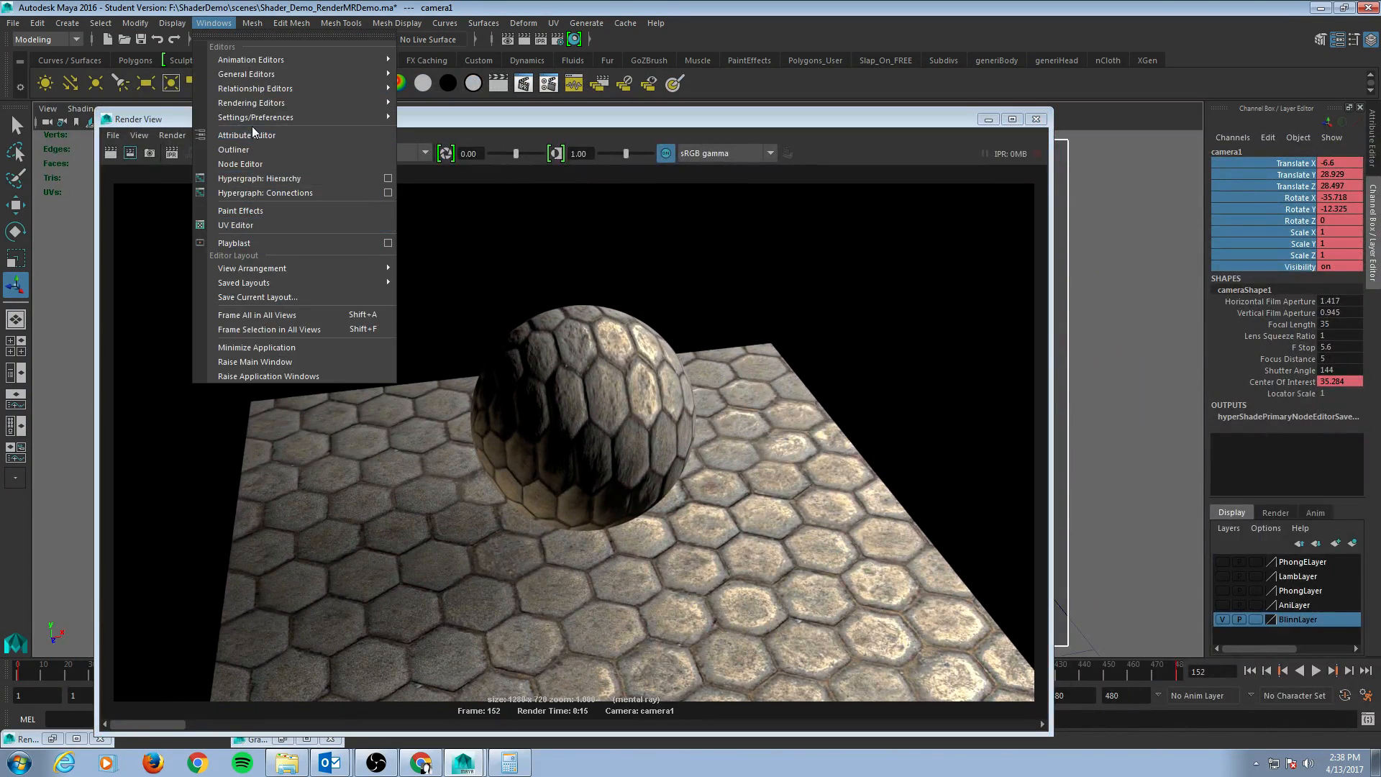
Step: In the Outliner, rename RimLight1 to Backlight and close the Render View
{"action": "left_click", "coordinate": [233, 149]}
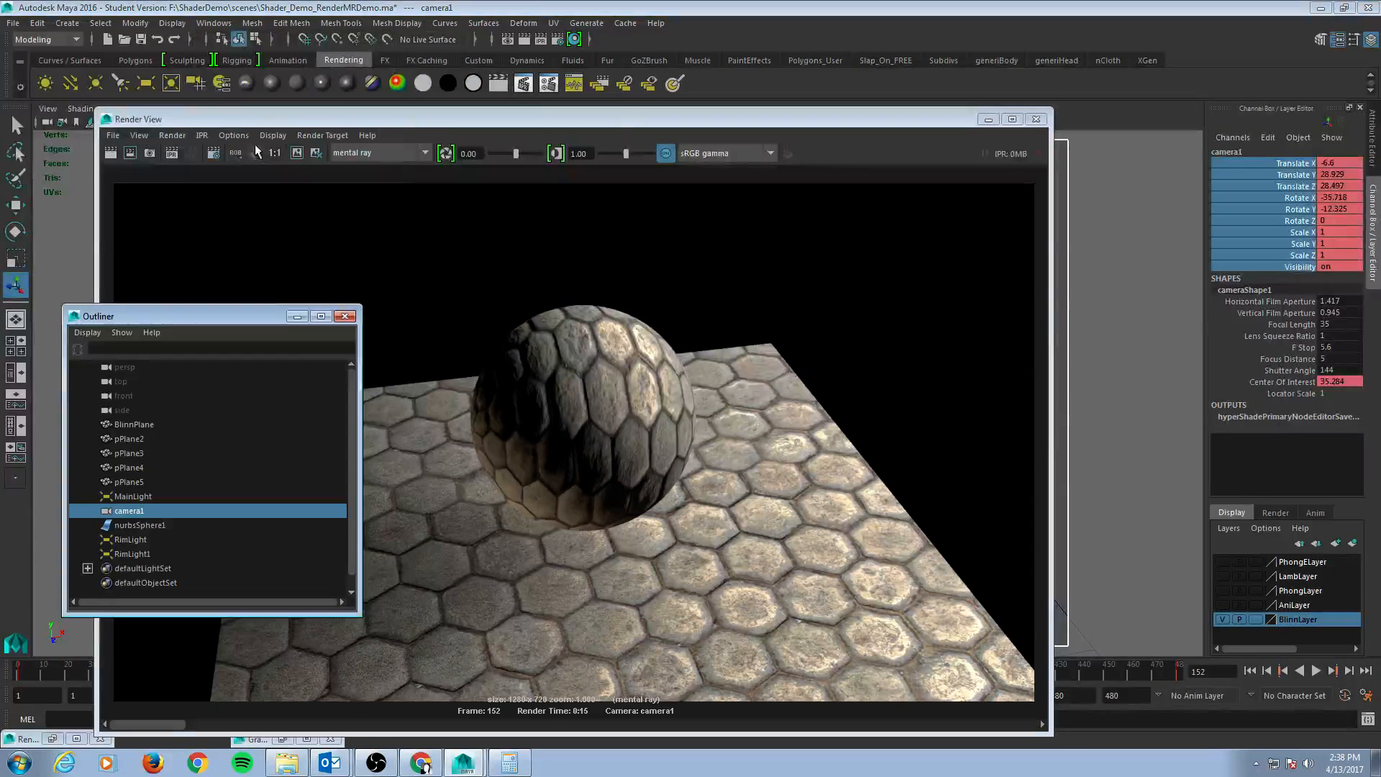
{"action": "left_click", "coordinate": [130, 539]}
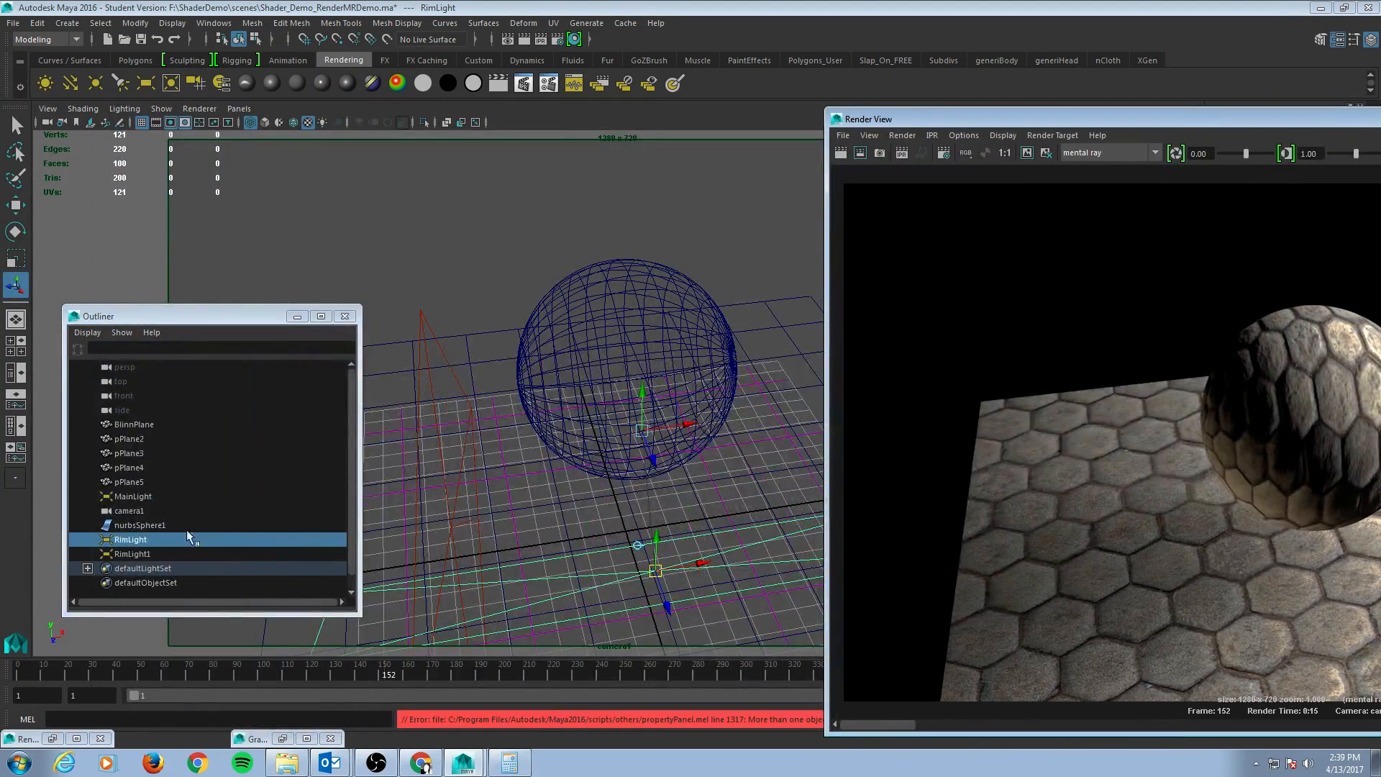
{"action": "left_click", "coordinate": [132, 553]}
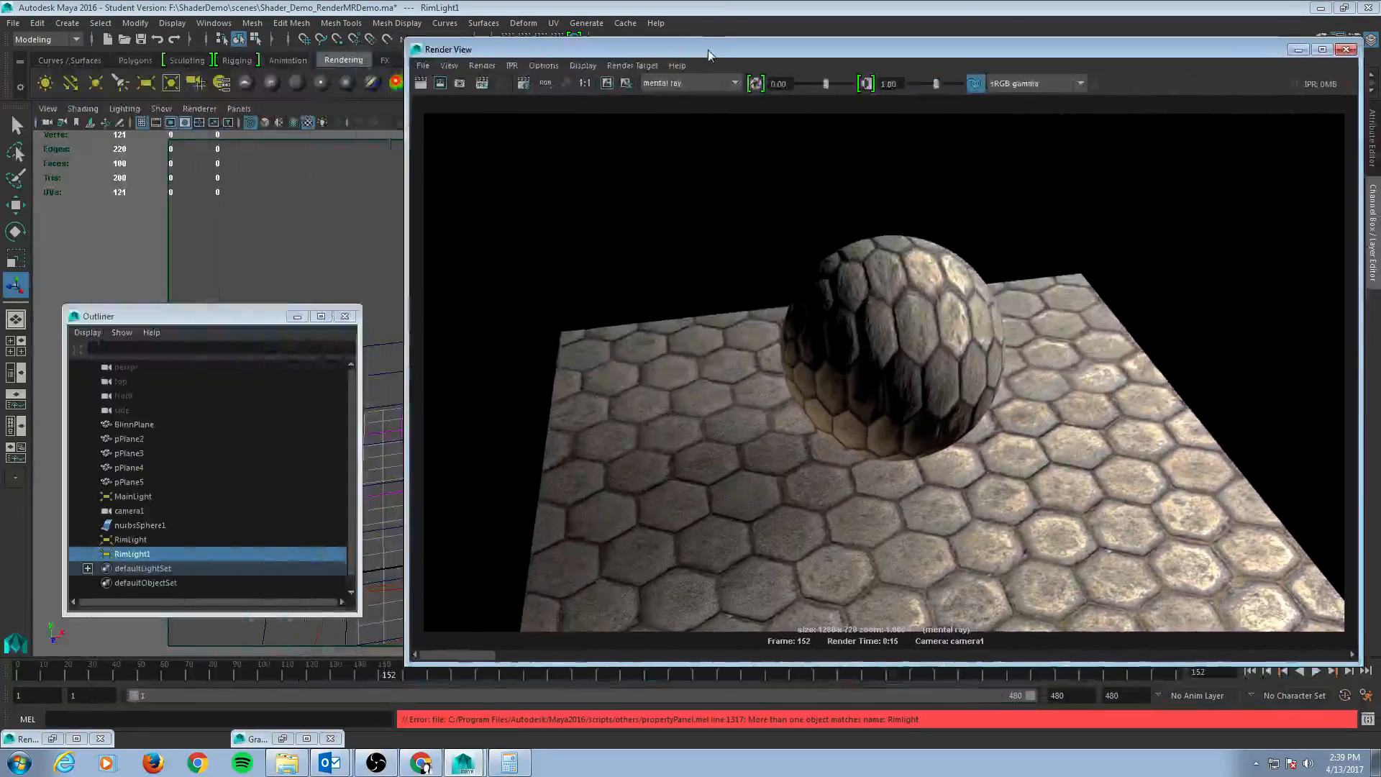
{"action": "double_click", "coordinate": [133, 553]}
{"action": "type", "text": "Backlight"}
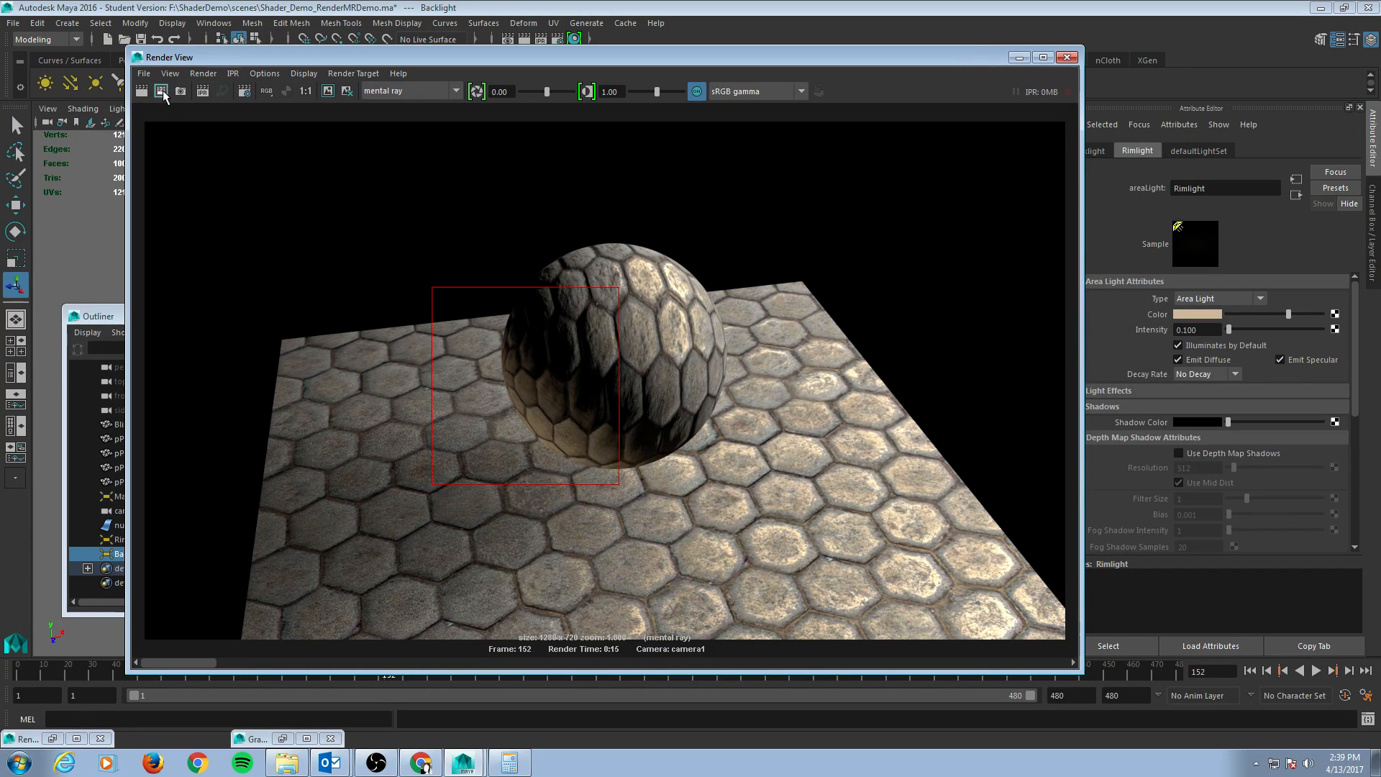
{"action": "left_click", "coordinate": [161, 91]}
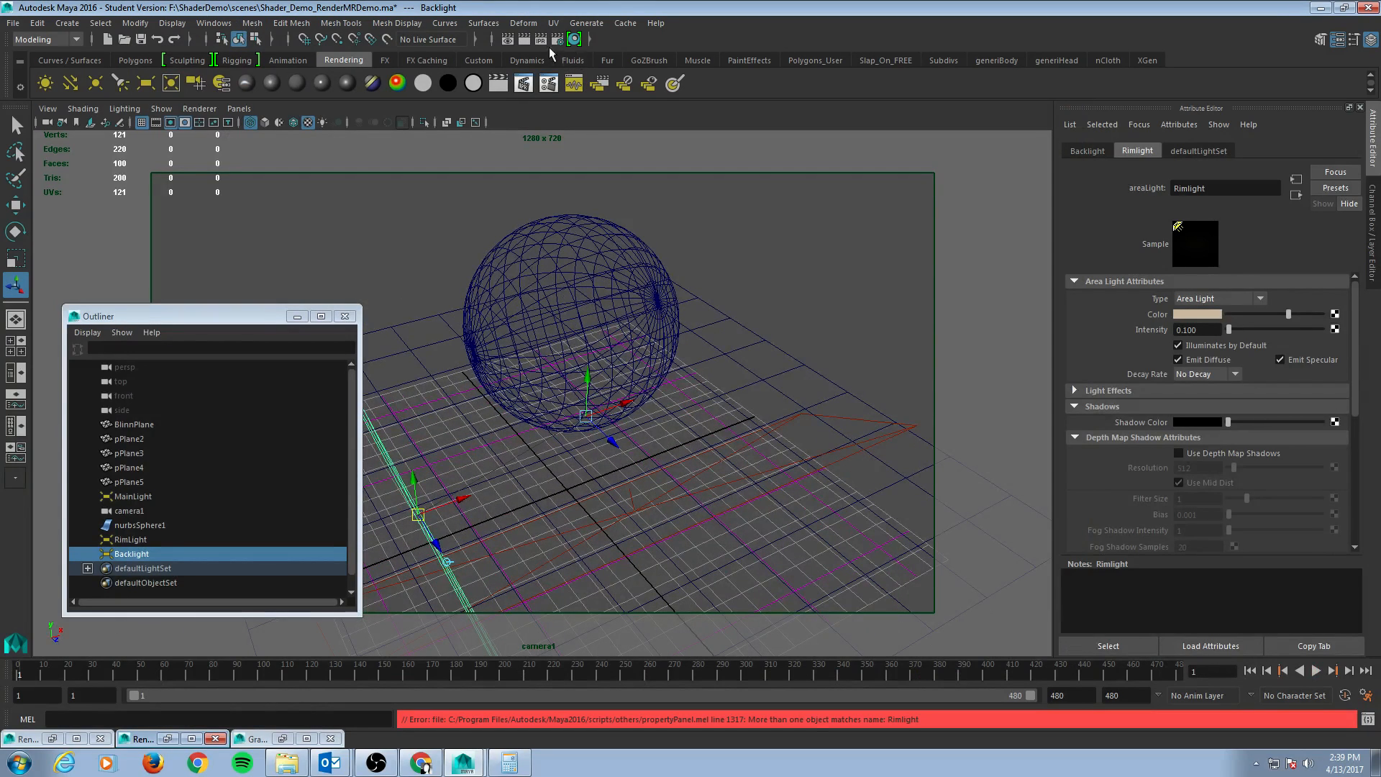
Step: Open Render Settings on the Common tab showing mental ray output options
{"action": "left_click", "coordinate": [574, 39]}
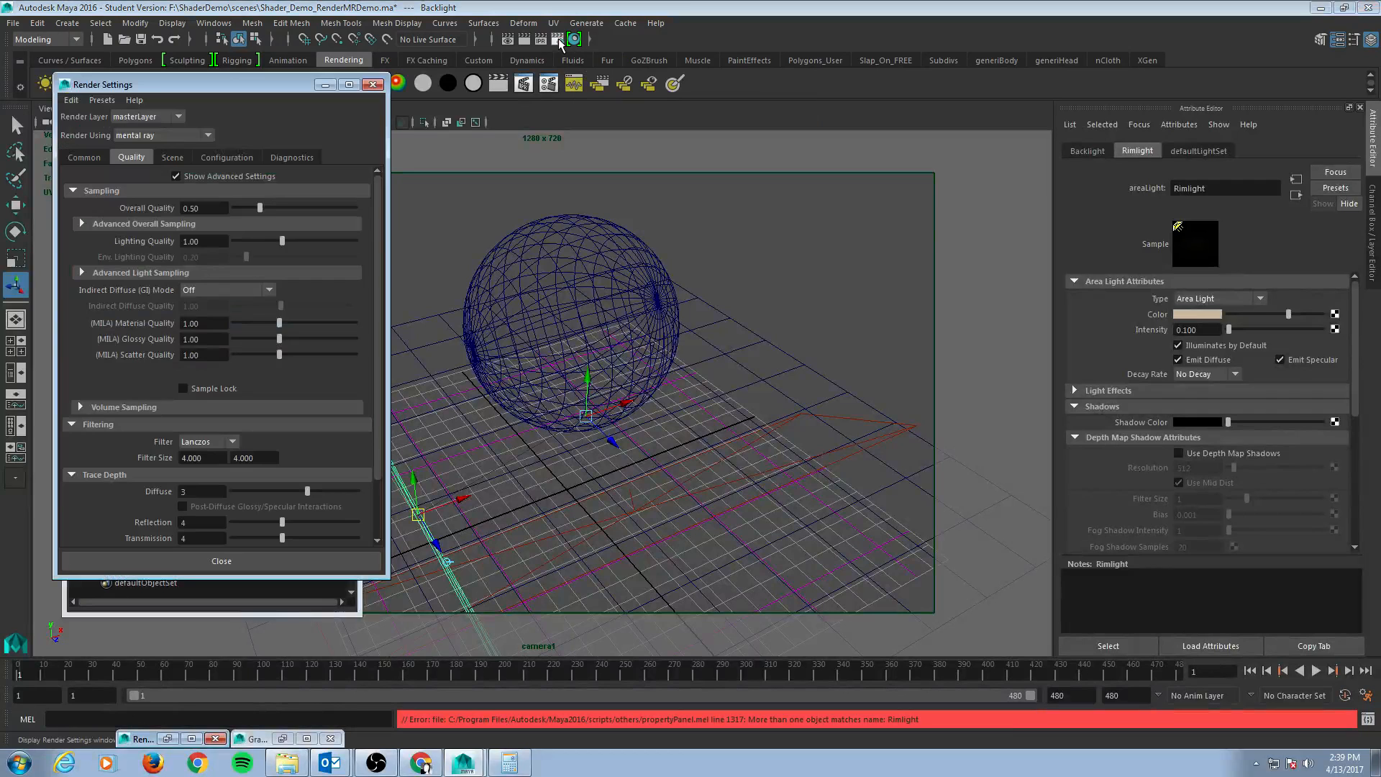
{"action": "left_click", "coordinate": [83, 157]}
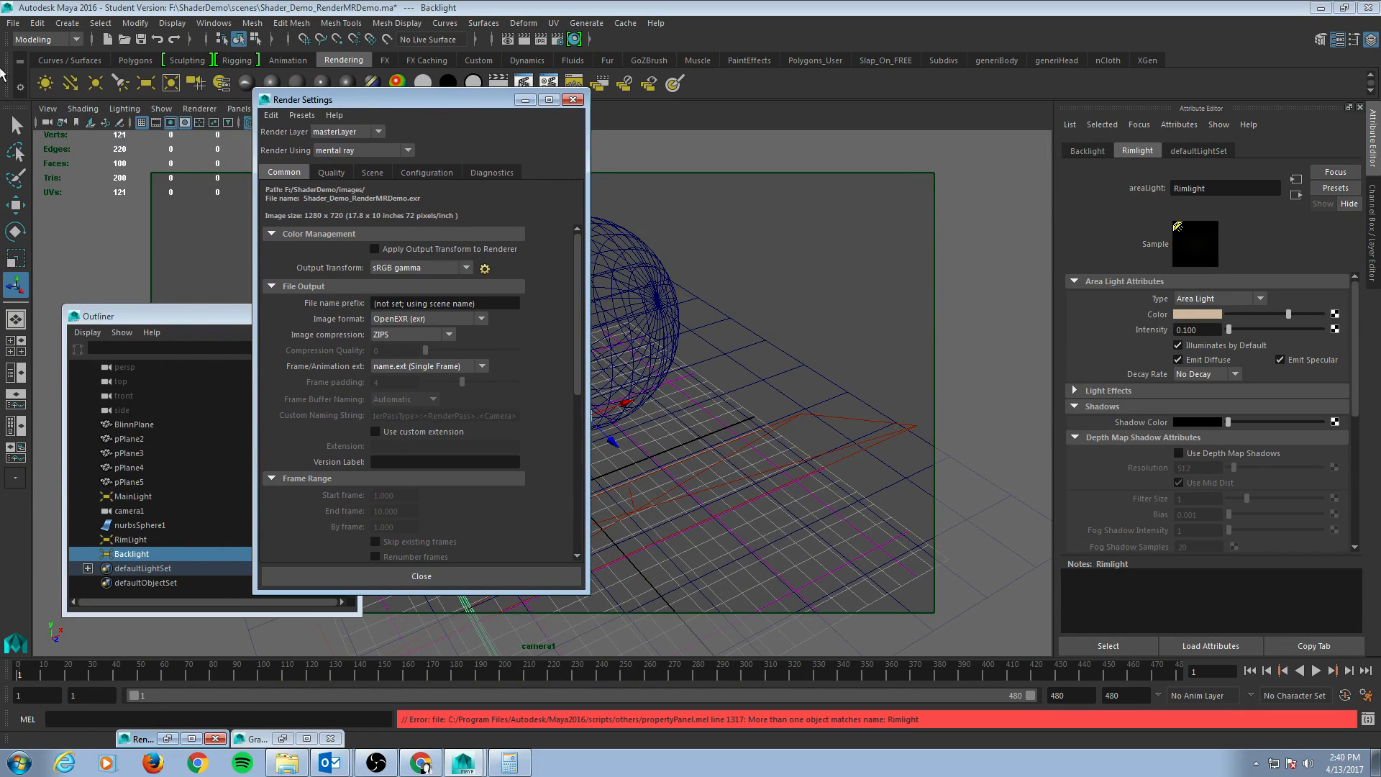
{"action": "left_click", "coordinate": [12, 22]}
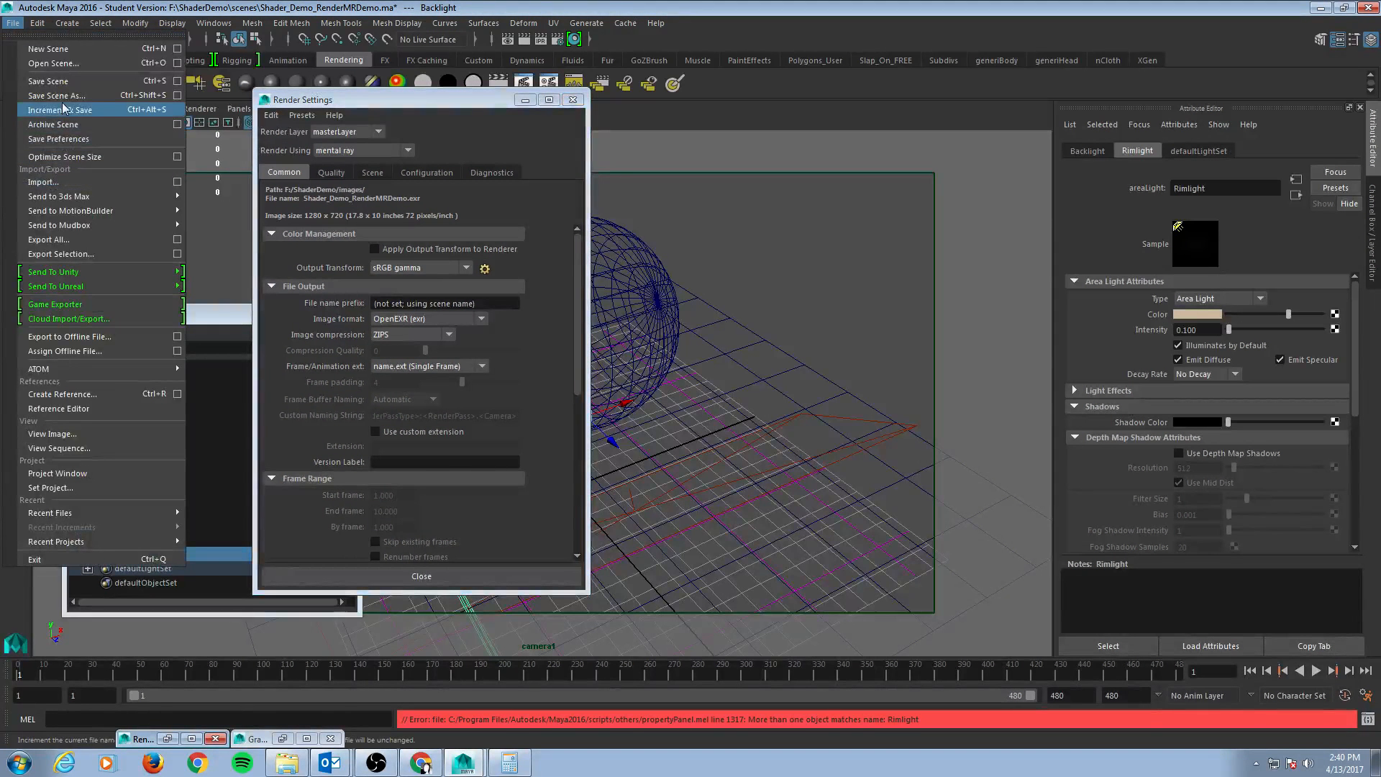
Step: Save the scene as Shader_Demo_RenderMRDemo2.ma, accepting the student version warning
{"action": "left_click", "coordinate": [55, 95]}
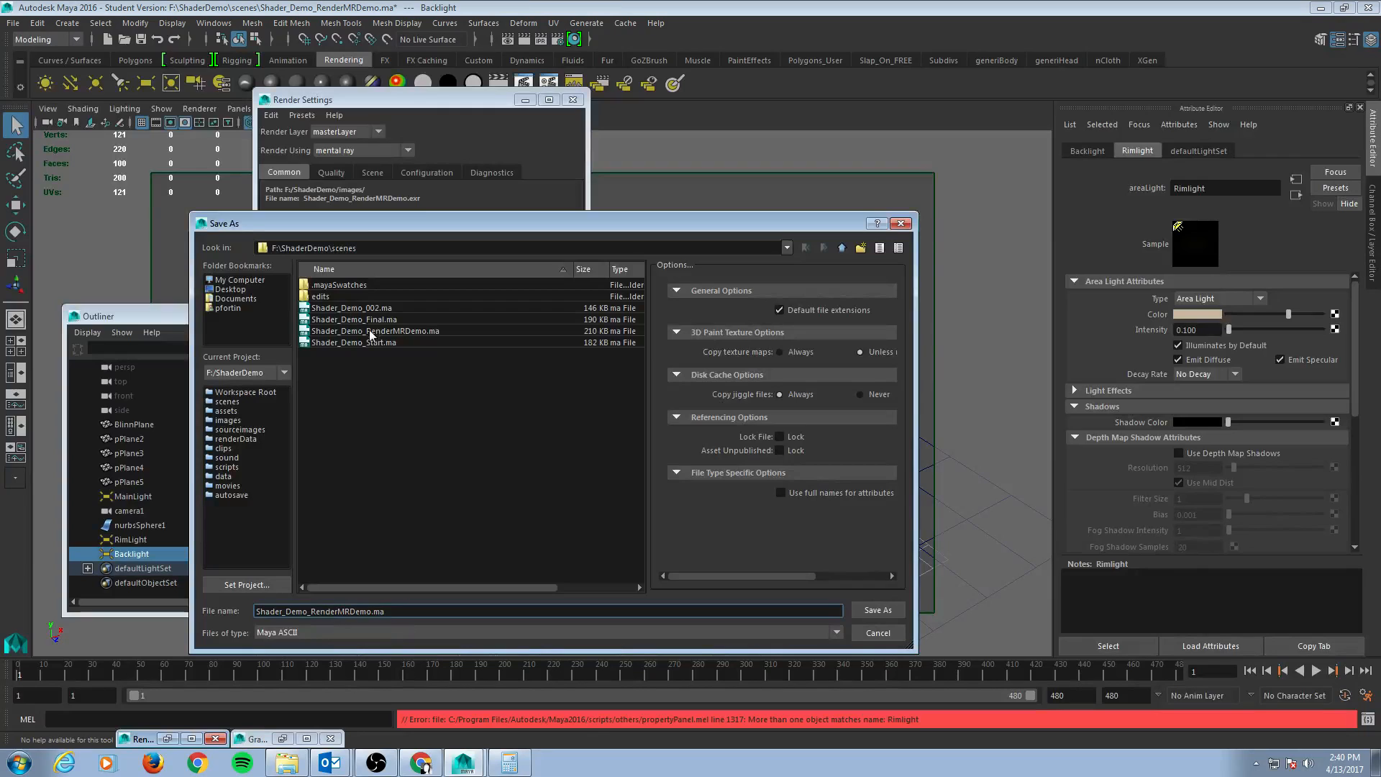
{"action": "left_click", "coordinate": [376, 330]}
{"action": "type", "text": "2"}
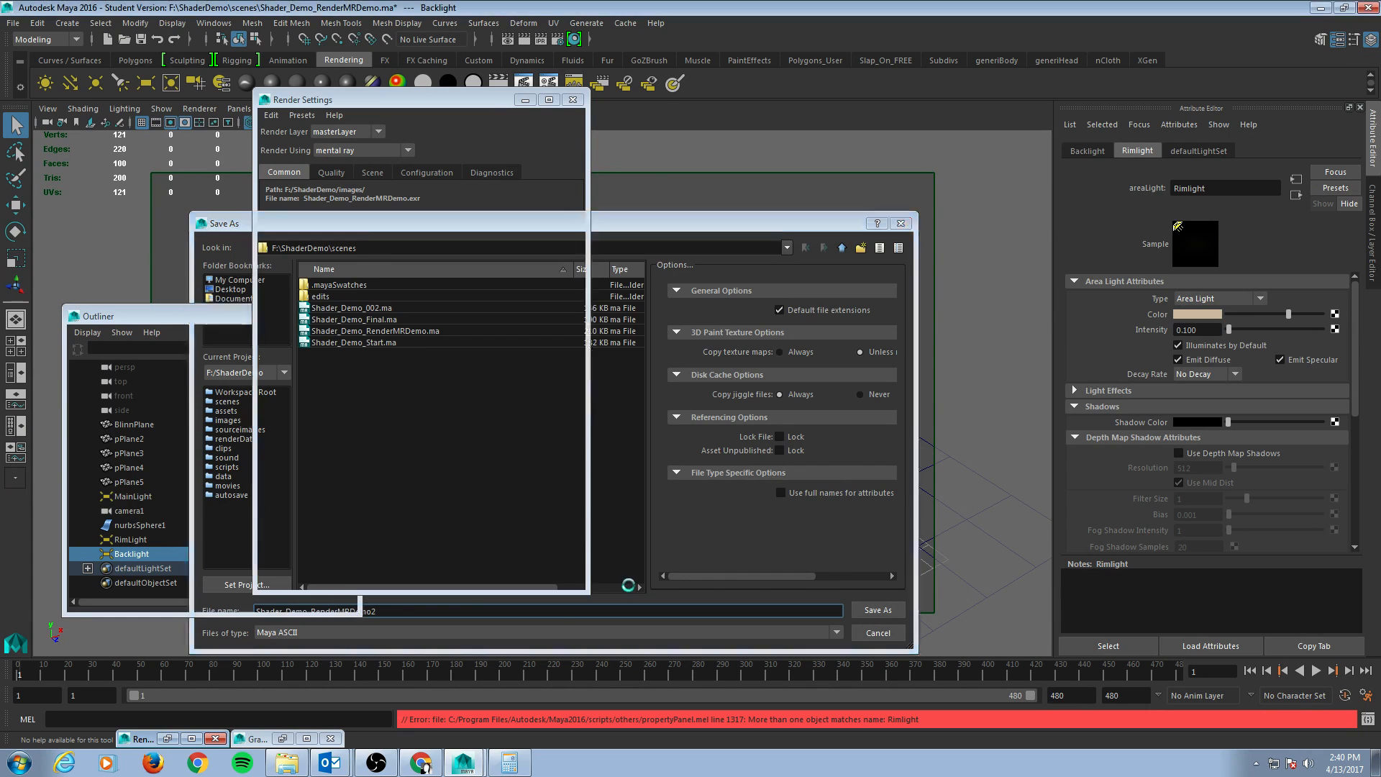
{"action": "left_click", "coordinate": [875, 609]}
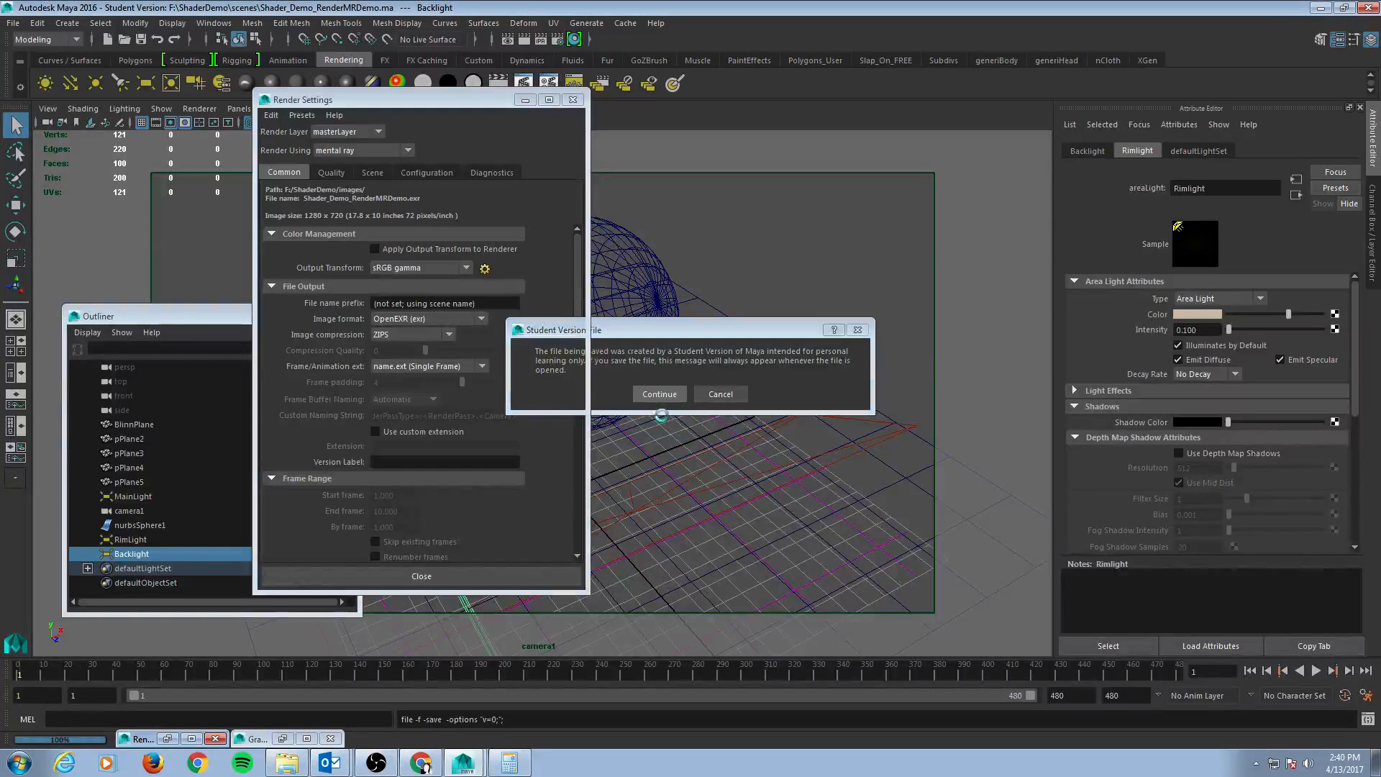
{"action": "left_click", "coordinate": [659, 393]}
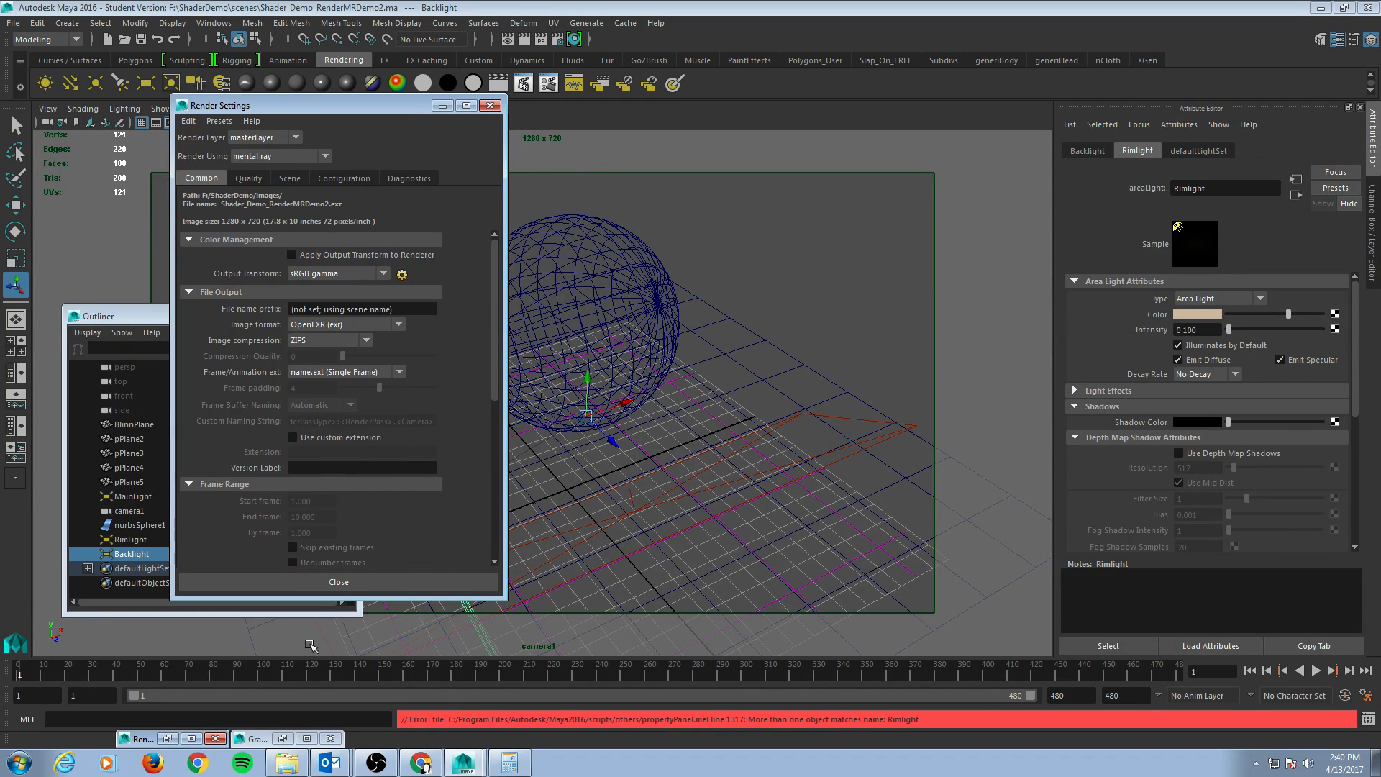
Step: Bring up Windows Explorer on the Videos library
{"action": "left_click", "coordinate": [1102, 125]}
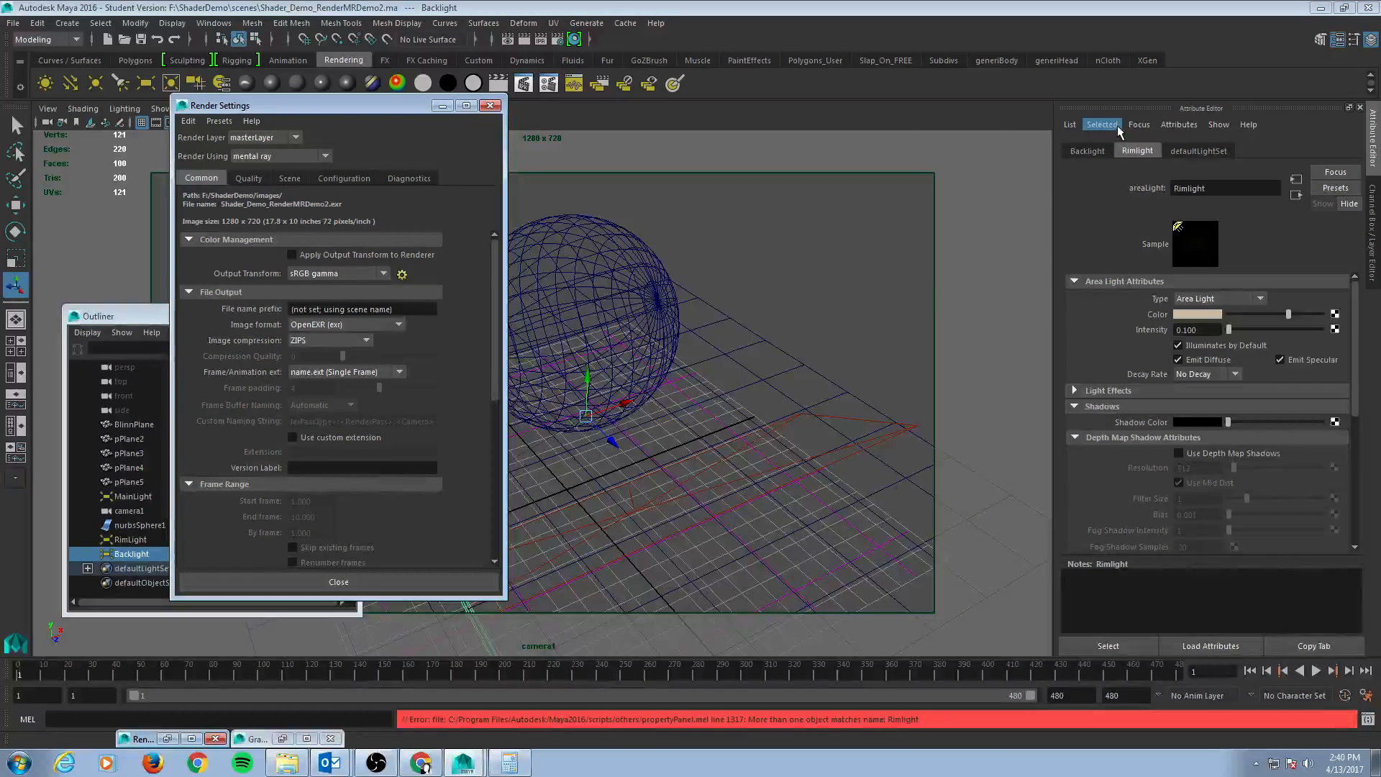
{"action": "left_click", "coordinate": [13, 23]}
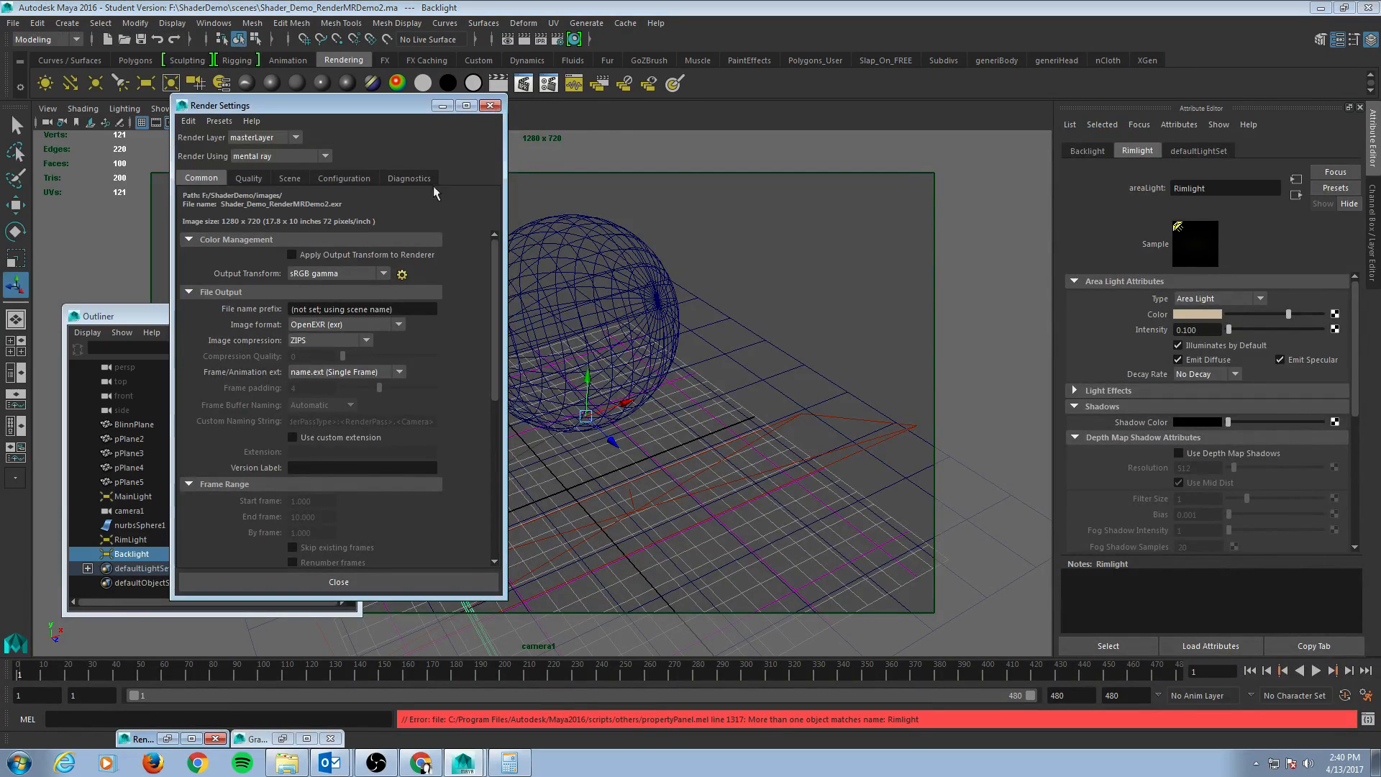
{"action": "left_click", "coordinate": [338, 581]}
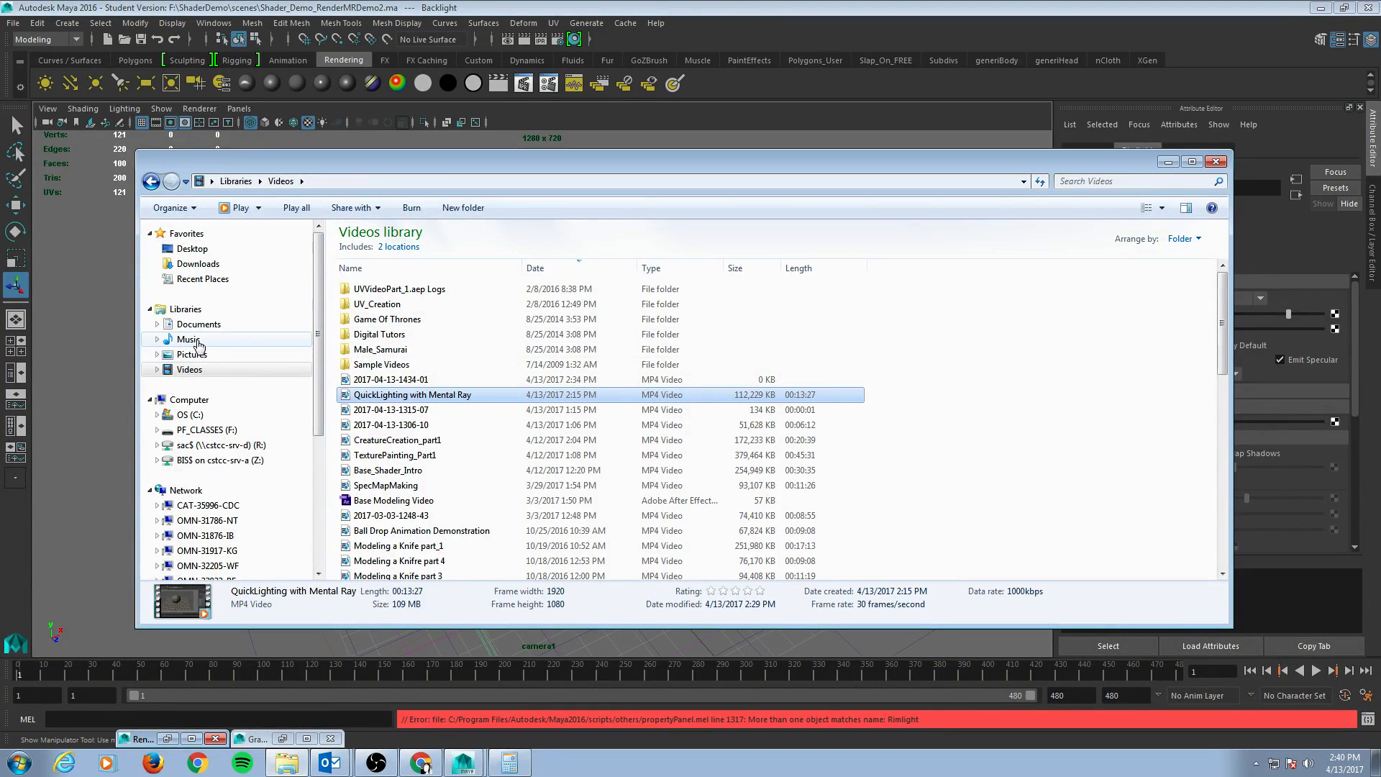
Step: Browse Documents to the maya projects folder
{"action": "left_click", "coordinate": [198, 324]}
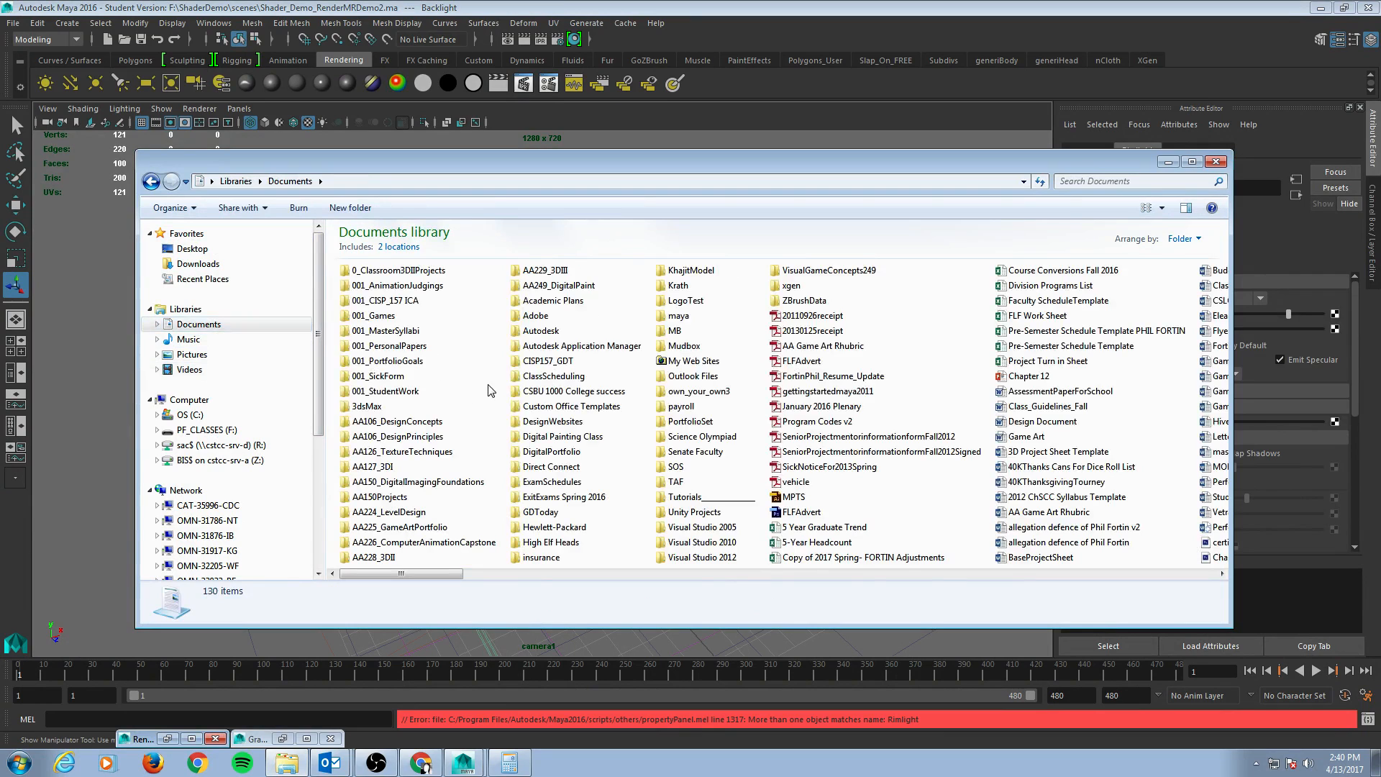
{"action": "double_click", "coordinate": [678, 316]}
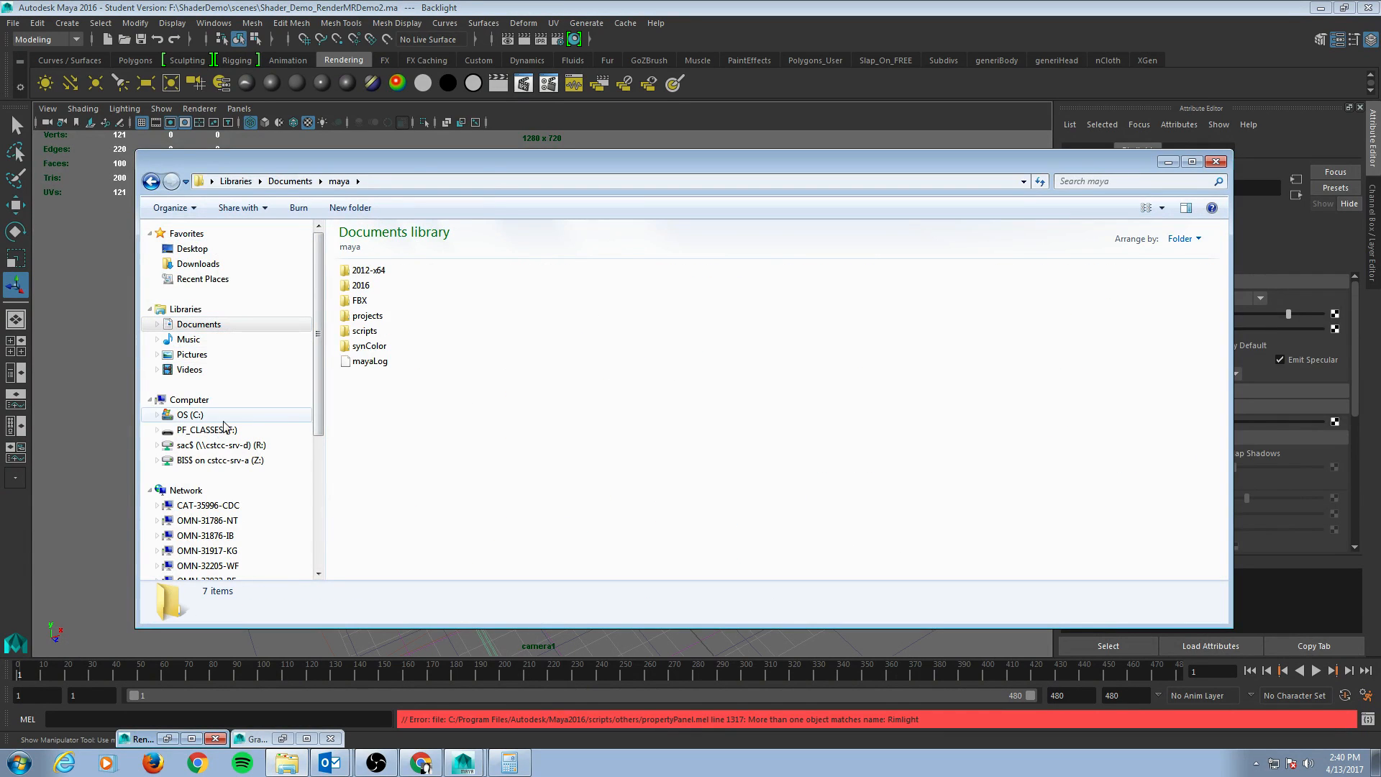
{"action": "double_click", "coordinate": [367, 315]}
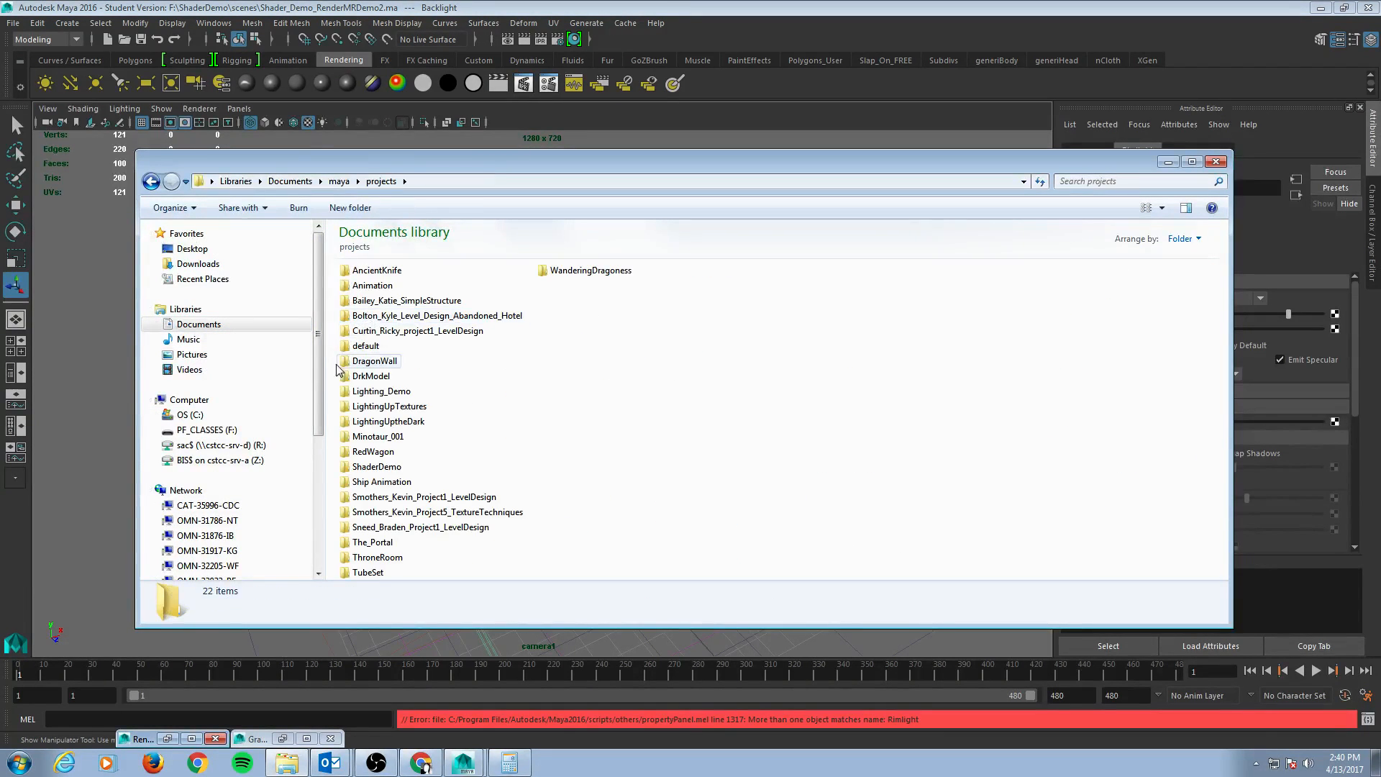
{"action": "scroll", "scroll_direction": "down", "scroll_amount": 3}
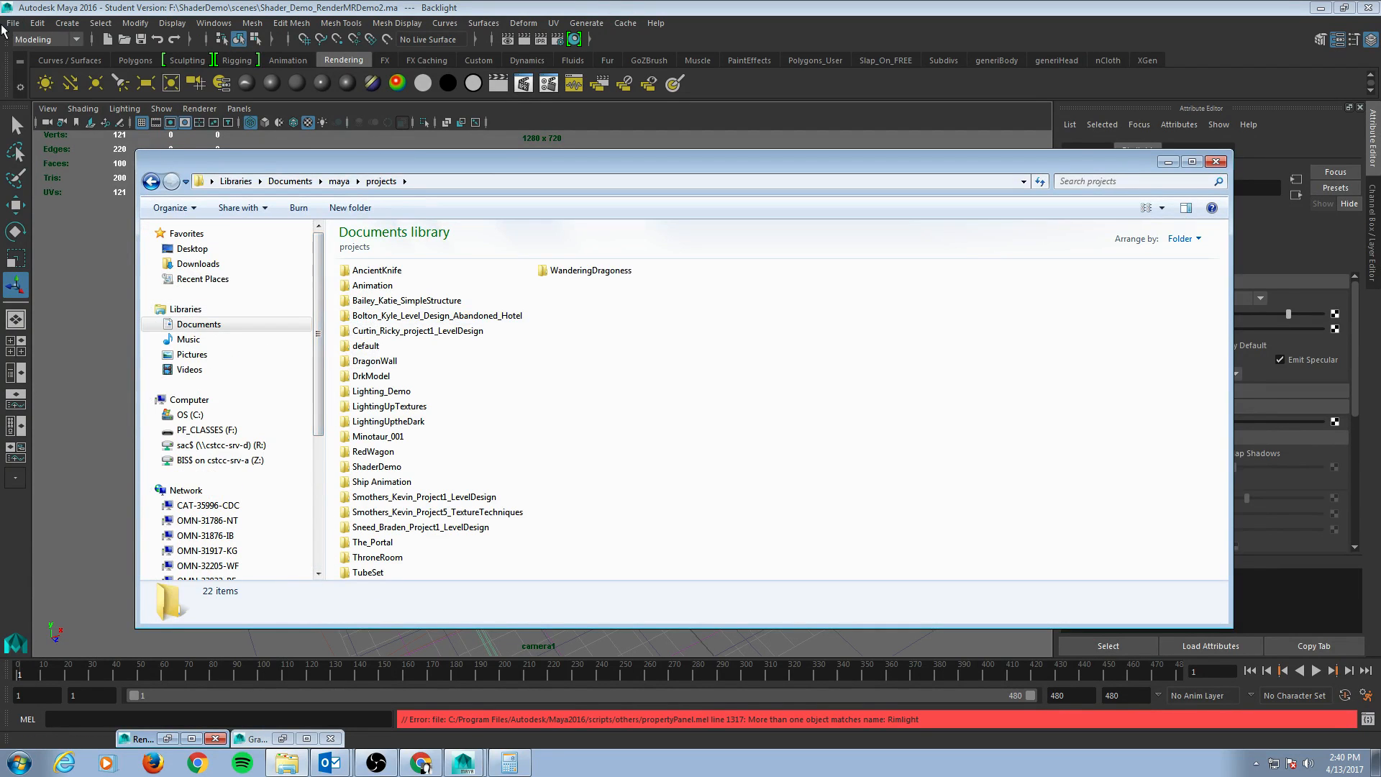
{"action": "left_click", "coordinate": [1216, 162]}
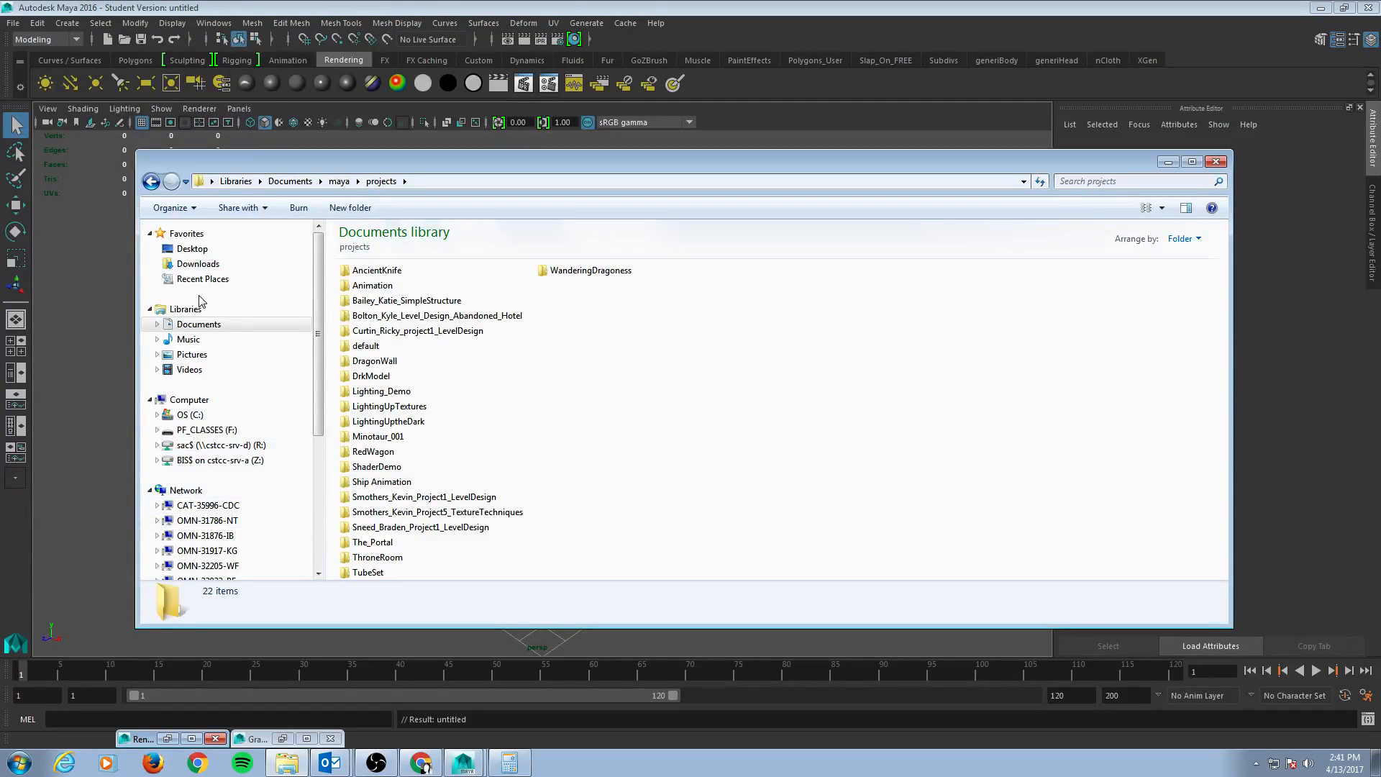
Step: Pick out the ShaderDemo project folder on the F: drive for copying
{"action": "left_click", "coordinate": [207, 430]}
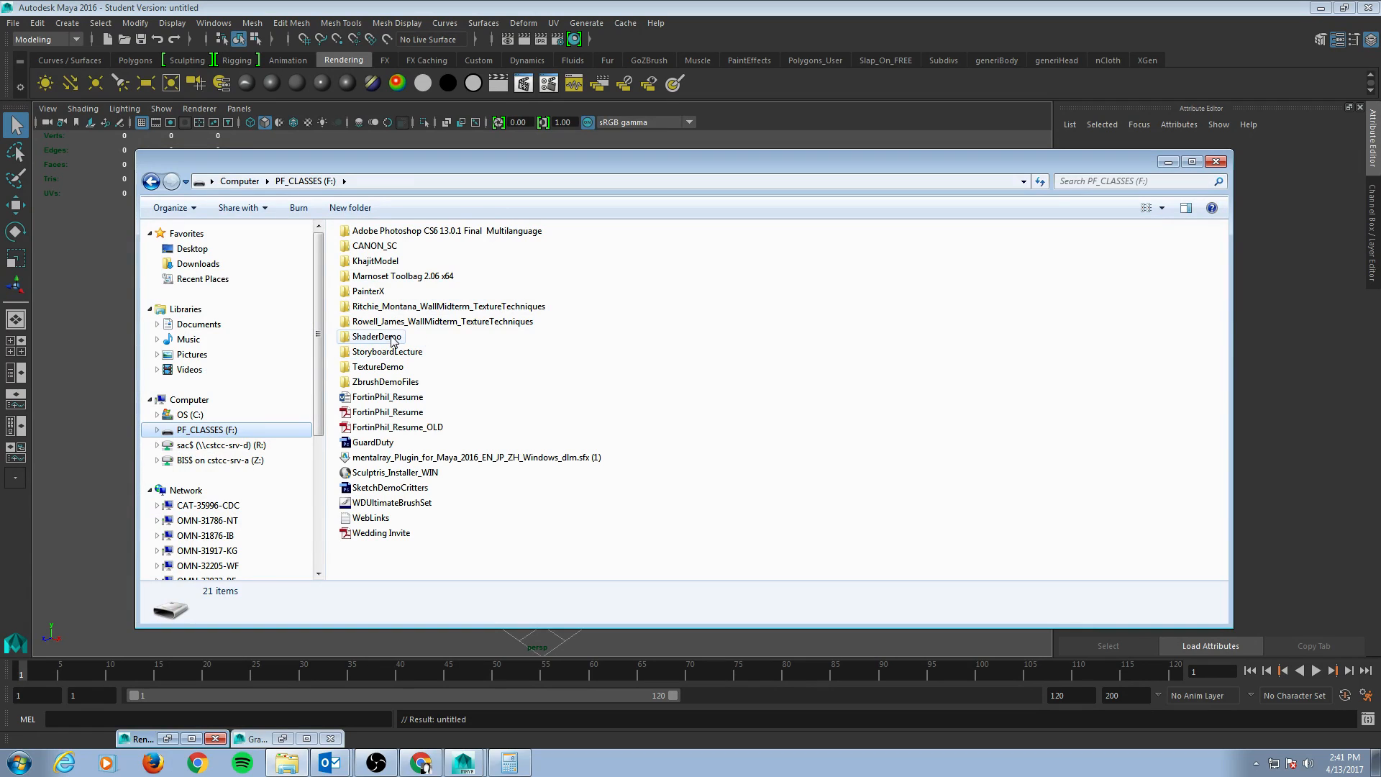
{"action": "mouse_move", "coordinate": [393, 341]}
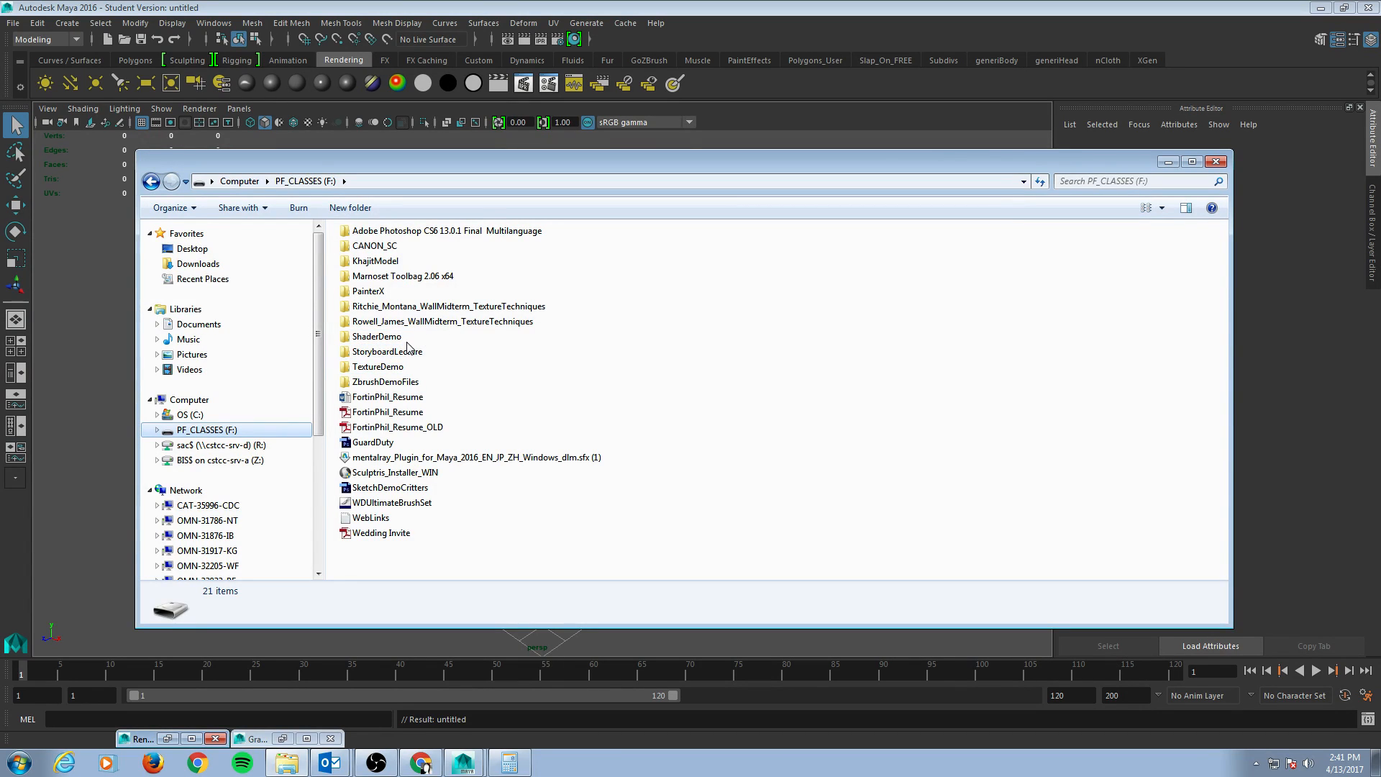
{"action": "left_click", "coordinate": [376, 336]}
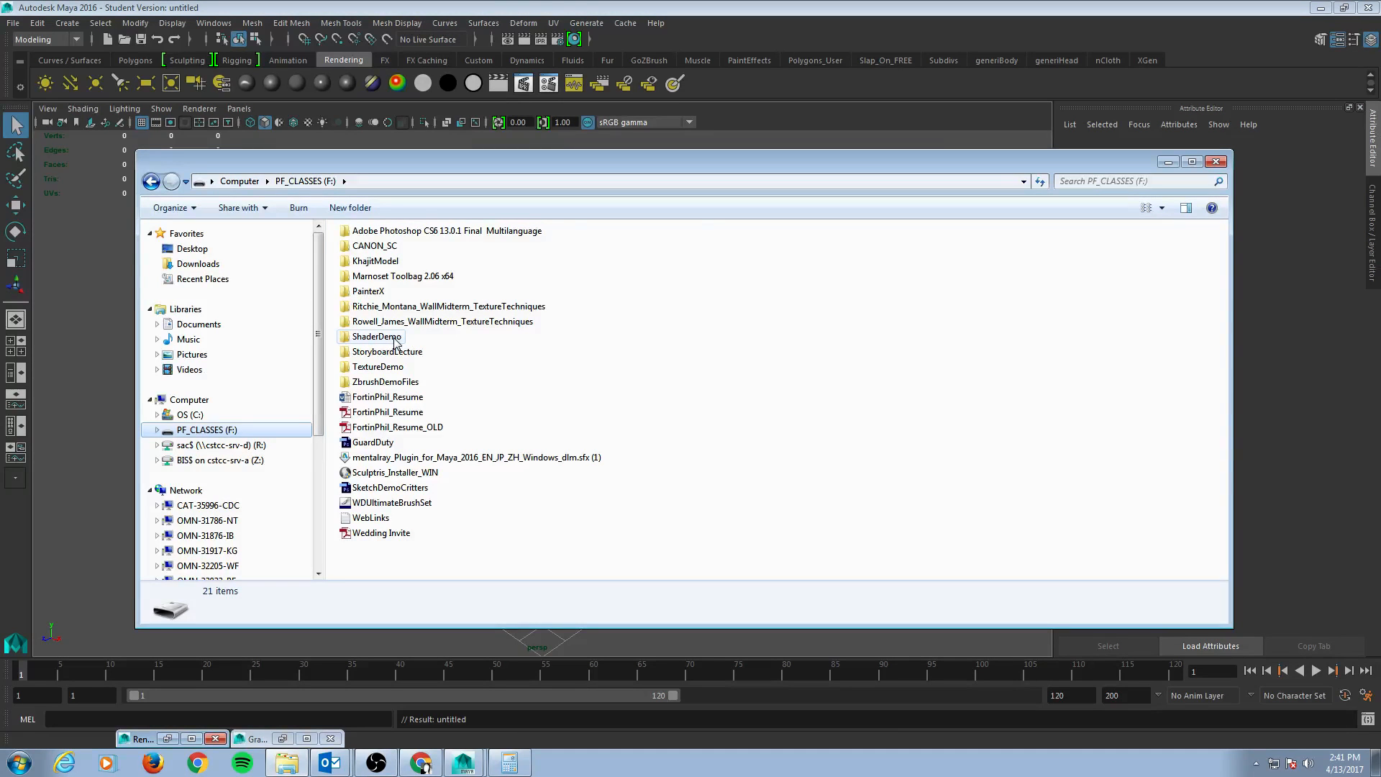
{"action": "double_click", "coordinate": [373, 337]}
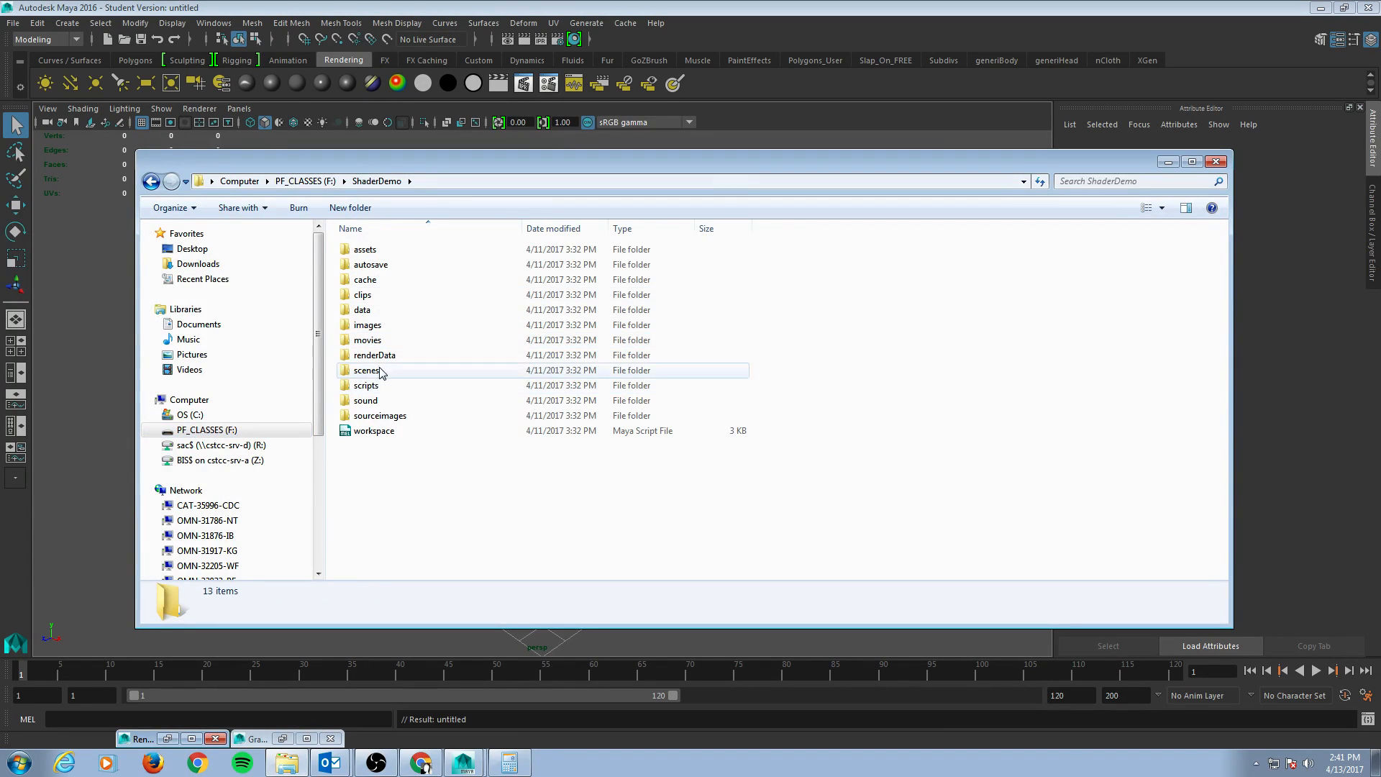
{"action": "double_click", "coordinate": [368, 370]}
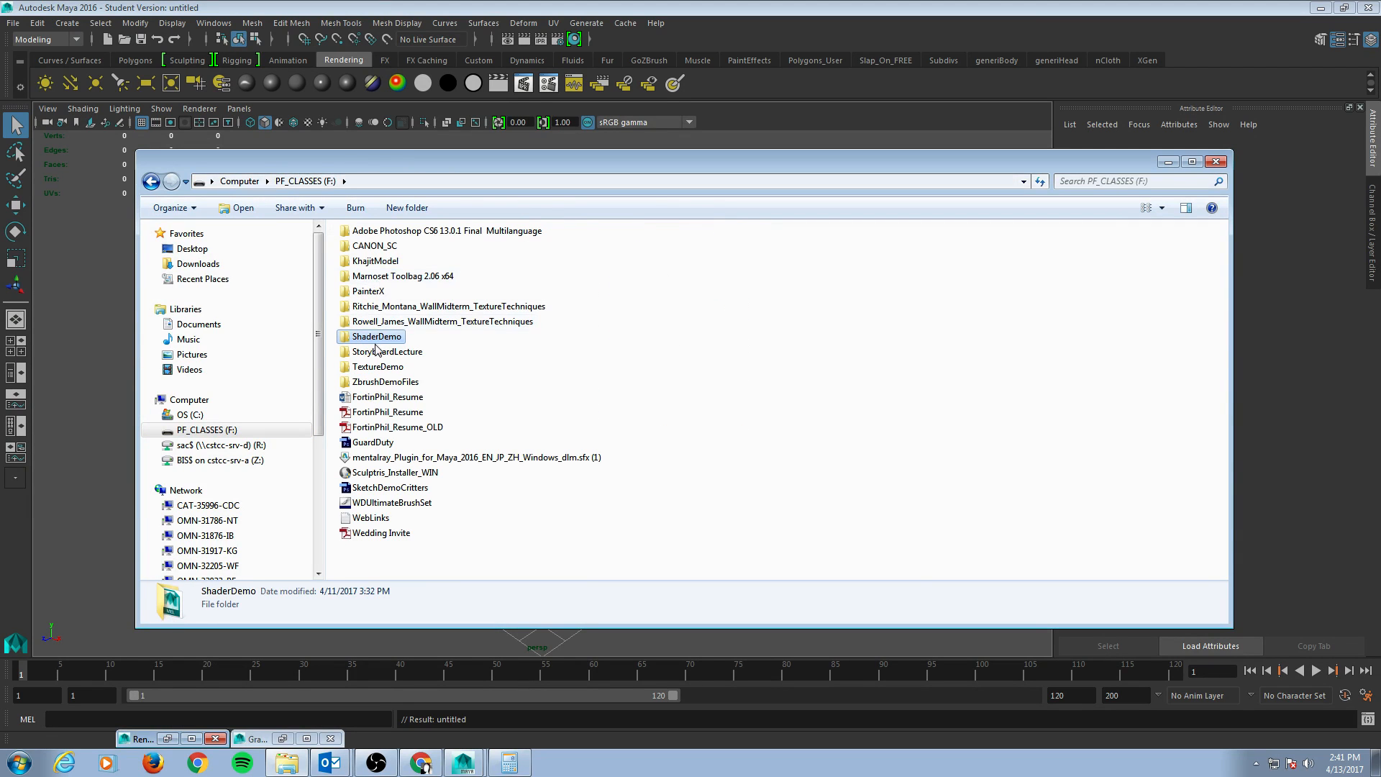
{"action": "mouse_move", "coordinate": [242, 344]}
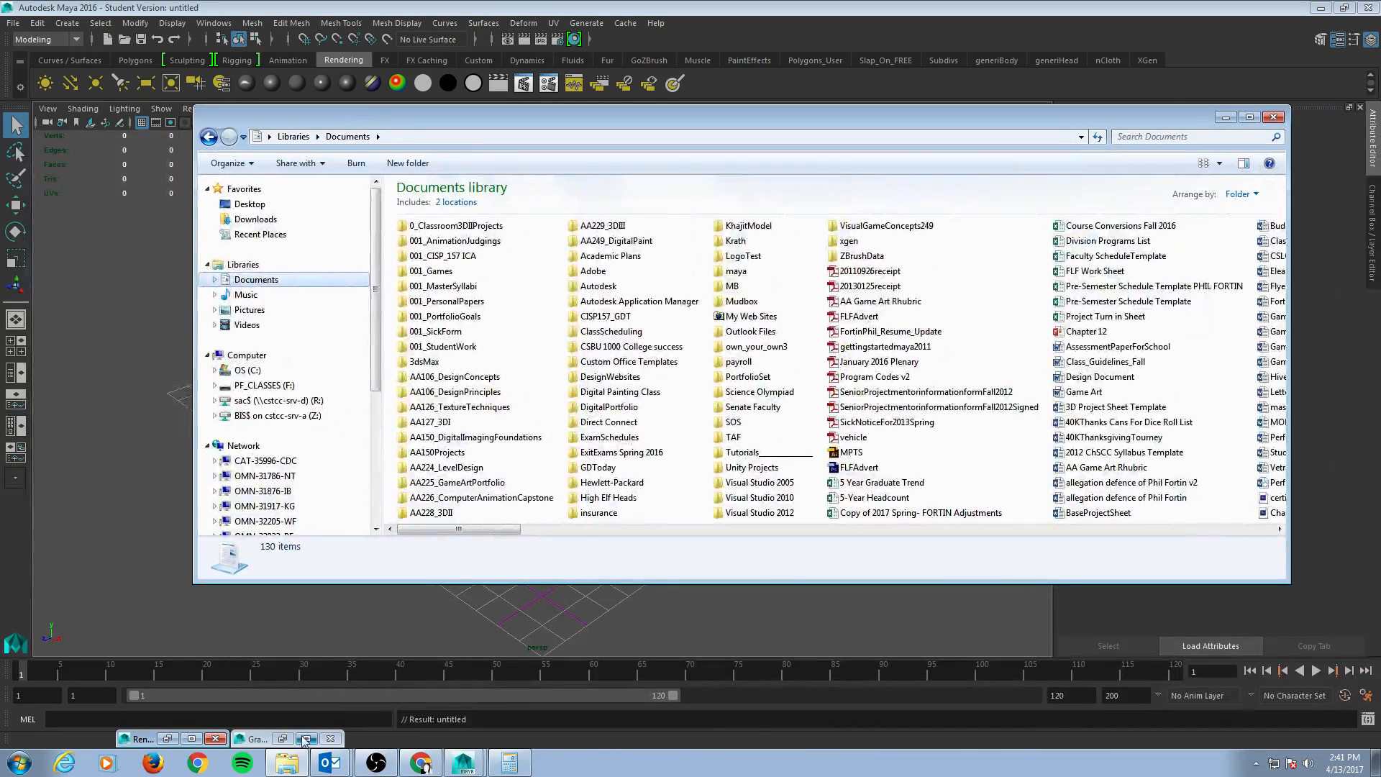
Step: Paste ShaderDemo into maya projects, confirm the folder merge, and close Explorer
{"action": "left_click", "coordinate": [737, 270]}
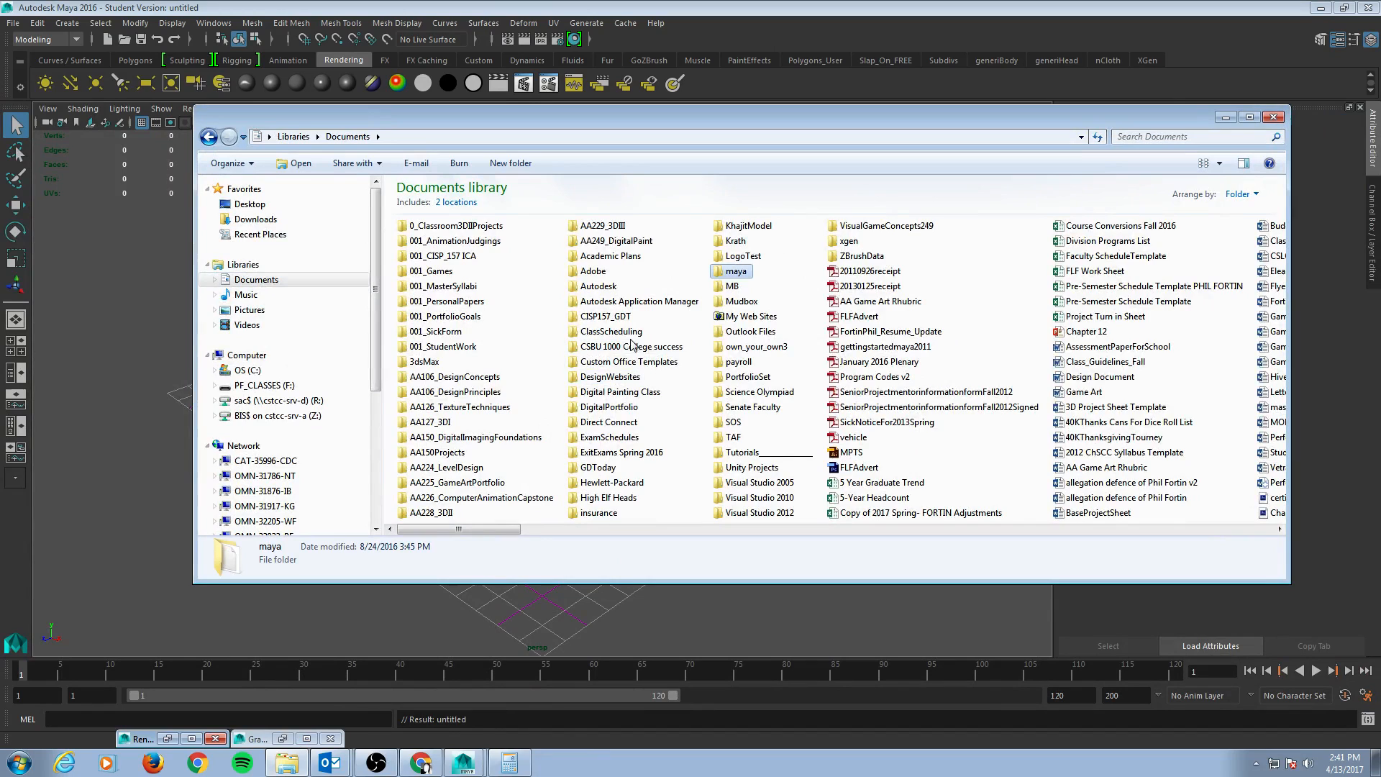
{"action": "double_click", "coordinate": [737, 270]}
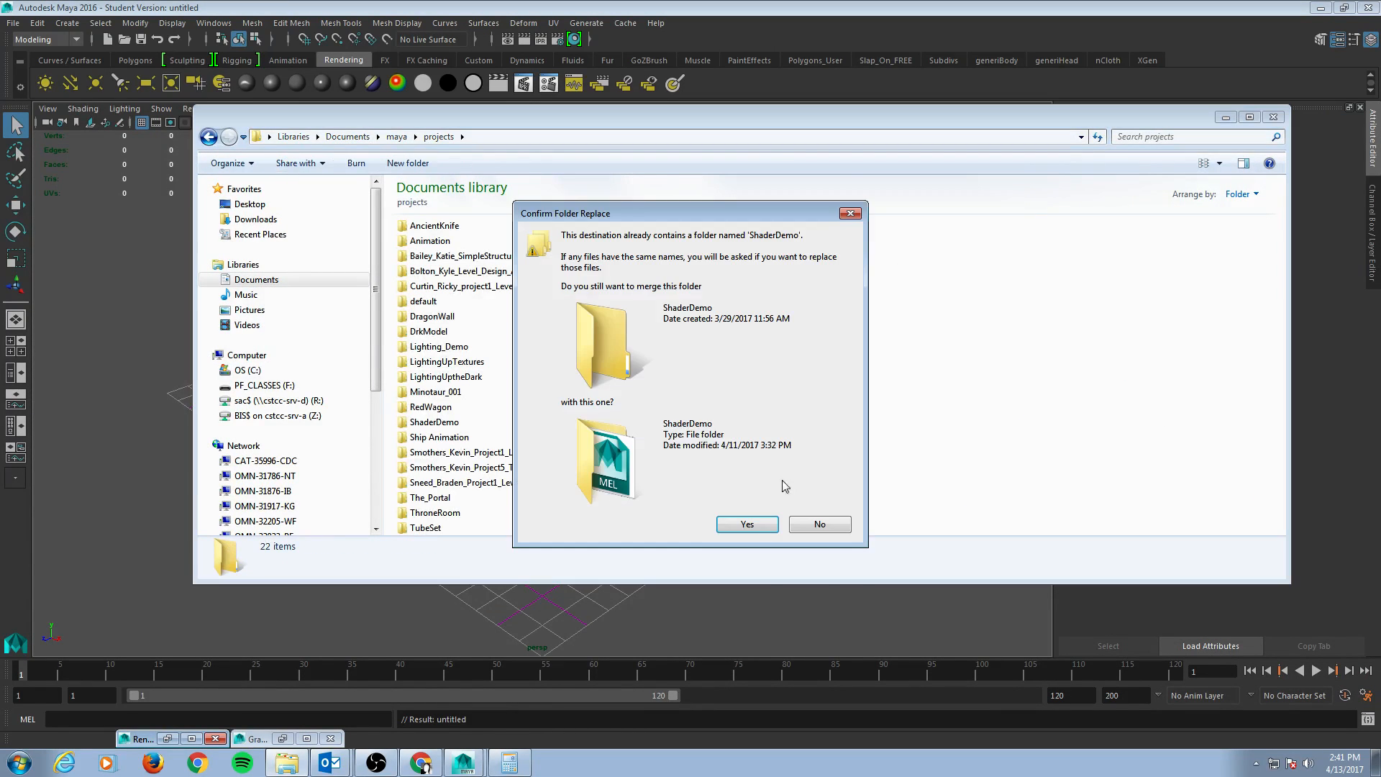
{"action": "left_click", "coordinate": [746, 525]}
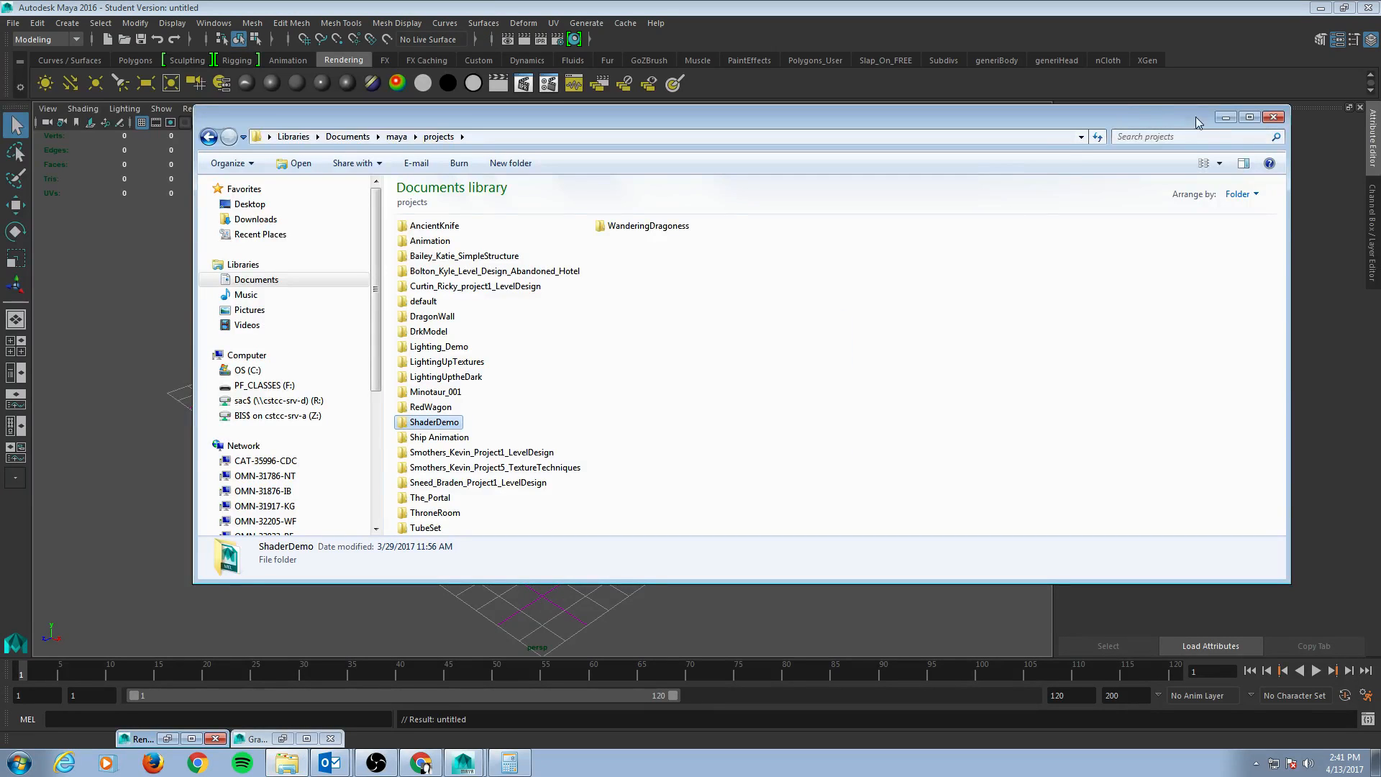
{"action": "left_click", "coordinate": [1274, 117]}
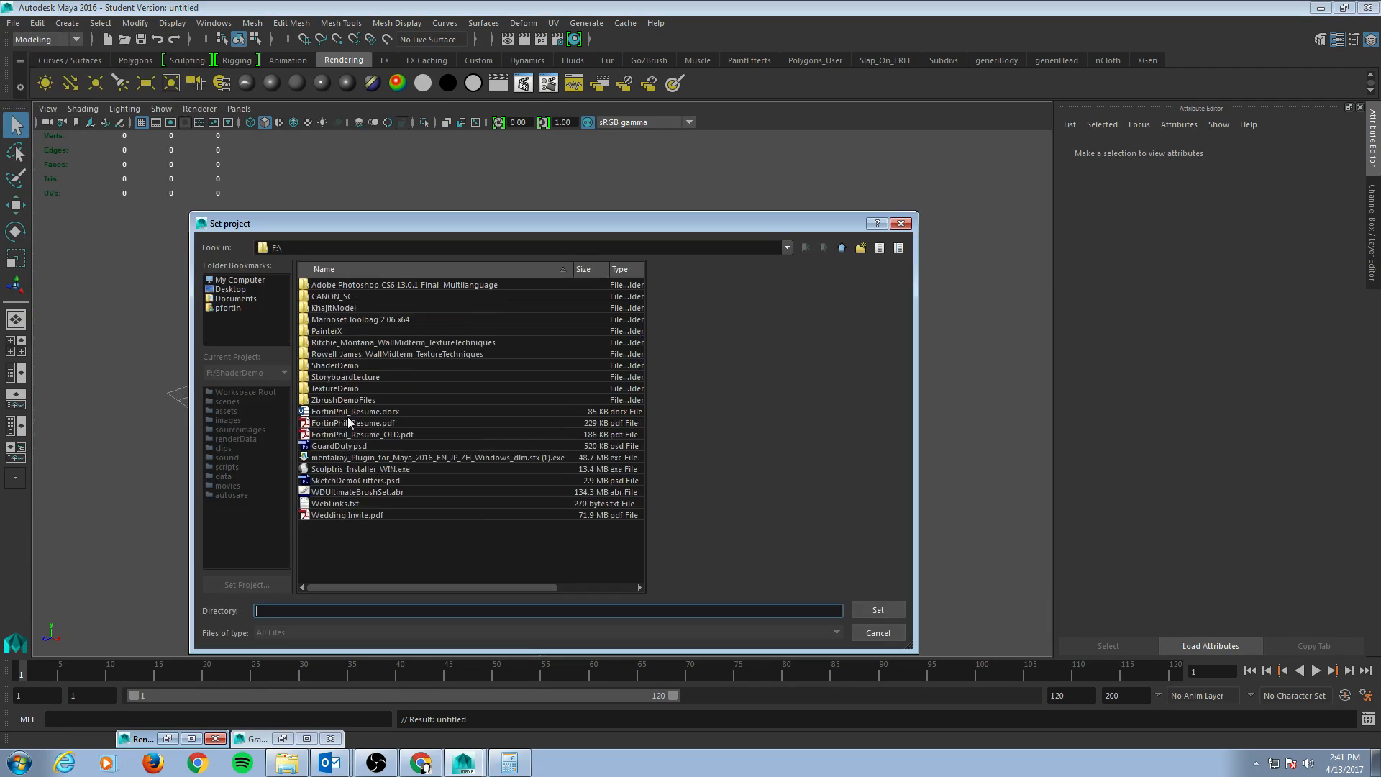
Step: Browse through Documents\maya\projects into the ShaderDemo project folder
{"action": "left_click", "coordinate": [235, 298]}
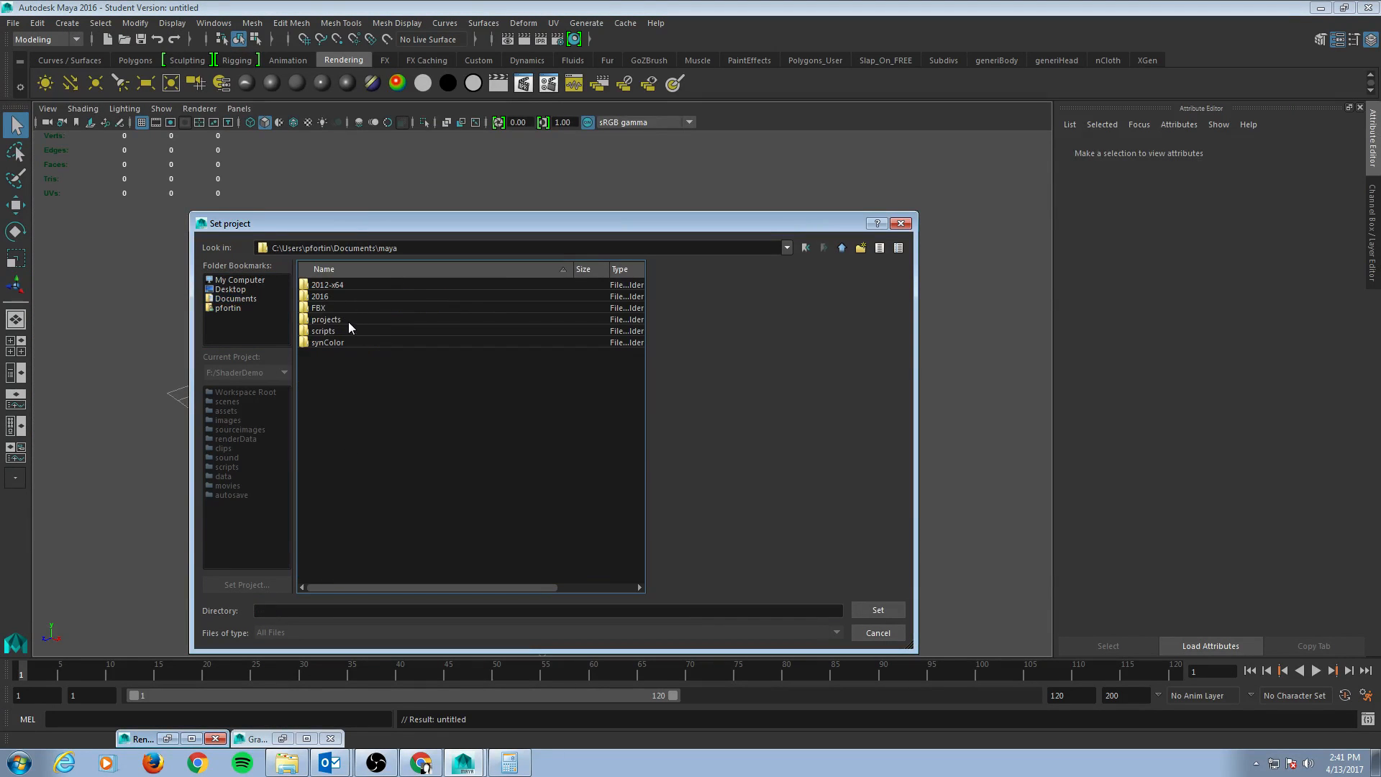
{"action": "double_click", "coordinate": [326, 319]}
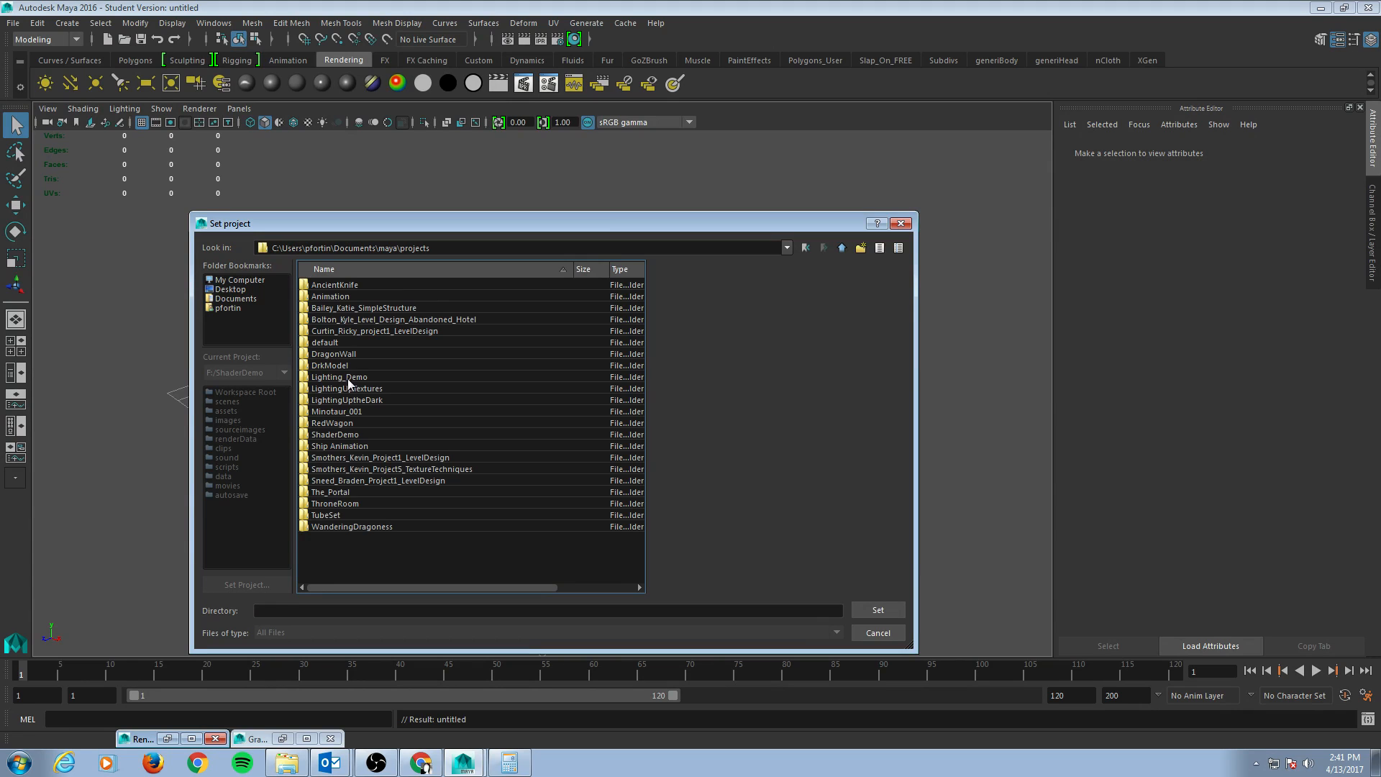
{"action": "double_click", "coordinate": [334, 433]}
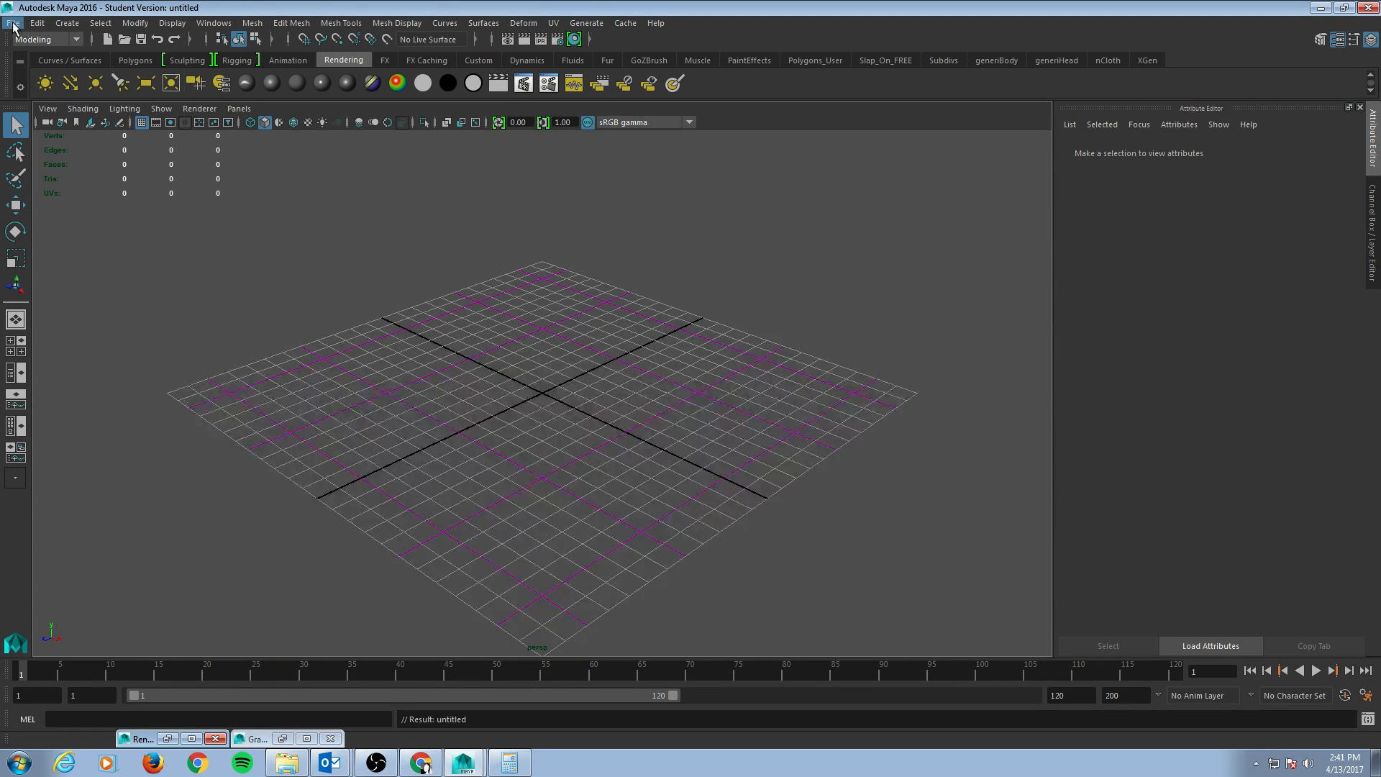
Step: Open Shader_Demo_RenderMRDemo2.ma and bring up its Render Settings window
{"action": "left_click", "coordinate": [12, 23]}
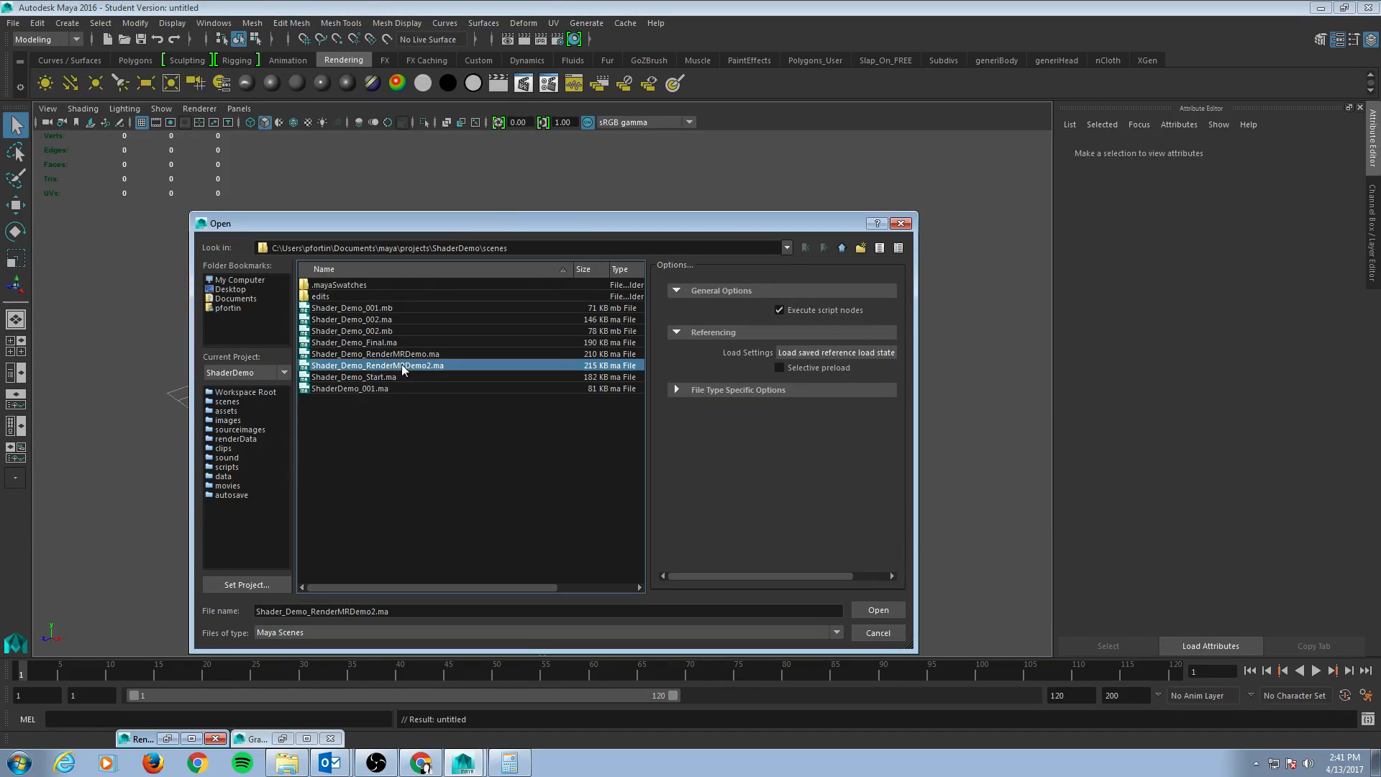
{"action": "left_click", "coordinate": [876, 610]}
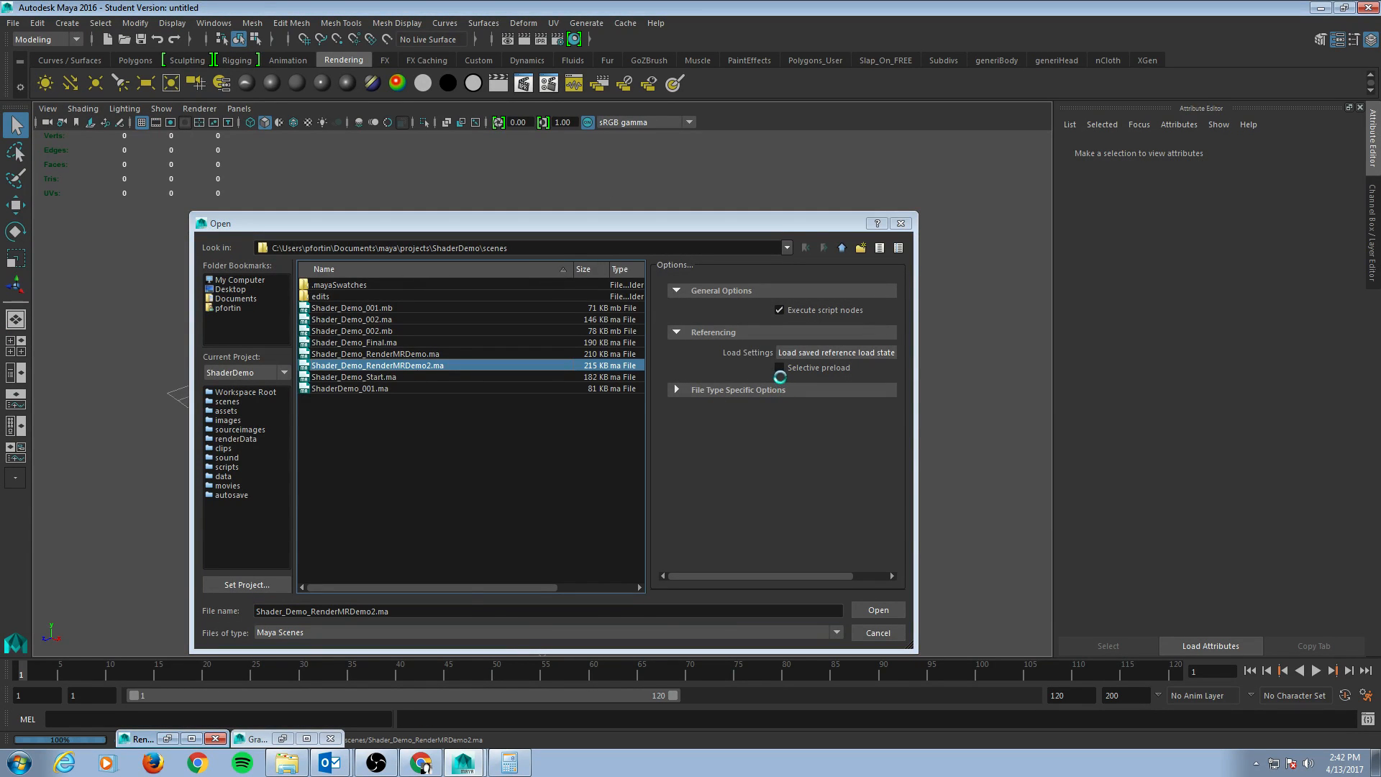
{"action": "left_click", "coordinate": [876, 609]}
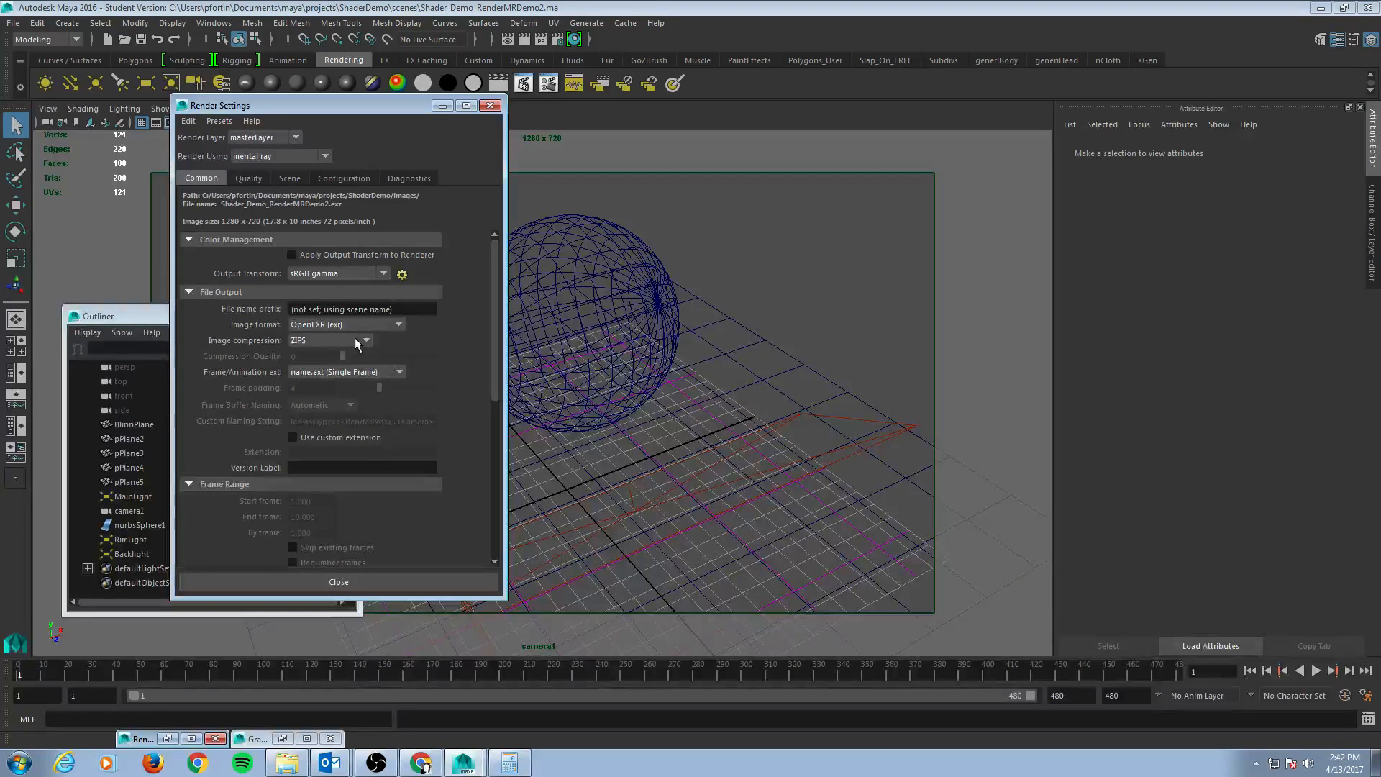
Step: Set the output image format to JPEG with compression quality 100
{"action": "left_click", "coordinate": [364, 341]}
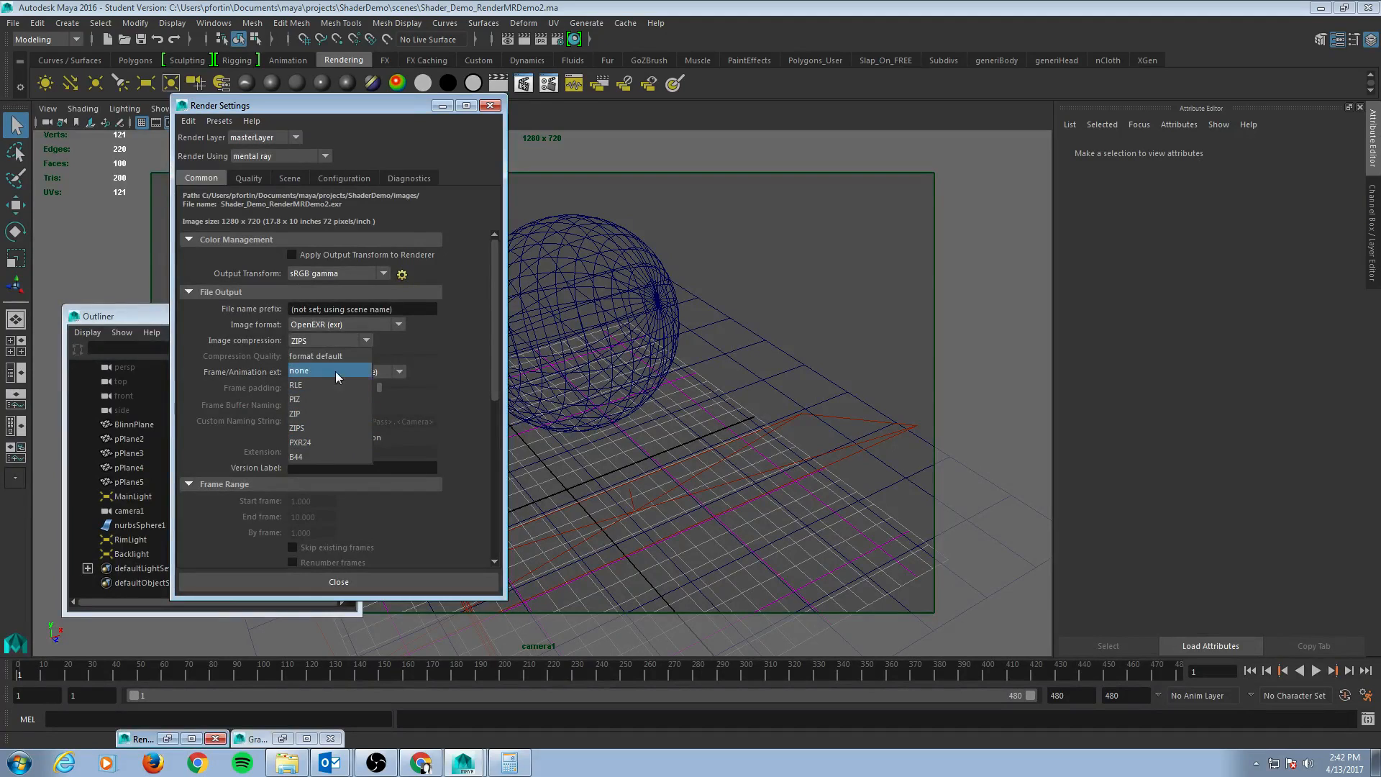
{"action": "mouse_move", "coordinate": [331, 356]}
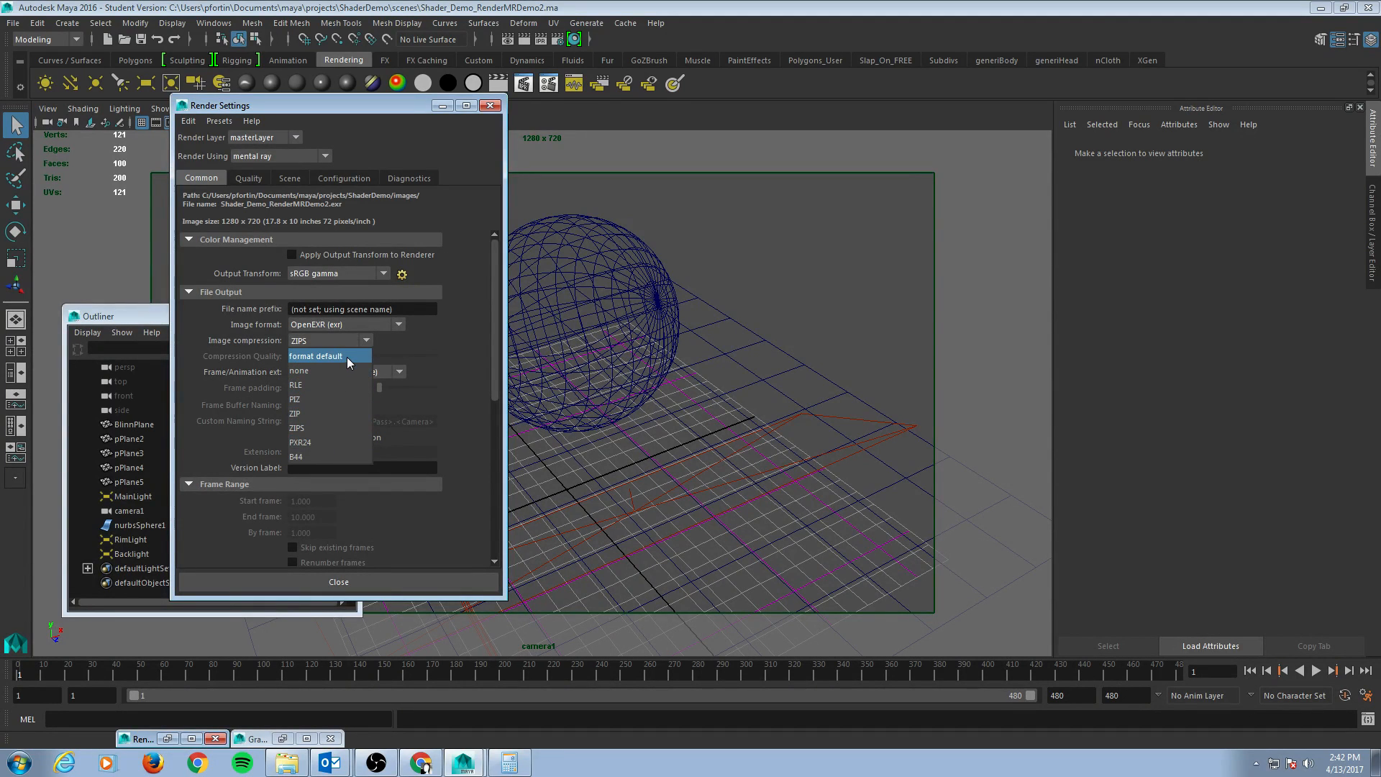
{"action": "left_click", "coordinate": [315, 356]}
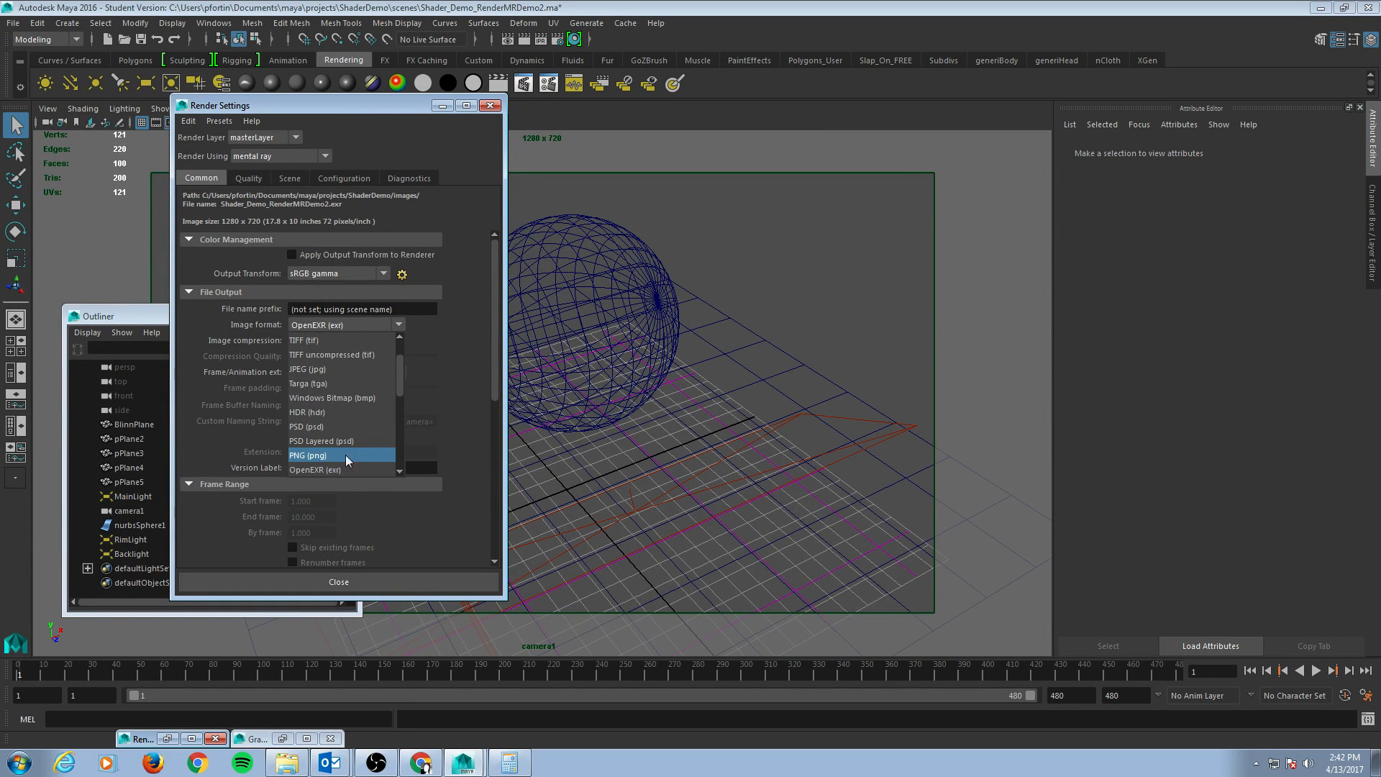
{"action": "scroll", "scroll_direction": "down", "scroll_amount": 3}
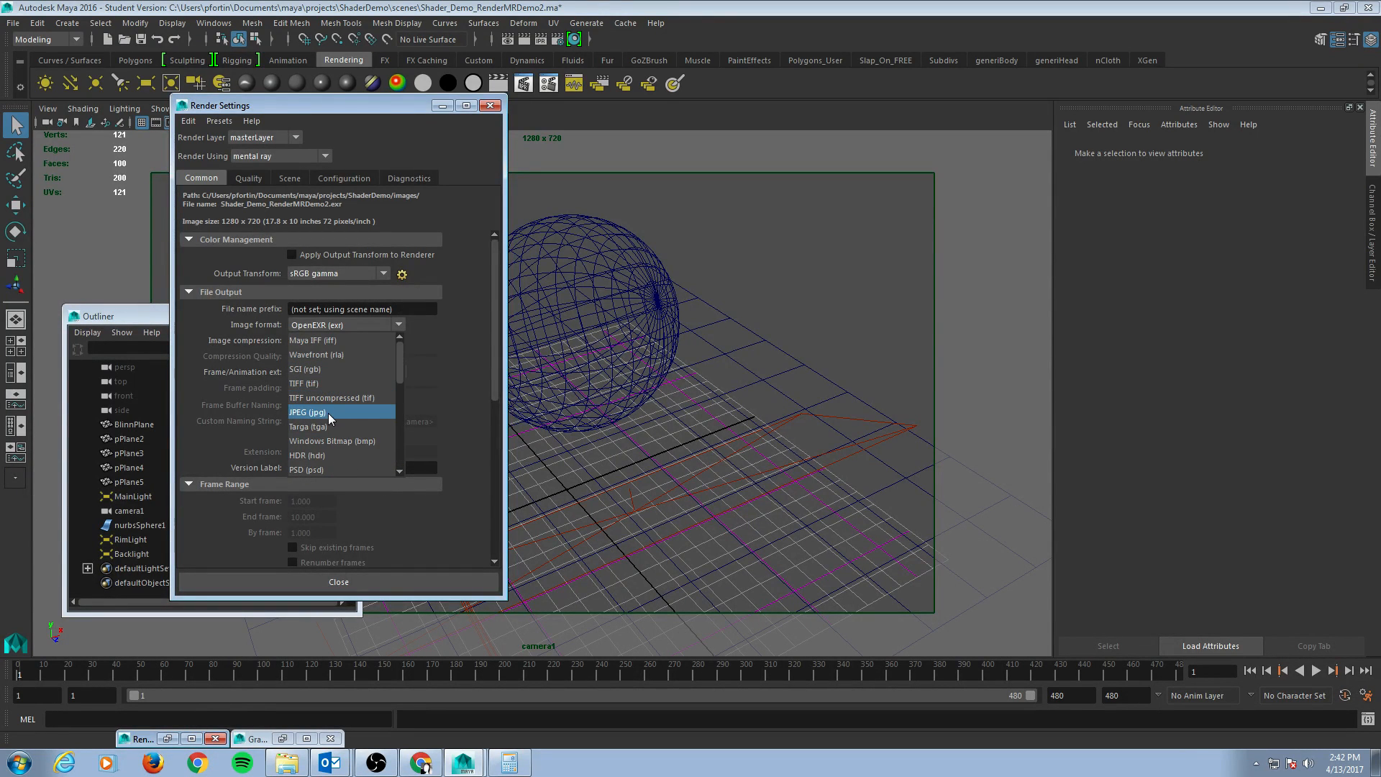
{"action": "left_click", "coordinate": [307, 412]}
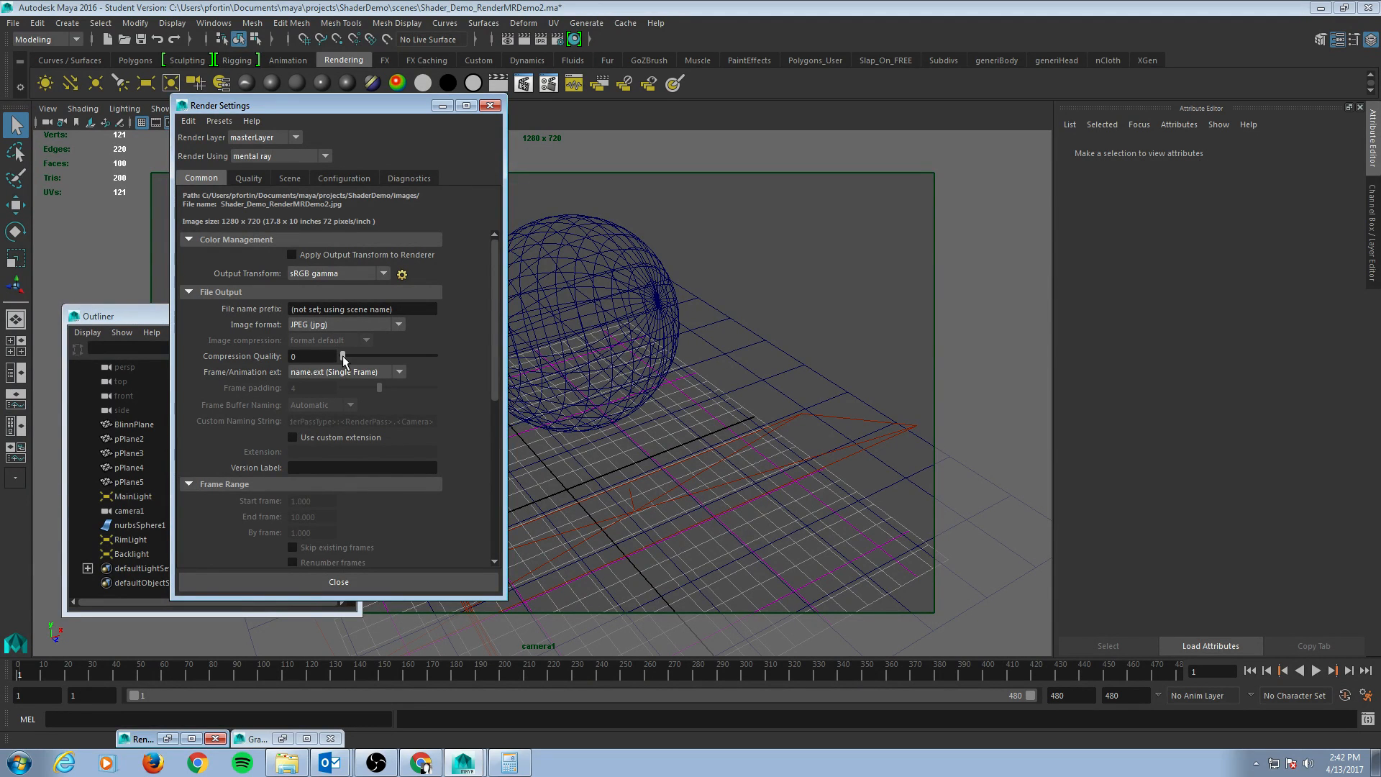
{"action": "left_click_drag", "start_coordinate": [344, 356], "coordinate": [433, 356]}
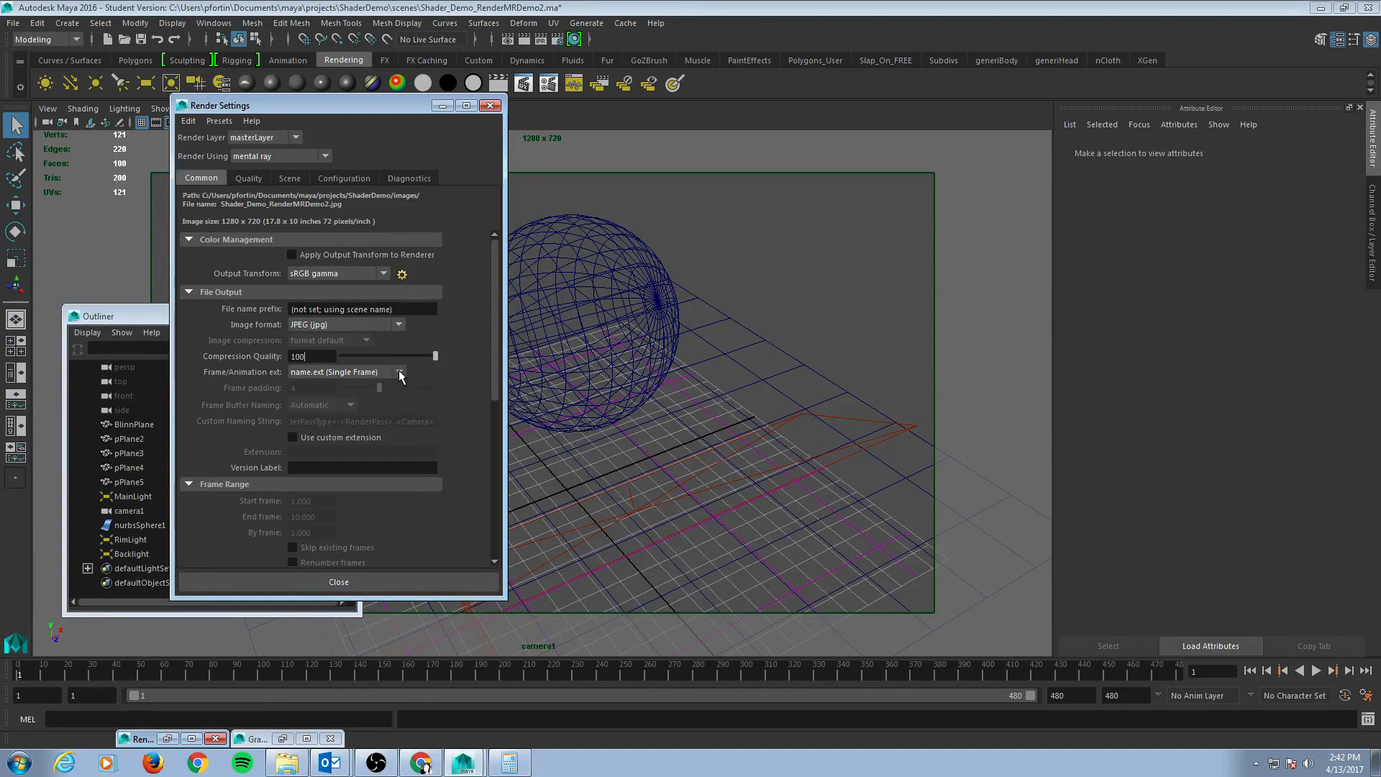
Step: Set frame/animation extension to name.ext.# for numbered JPEG frames
{"action": "left_click", "coordinate": [400, 372]}
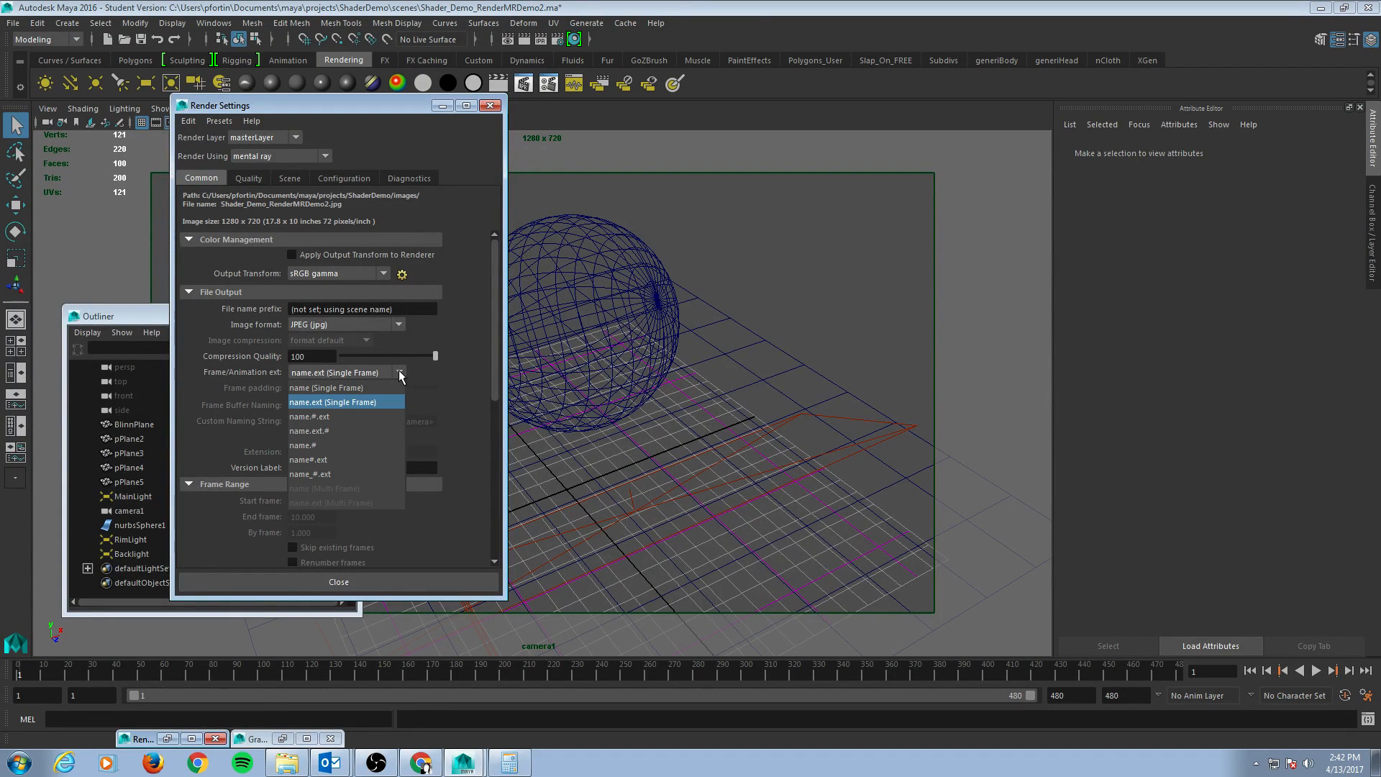
{"action": "mouse_move", "coordinate": [380, 416]}
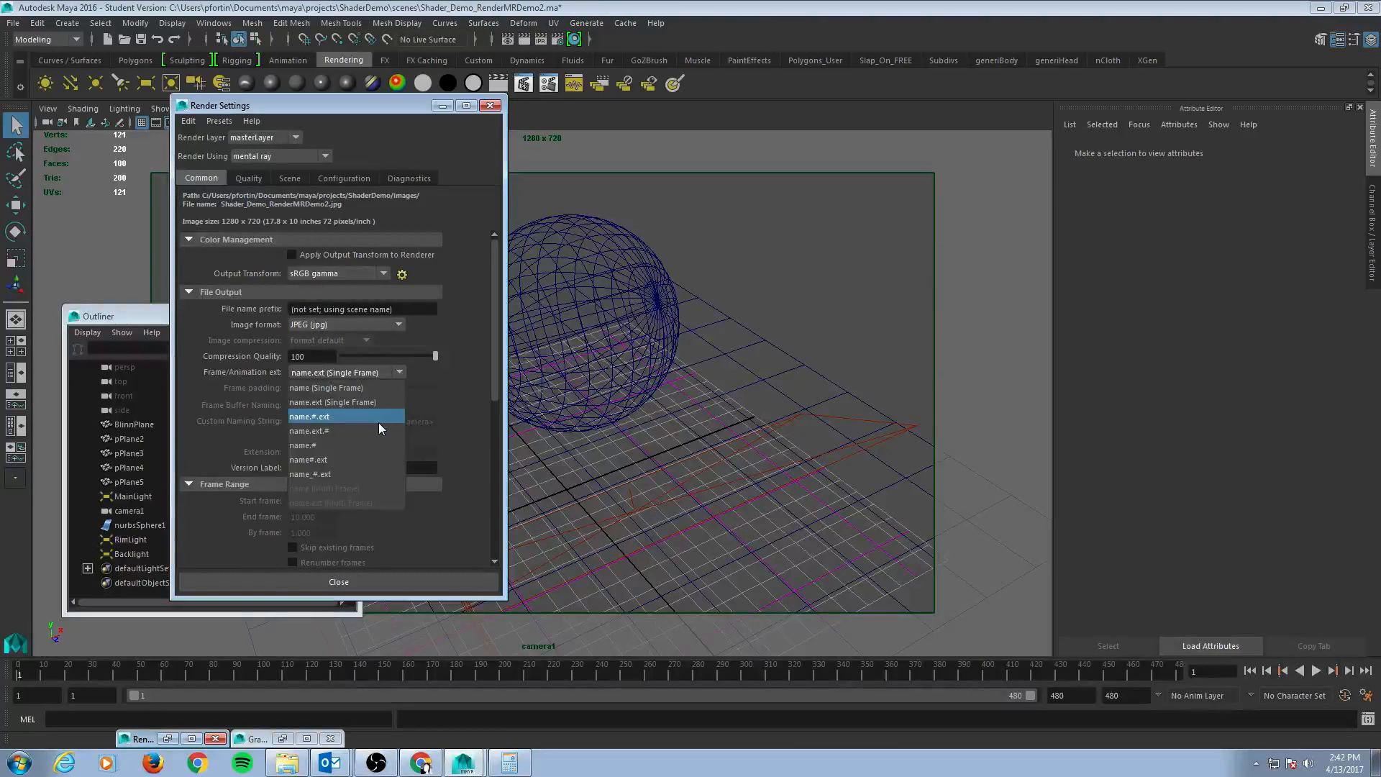
{"action": "mouse_move", "coordinate": [370, 431]}
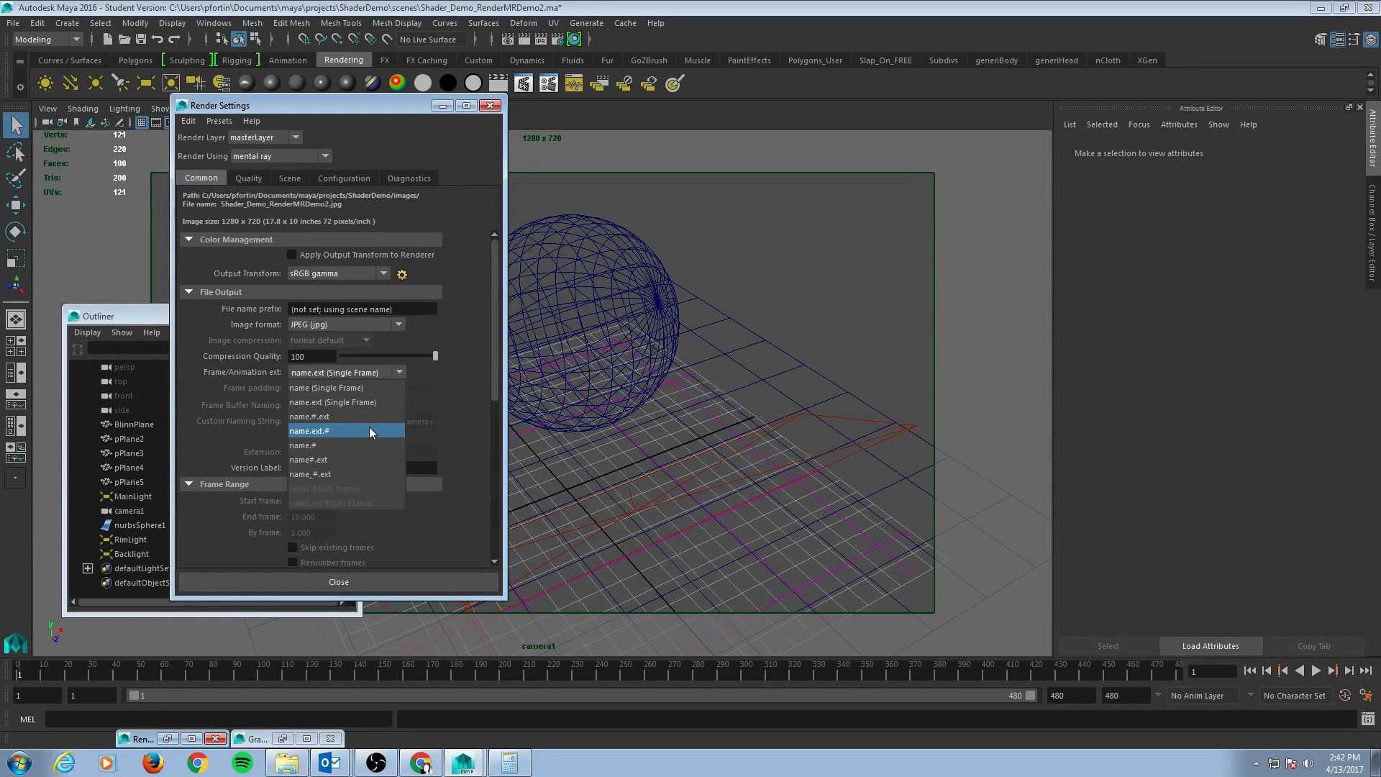
{"action": "left_click", "coordinate": [344, 431]}
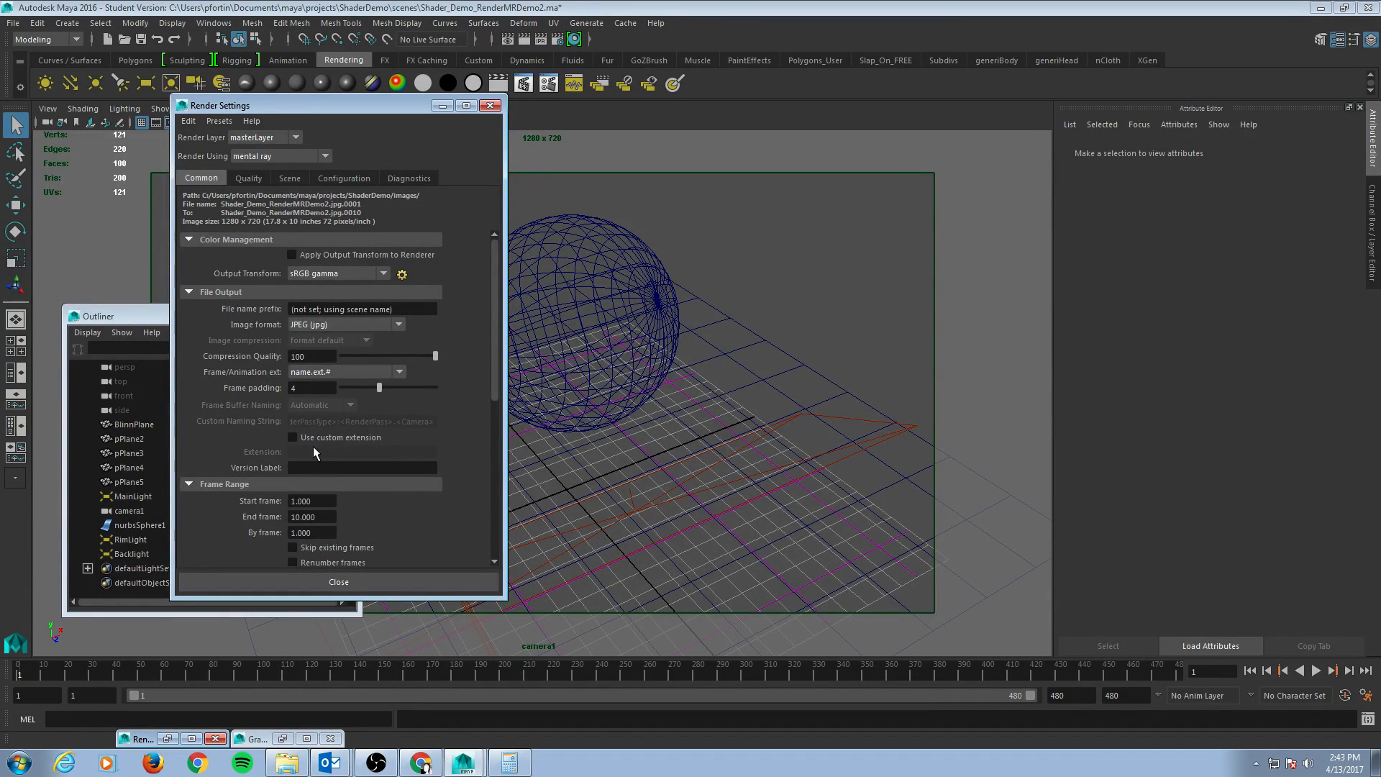
{"action": "mouse_move", "coordinate": [1202, 674]}
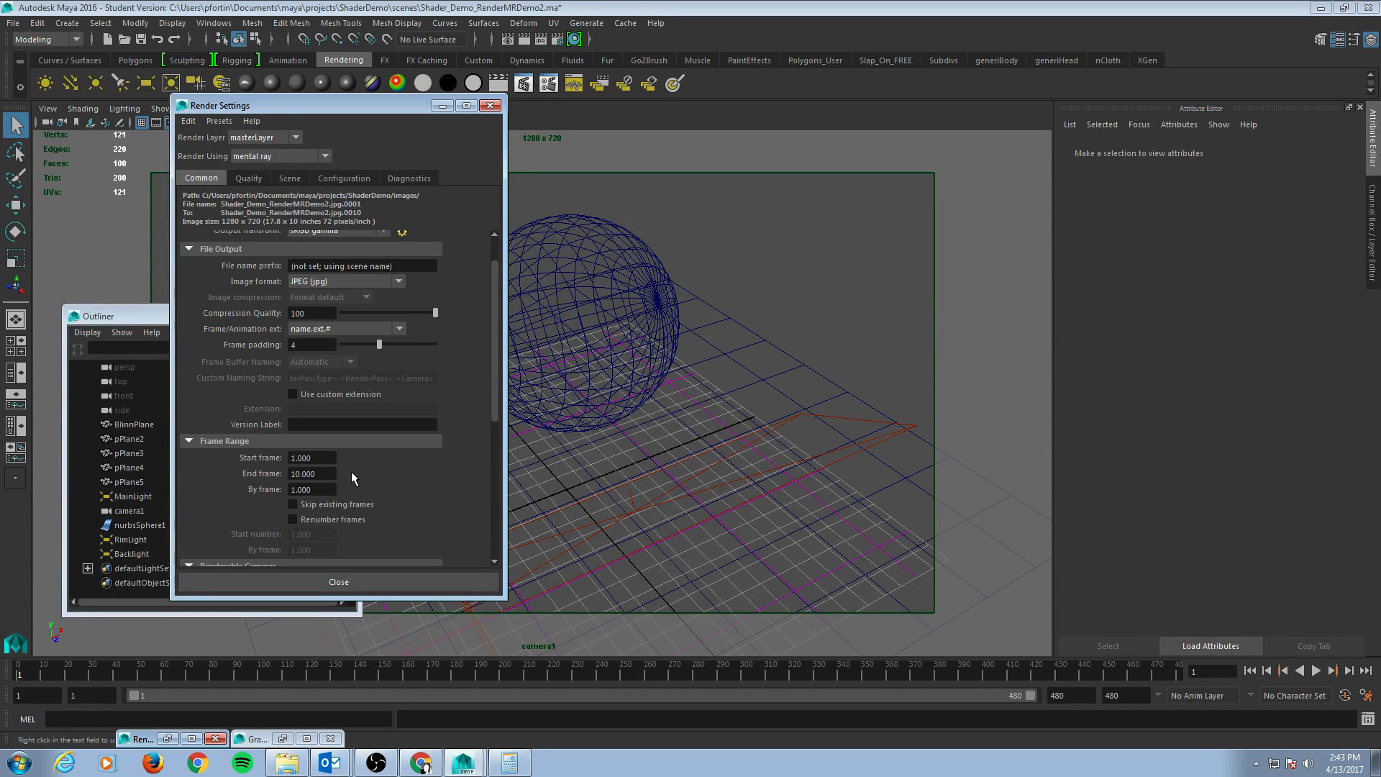
Step: Set the end frame to 480, render from camera1, and close Render Settings
{"action": "triple_click", "coordinate": [310, 473]}
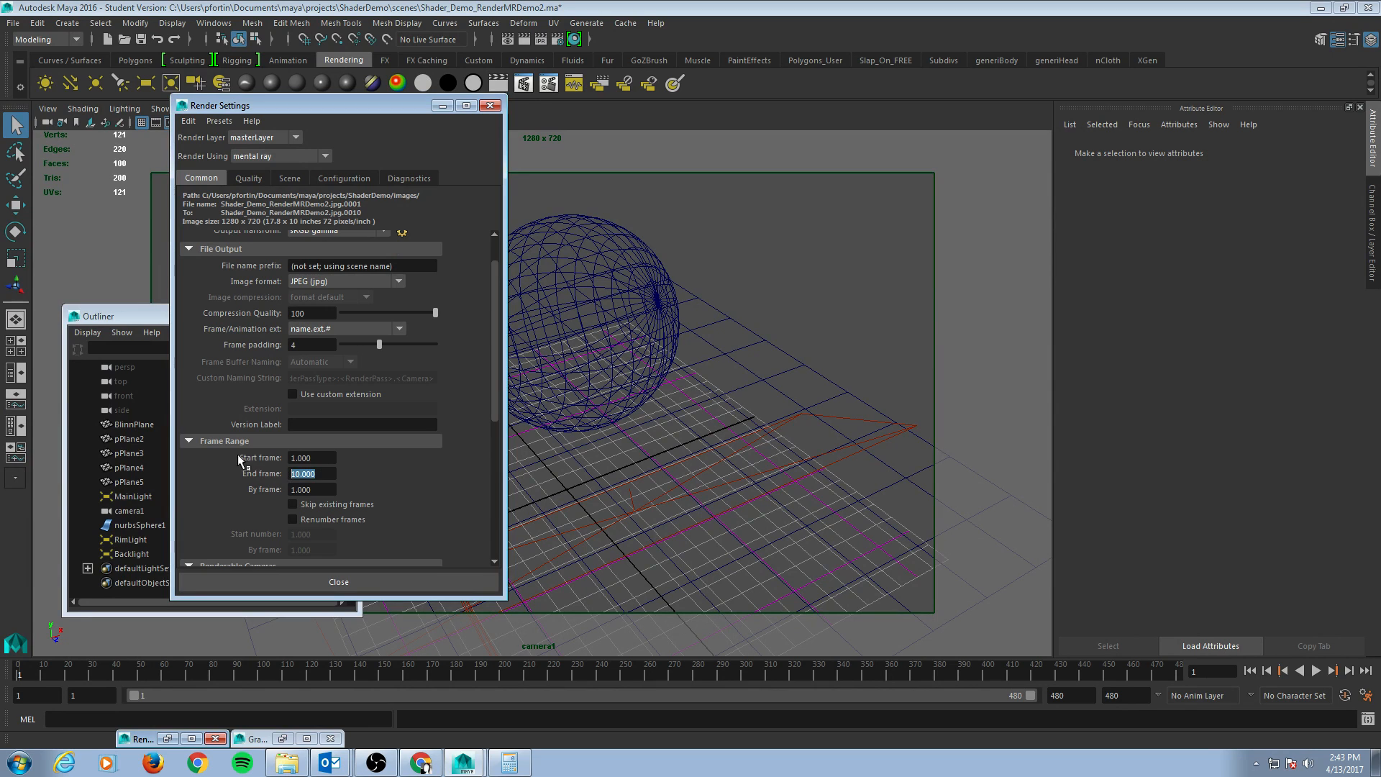
{"action": "type", "text": "4803"}
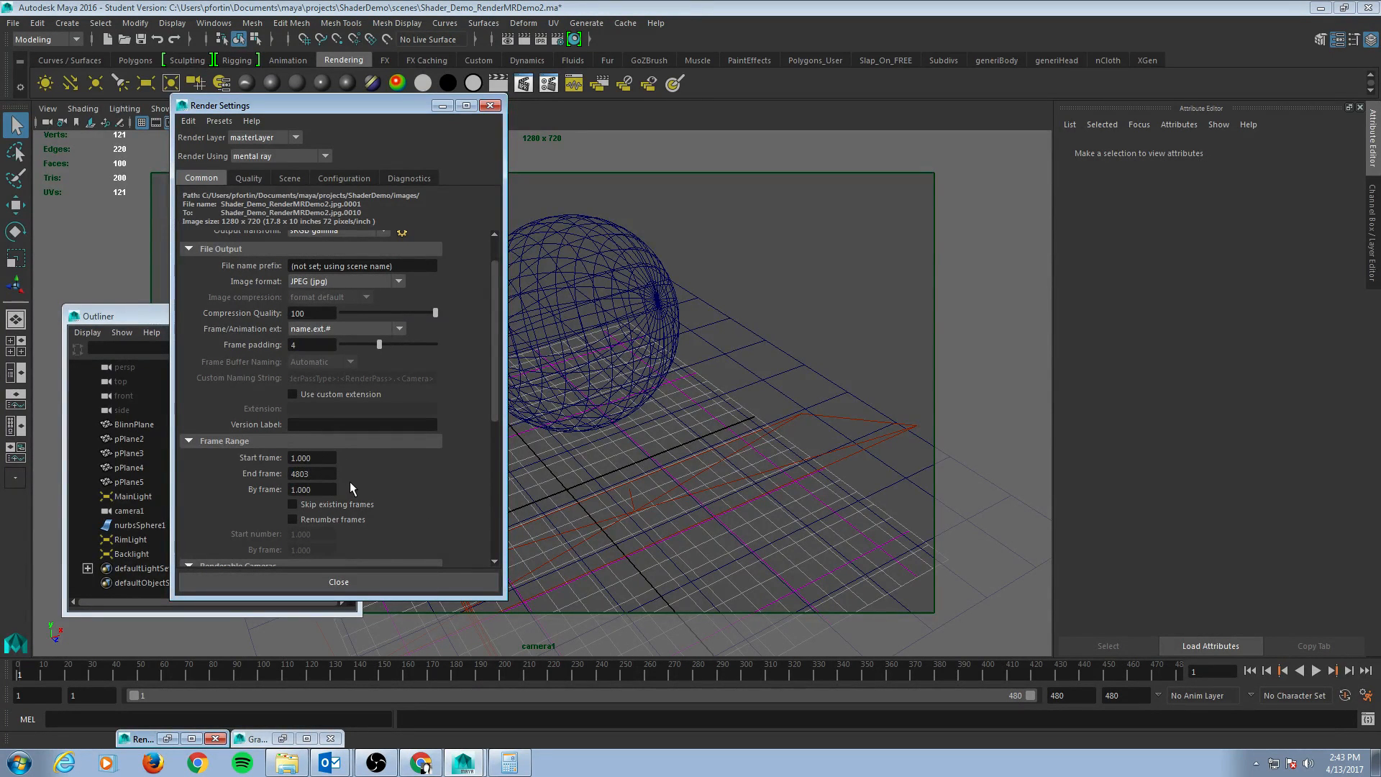
{"action": "scroll", "scroll_direction": "down", "scroll_amount": 3}
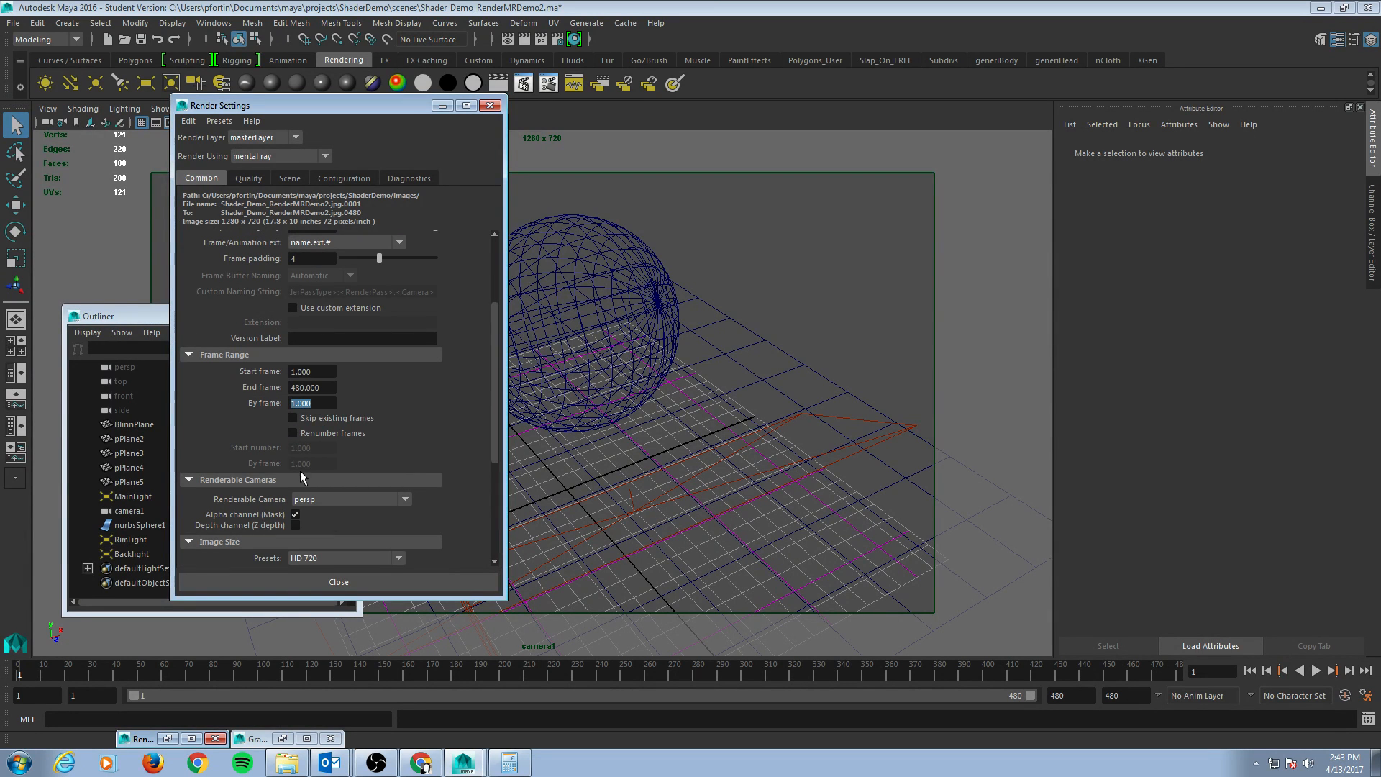
{"action": "left_click", "coordinate": [405, 499]}
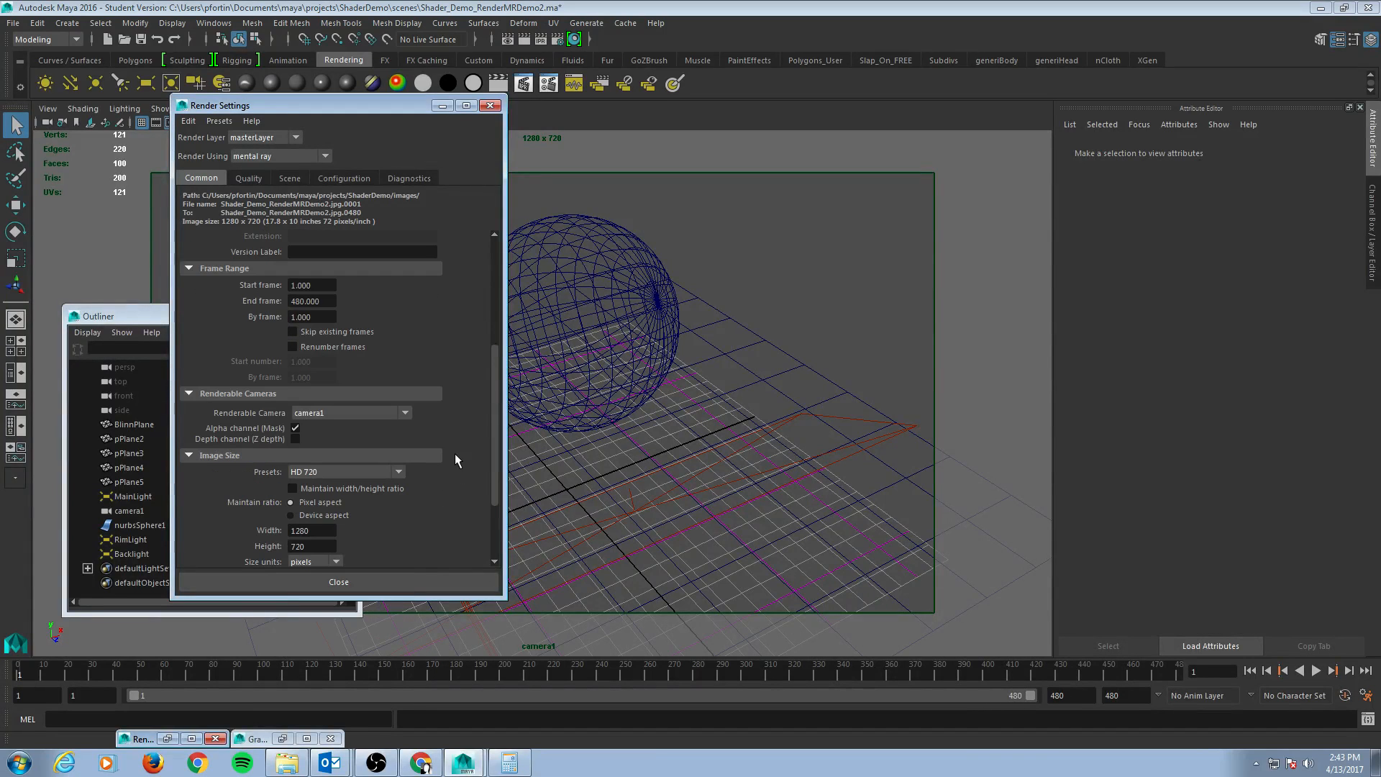
{"action": "scroll", "scroll_direction": "down", "scroll_amount": 3}
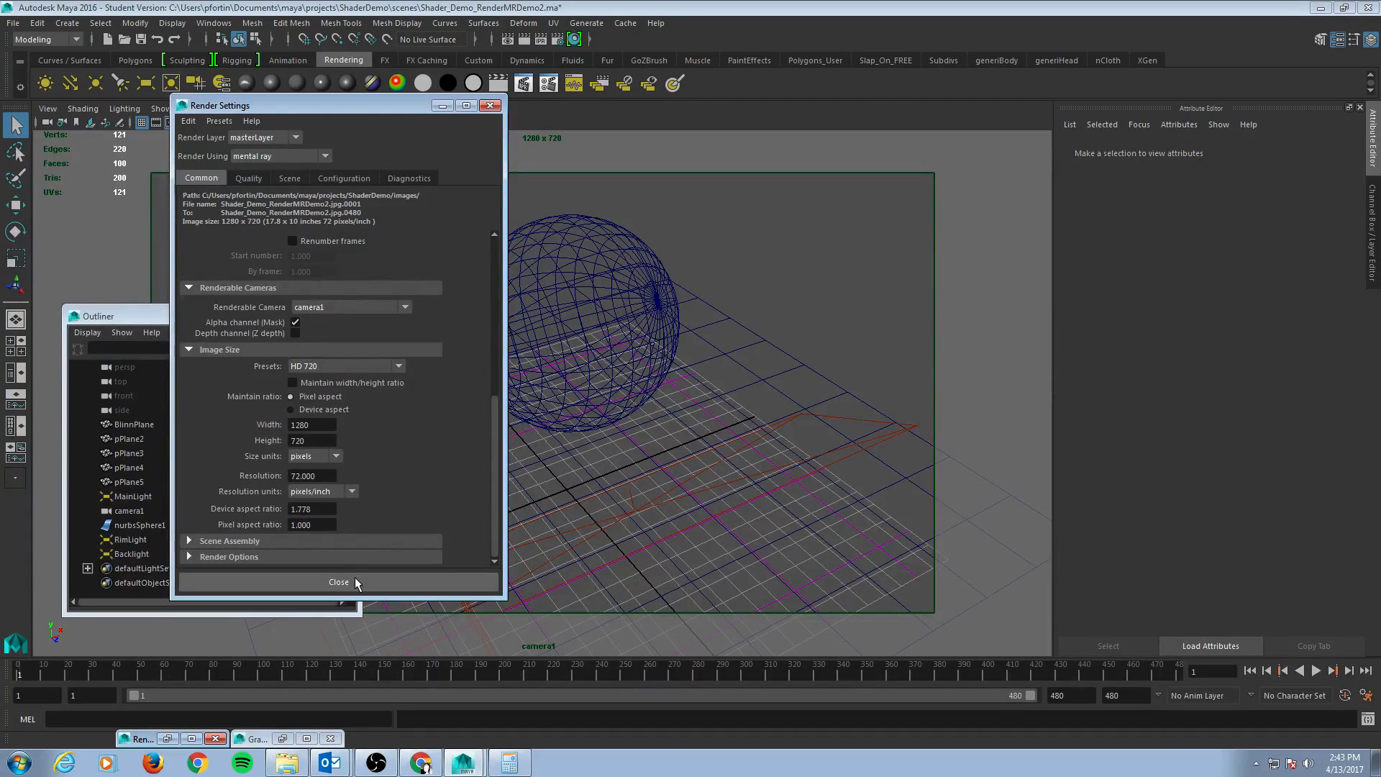
{"action": "left_click", "coordinate": [338, 581]}
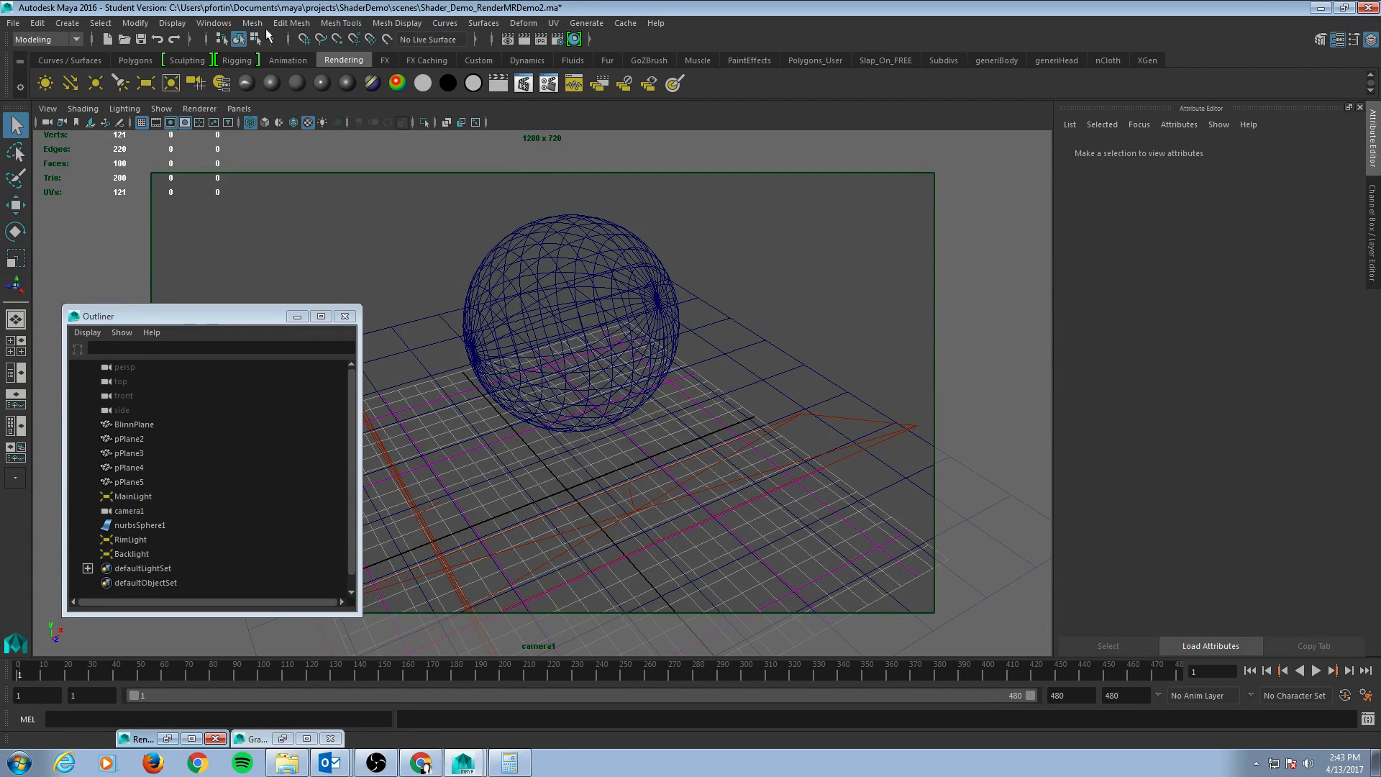
Step: From the Rendering menu set, launch Batch Render and continue past the student warning
{"action": "left_click", "coordinate": [46, 39]}
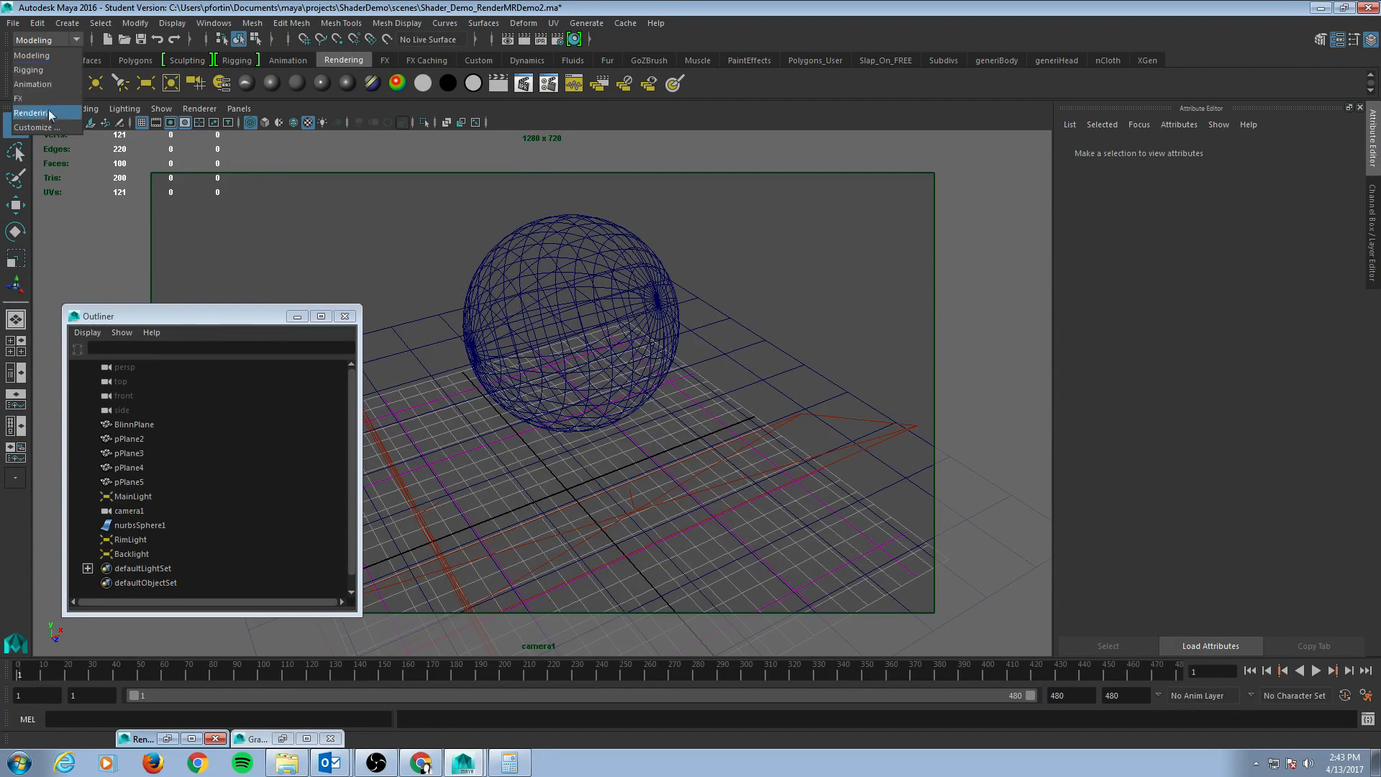
{"action": "left_click", "coordinate": [31, 113]}
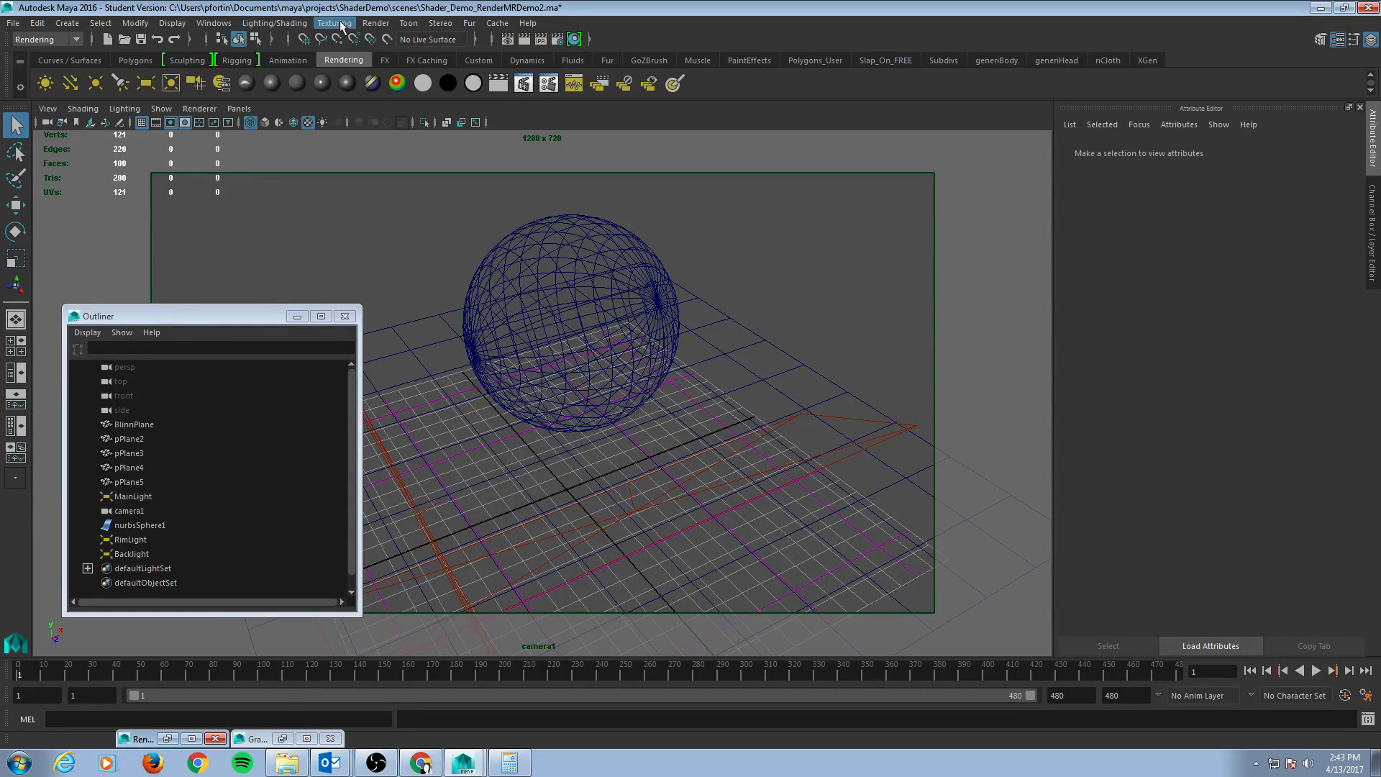
{"action": "left_click", "coordinate": [375, 22]}
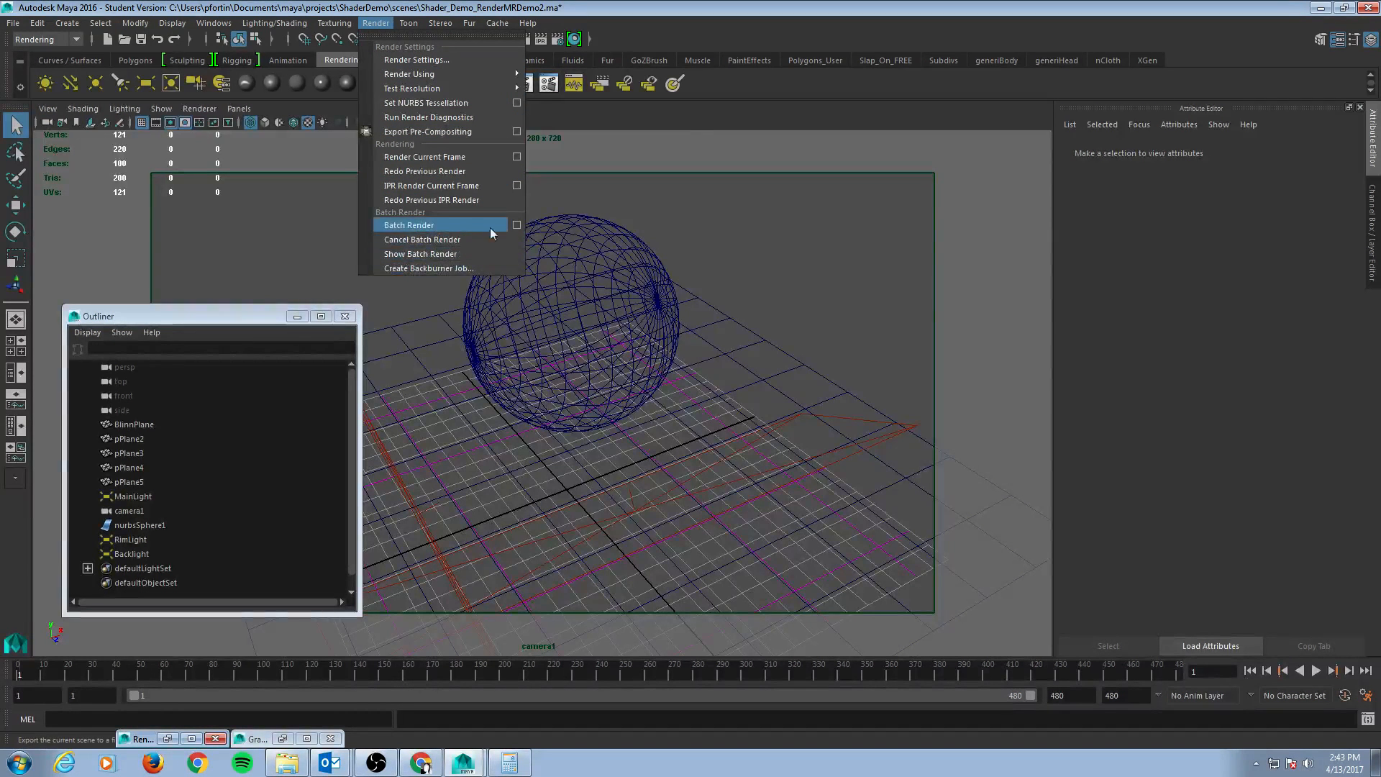
{"action": "left_click", "coordinate": [518, 224]}
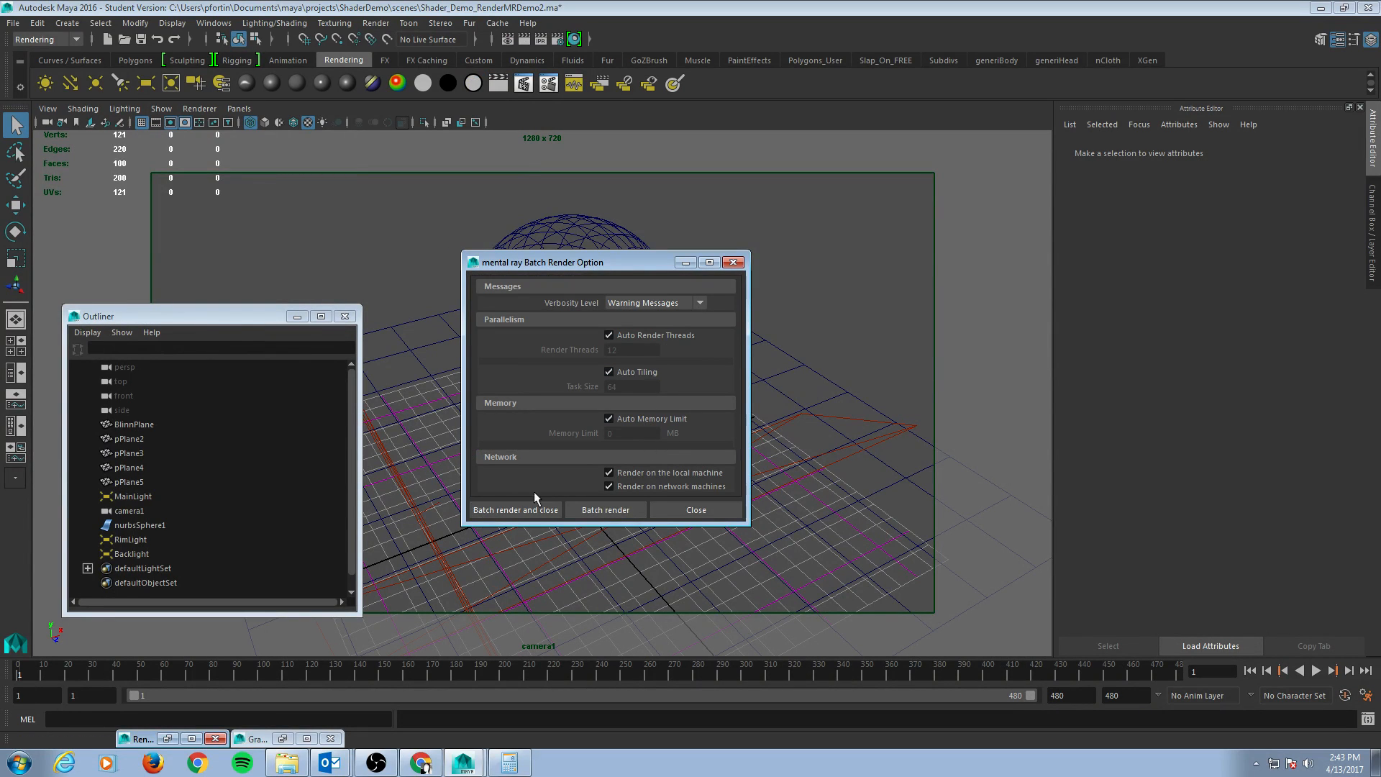
{"action": "mouse_move", "coordinate": [515, 509]}
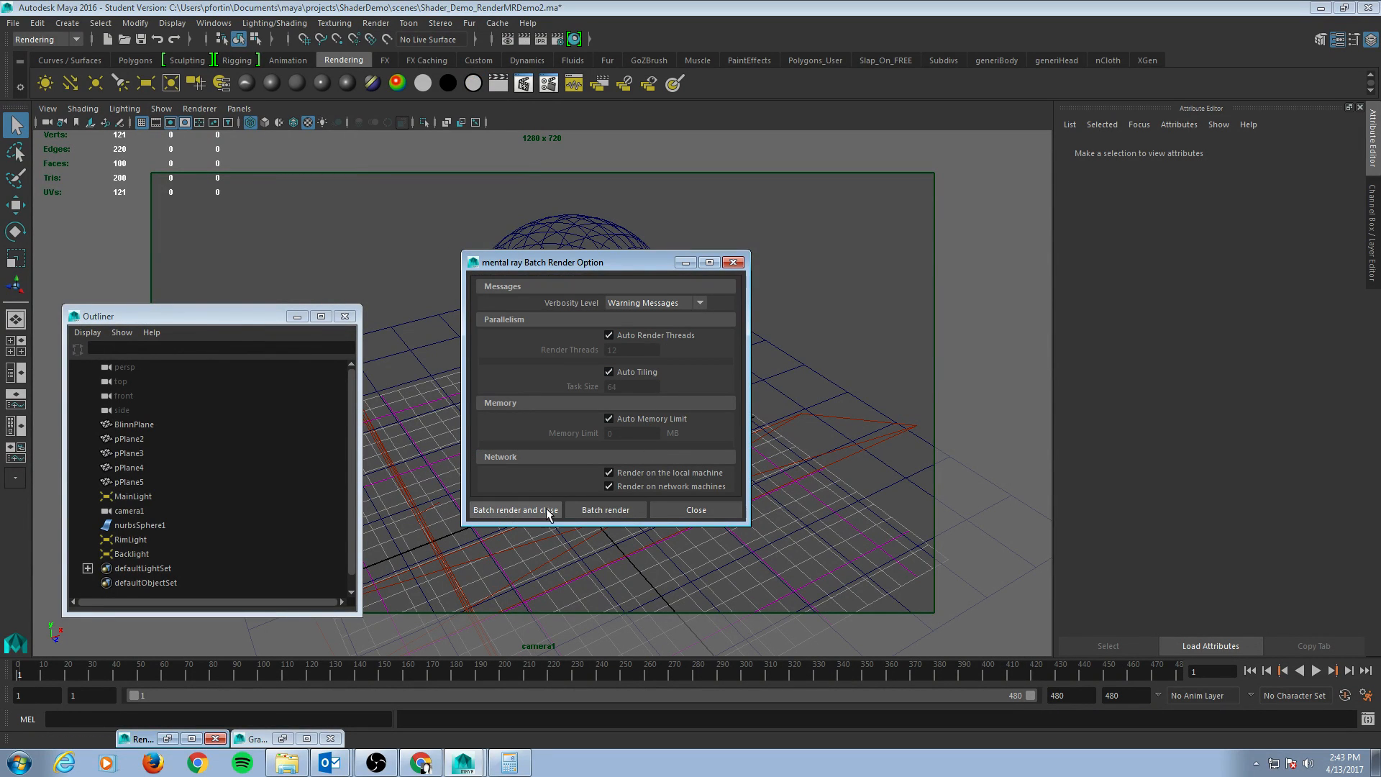
{"action": "left_click", "coordinate": [515, 510]}
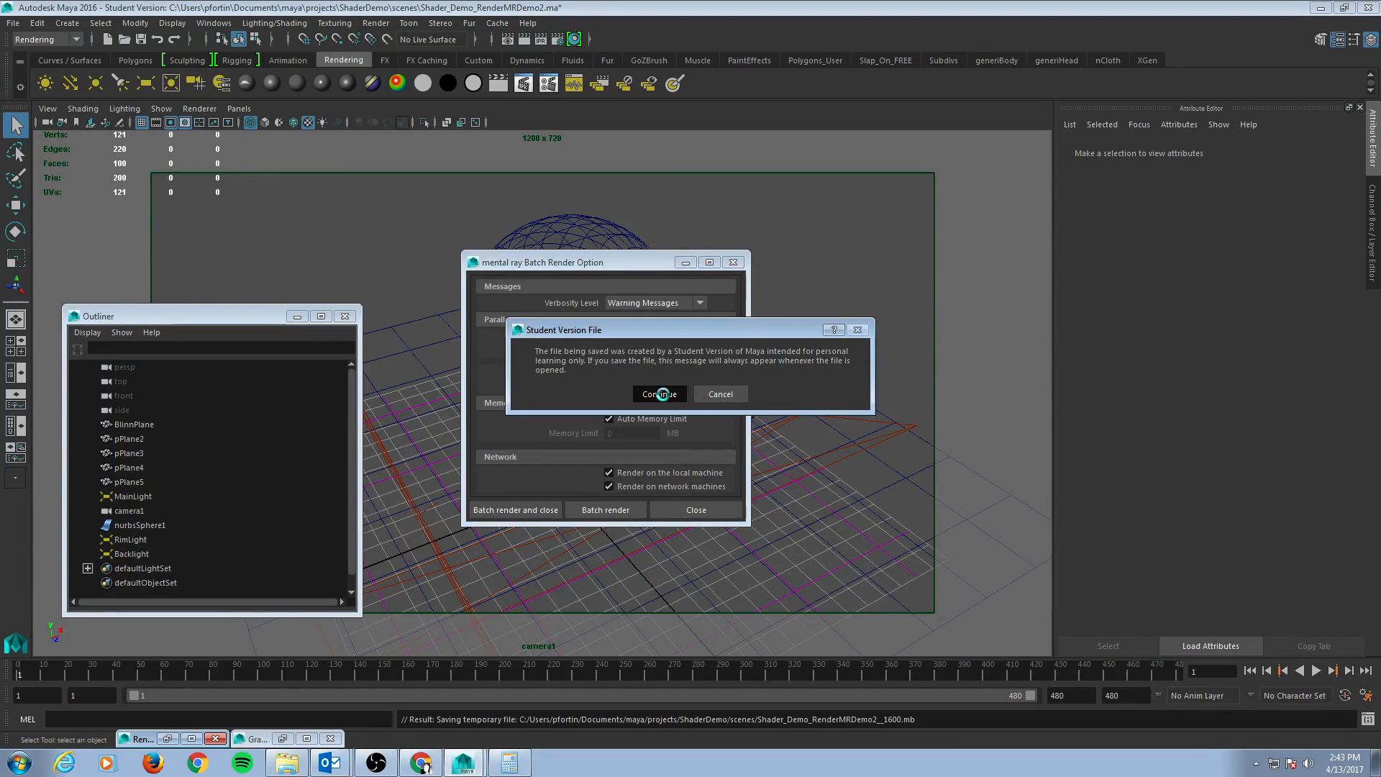
{"action": "left_click", "coordinate": [659, 394]}
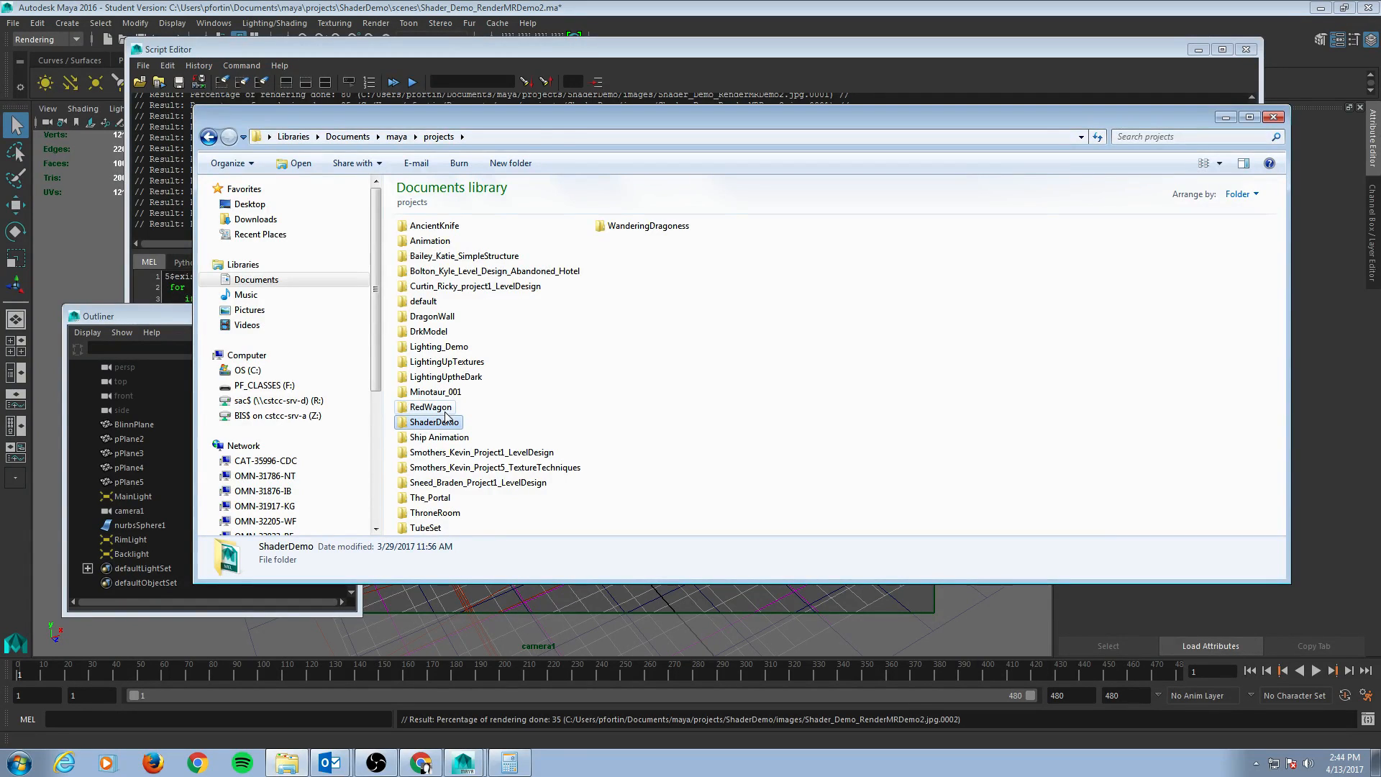
Step: View the rendered frames in ShaderDemo\images, then request cancelling the batch render
{"action": "double_click", "coordinate": [432, 421]}
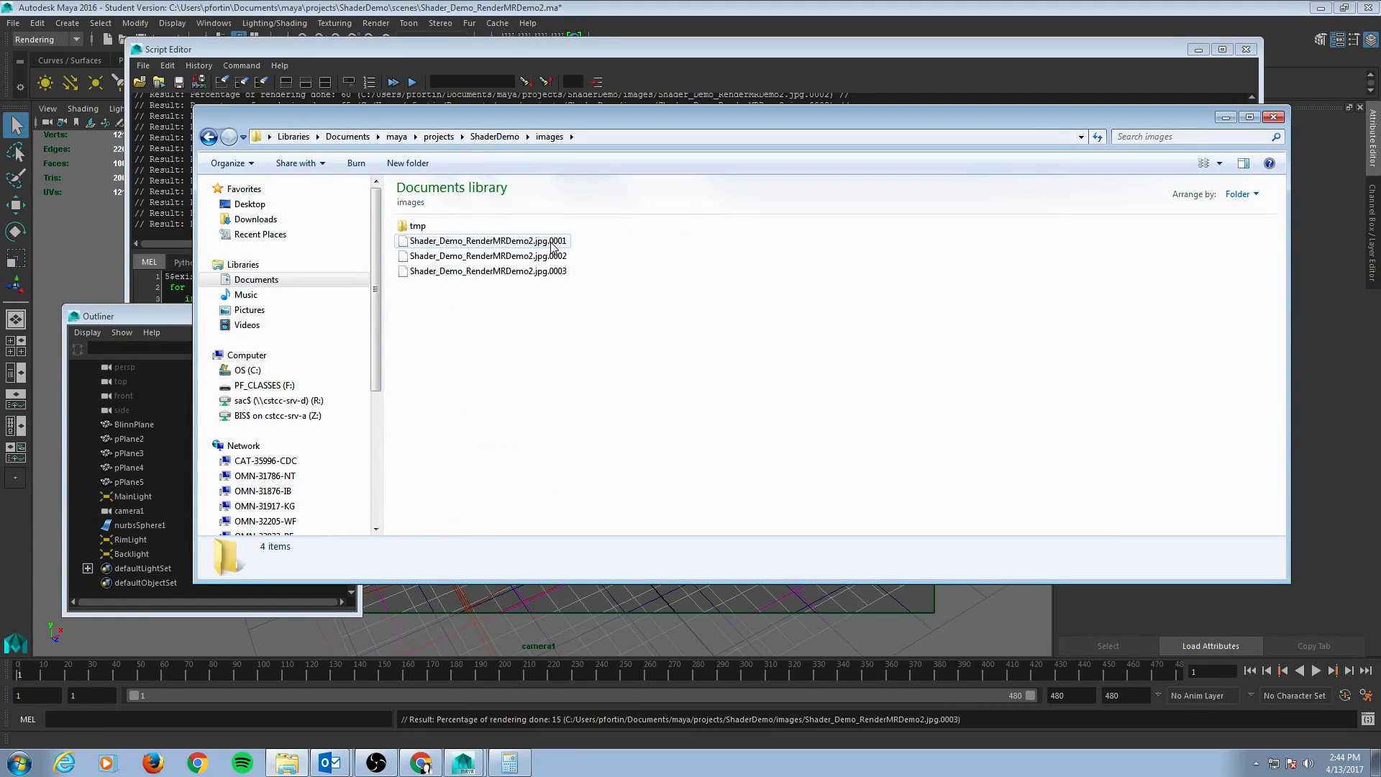
{"action": "left_click", "coordinate": [485, 255]}
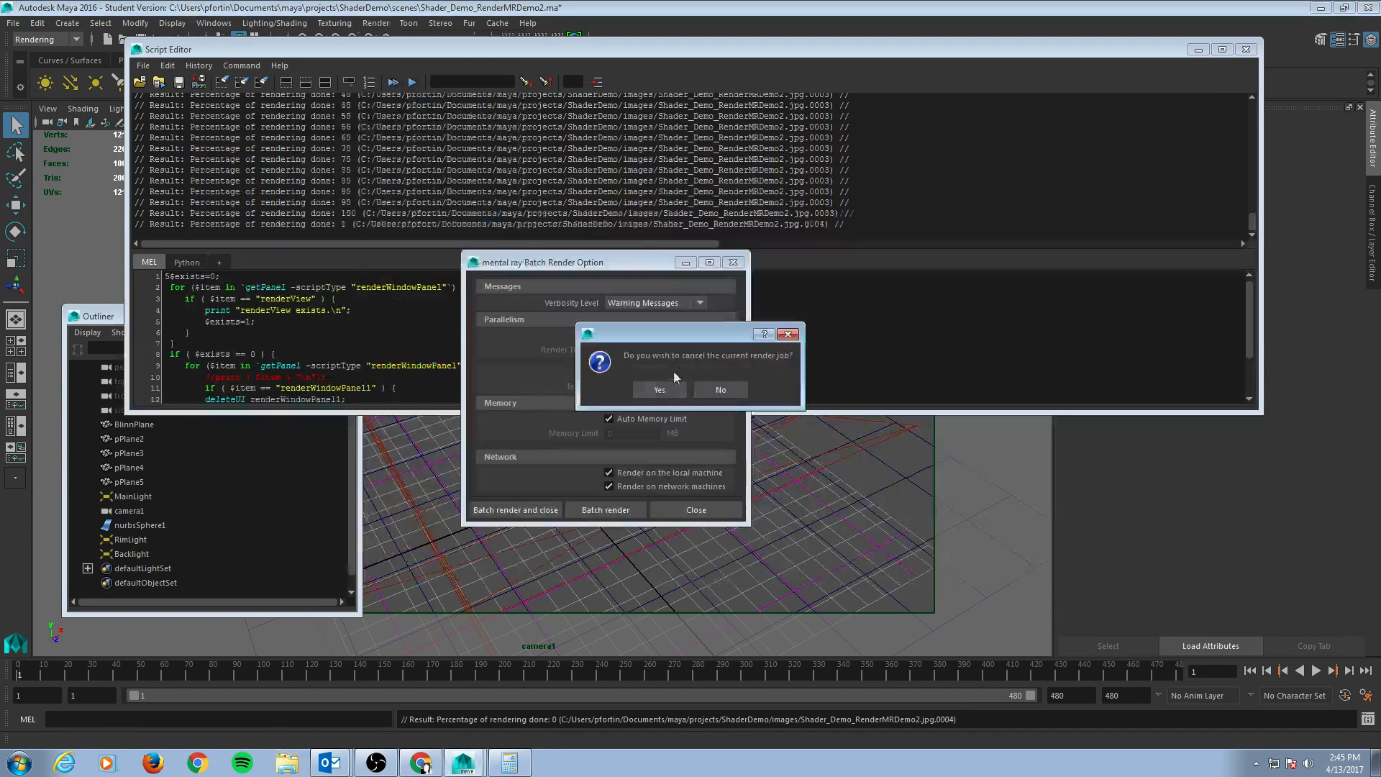
Step: Confirm cancelling the render job and minimize the Script Editor
{"action": "left_click", "coordinate": [659, 389]}
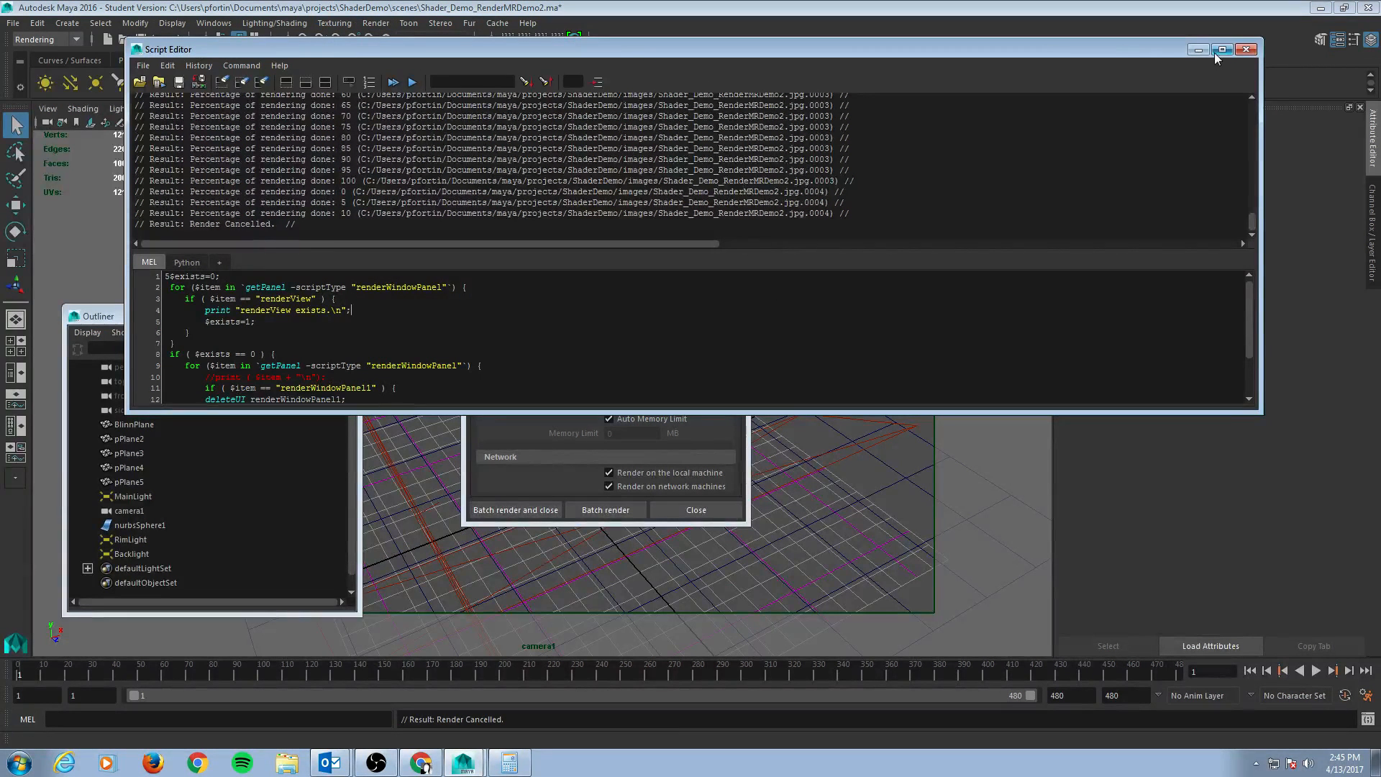
{"action": "left_click", "coordinate": [1222, 48]}
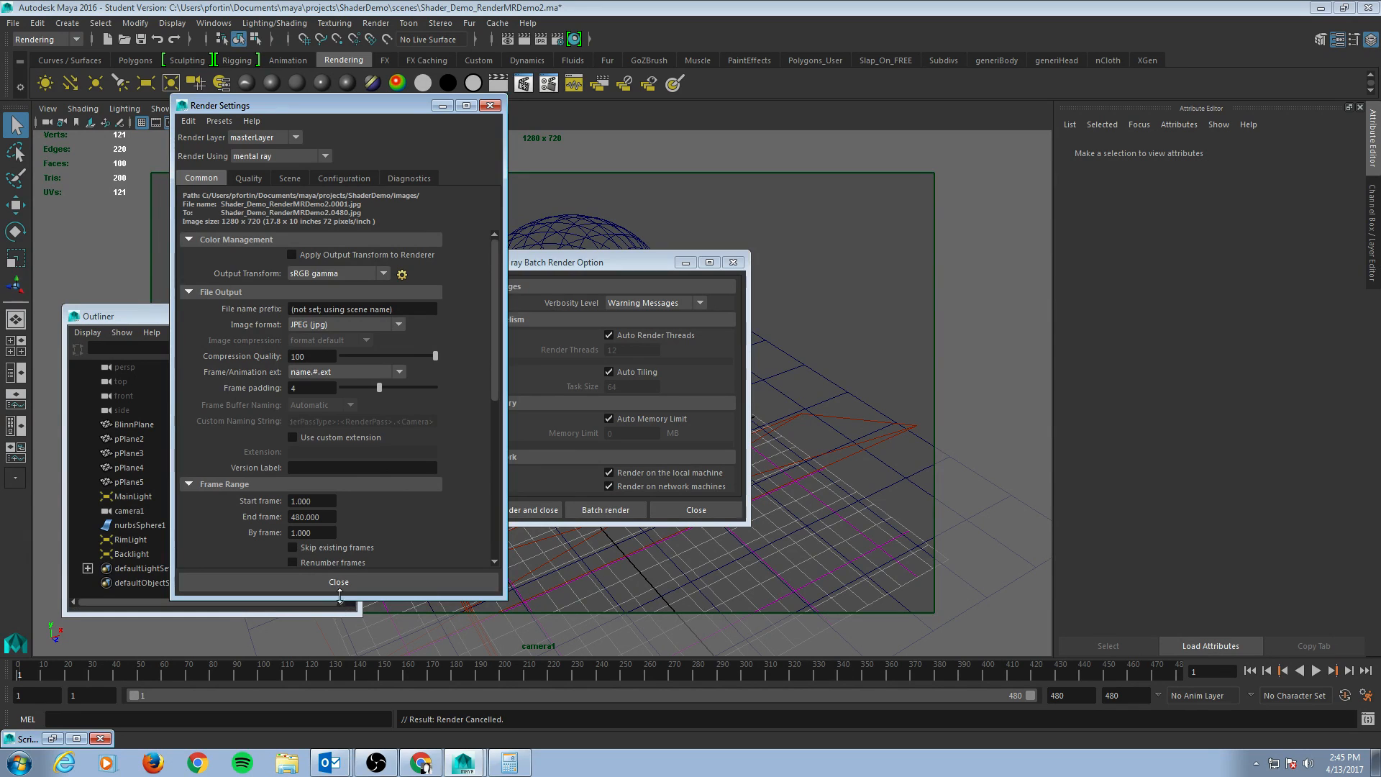
Step: Close Render Settings and relaunch the mental ray batch render
{"action": "left_click", "coordinate": [338, 581]}
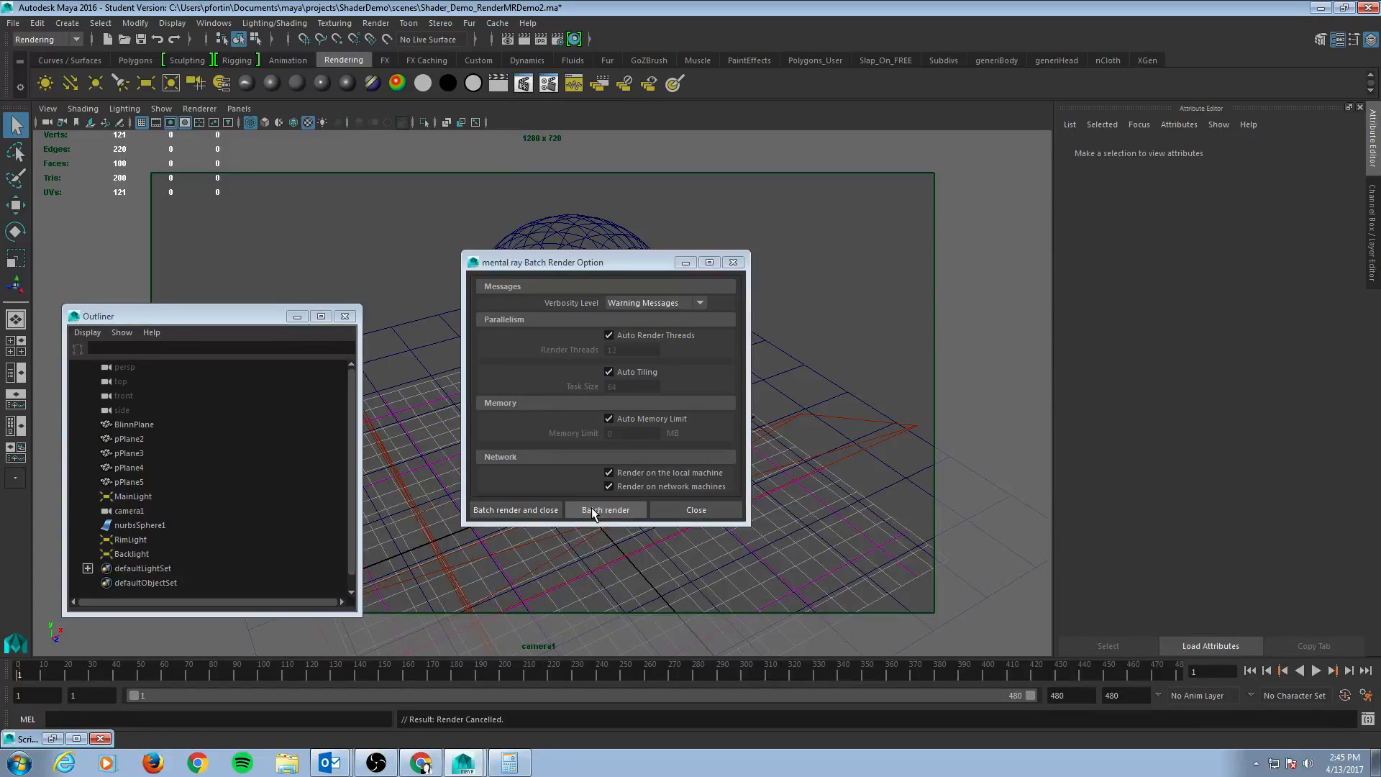
{"action": "left_click", "coordinate": [605, 509]}
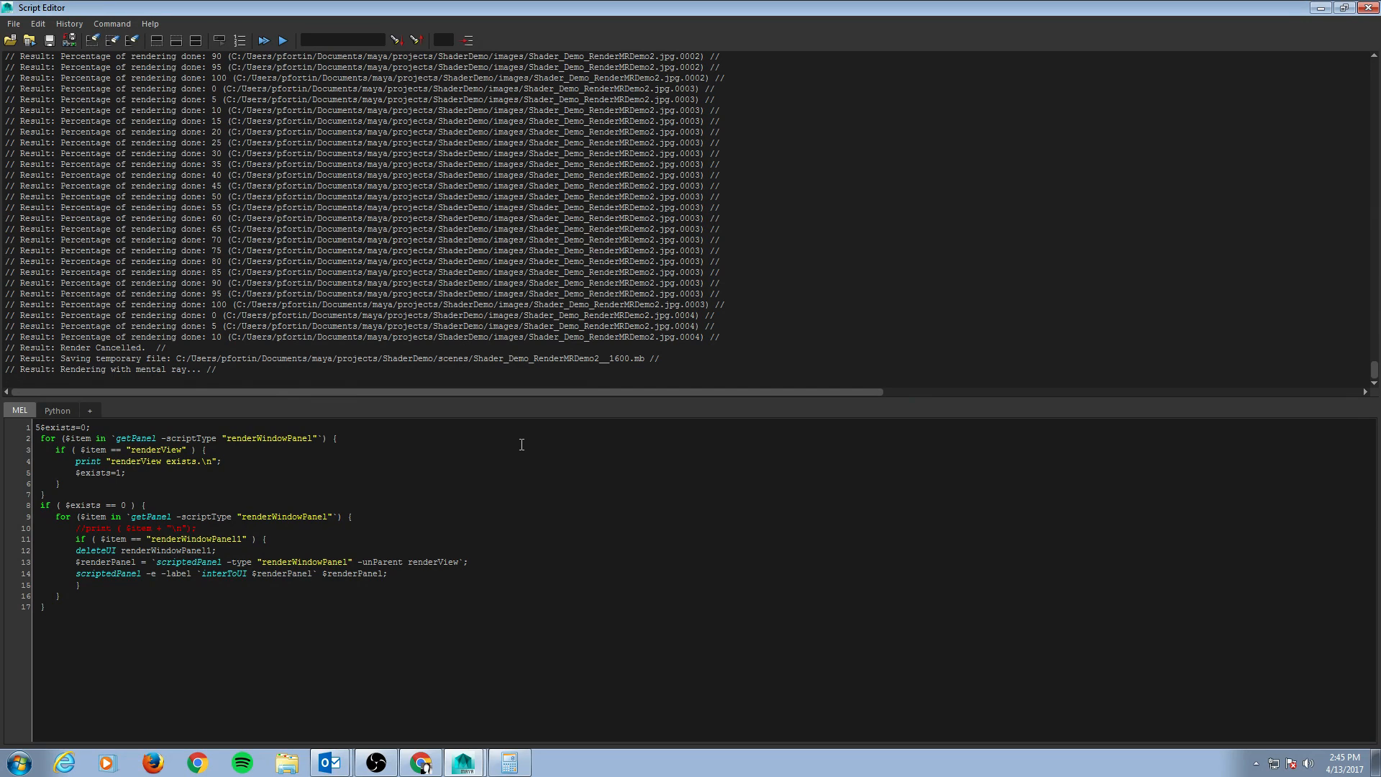
{"action": "mouse_move", "coordinate": [1060, 146]}
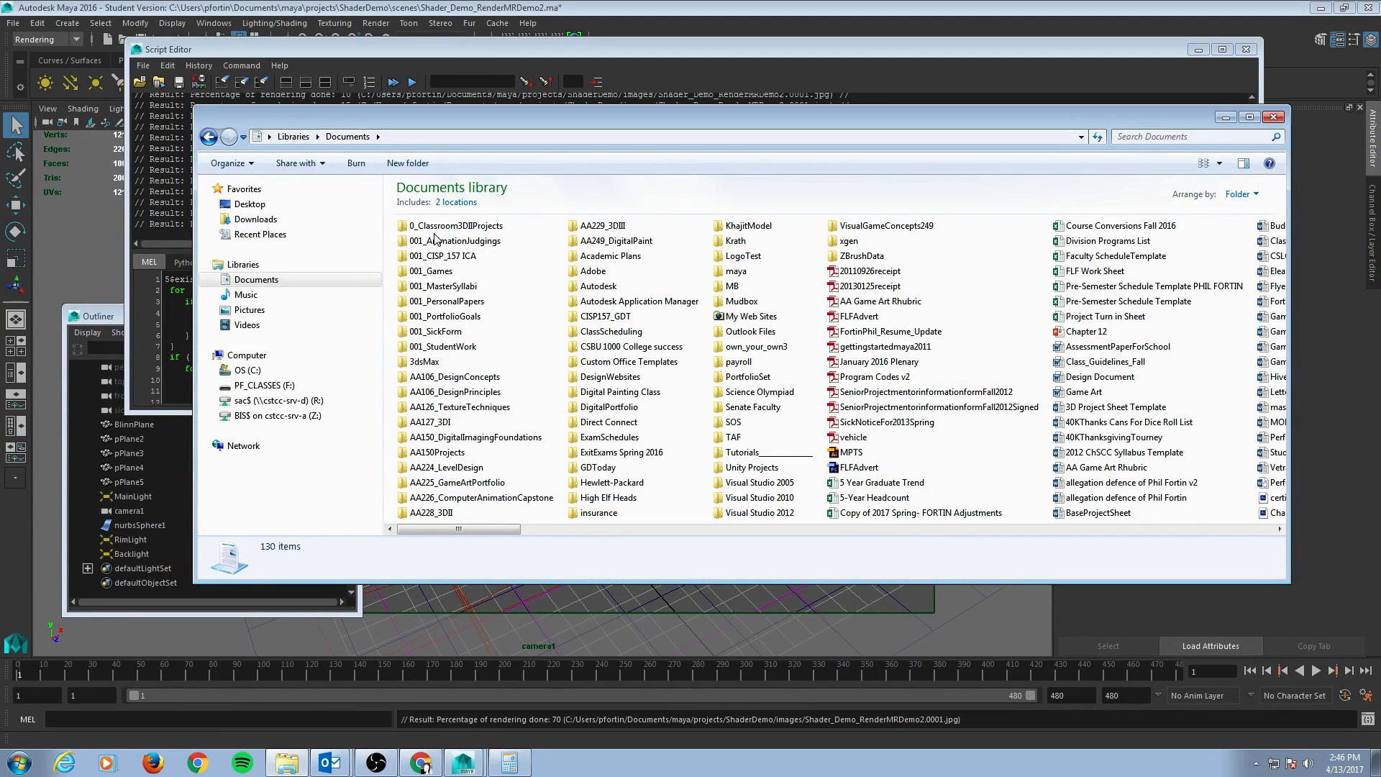
Step: Navigate Explorer through maya and projects into ShaderDemo's images folder
{"action": "double_click", "coordinate": [735, 270]}
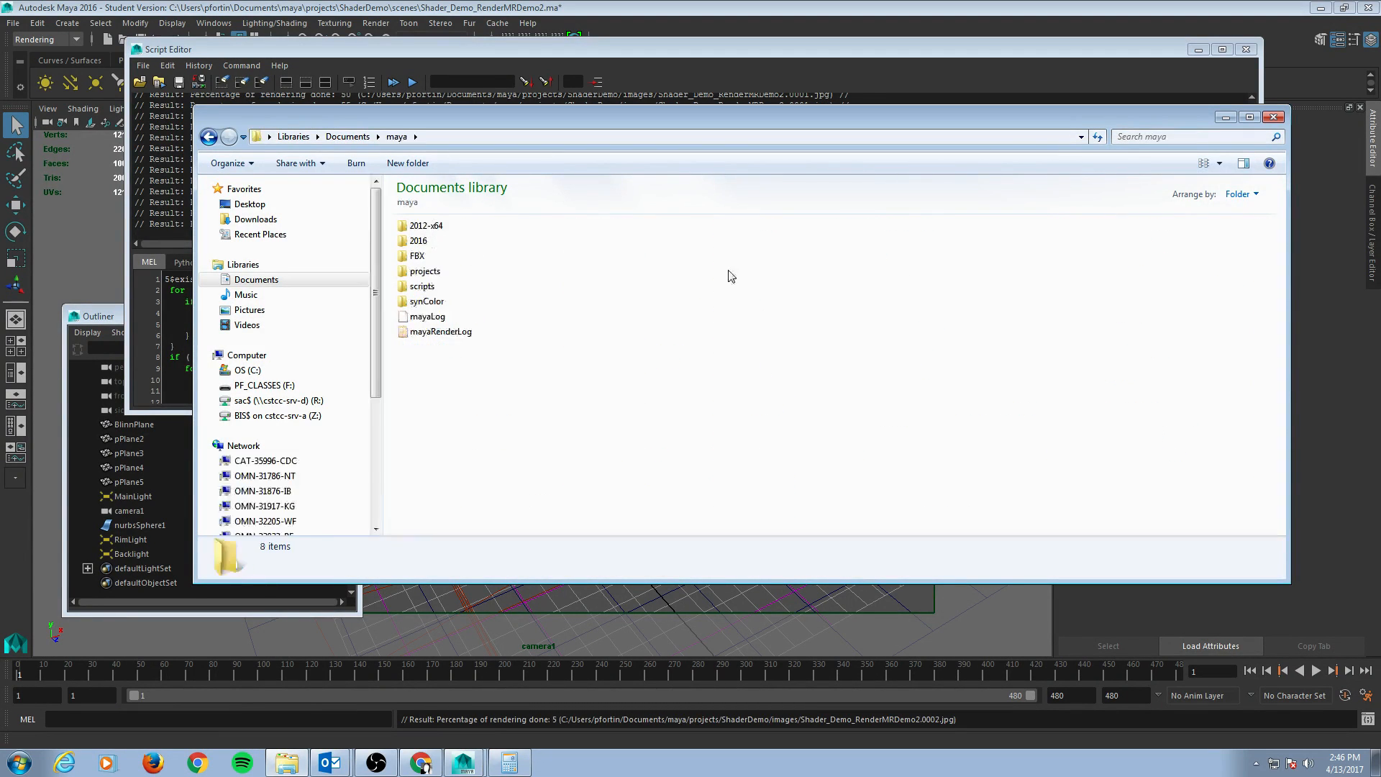
{"action": "double_click", "coordinate": [425, 270]}
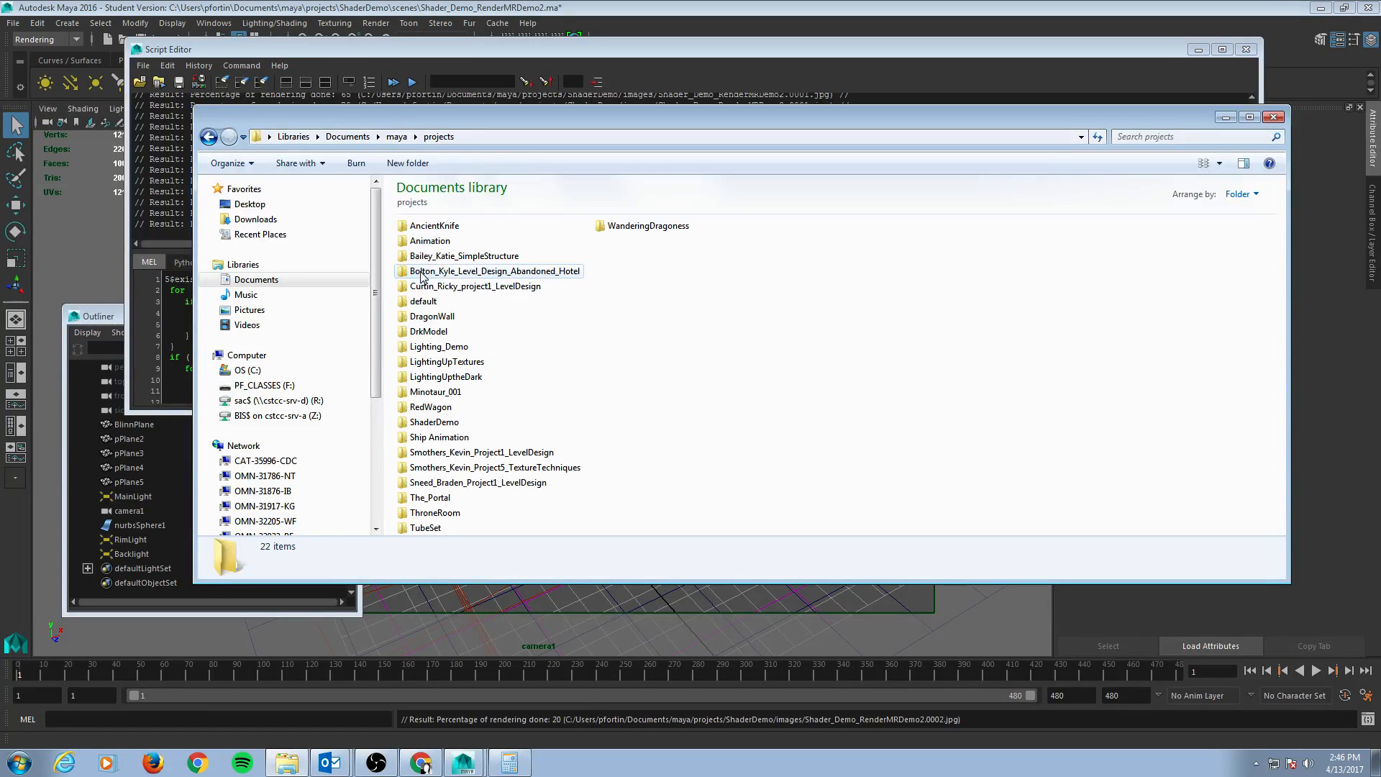
{"action": "left_click", "coordinate": [434, 421]}
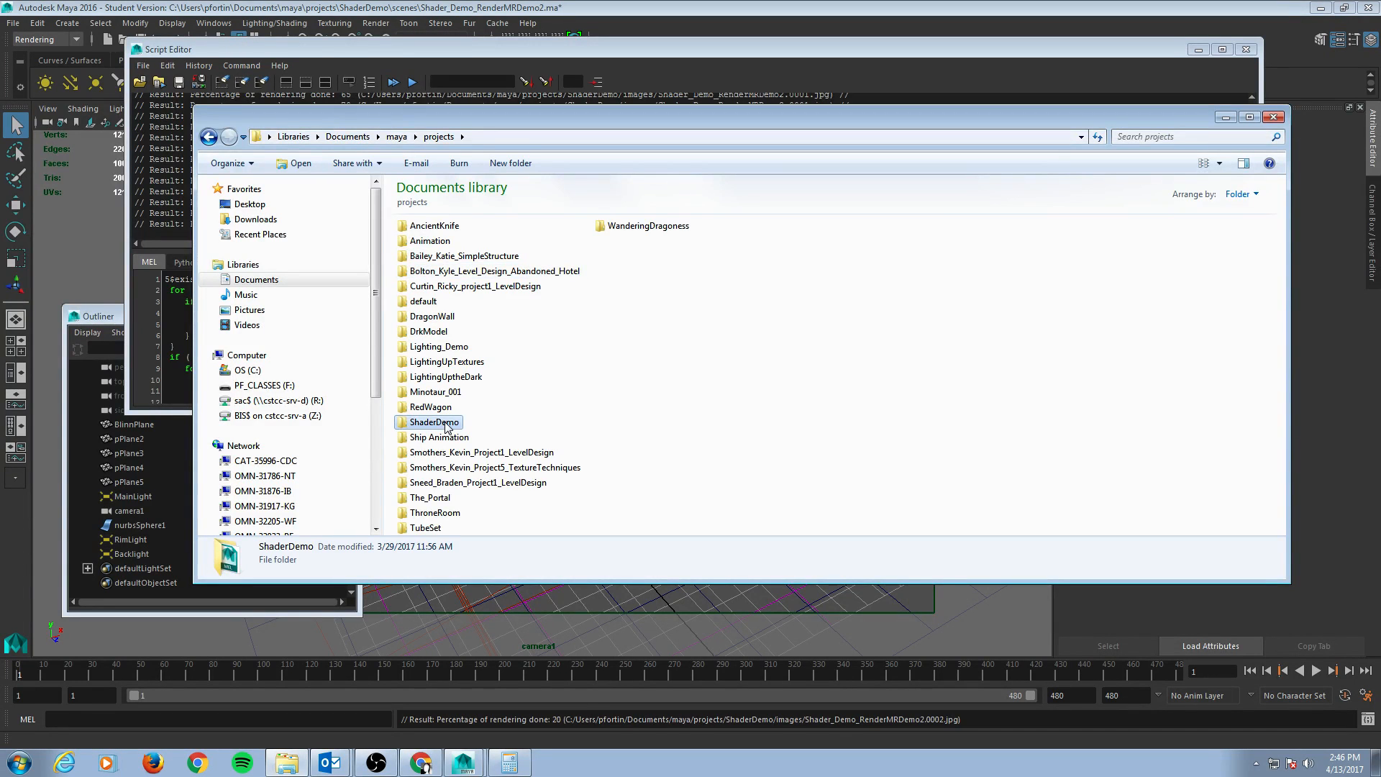
{"action": "double_click", "coordinate": [432, 421]}
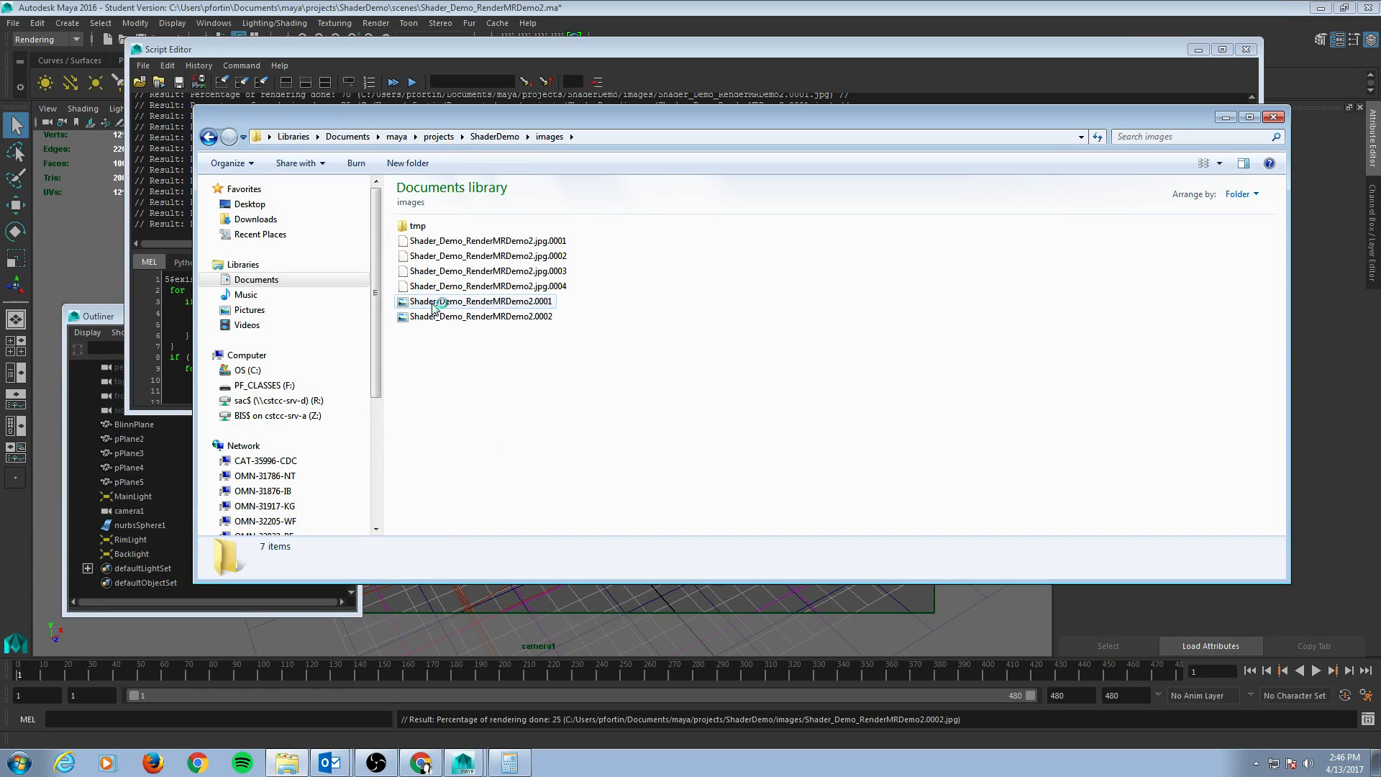